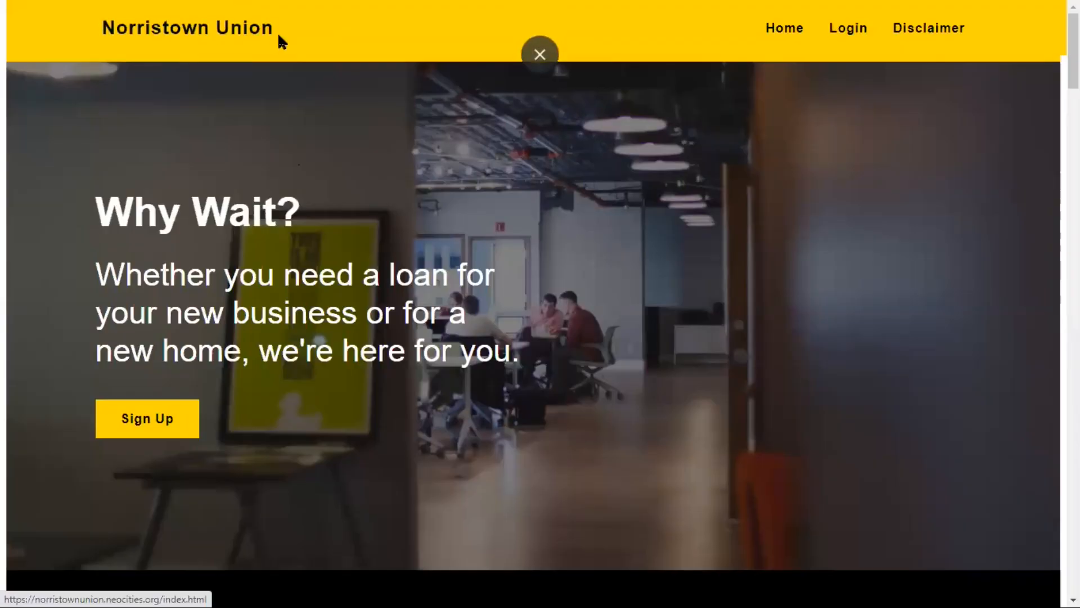
Open the Norristown Union login page from the navigation bar.
left_click(540, 54)
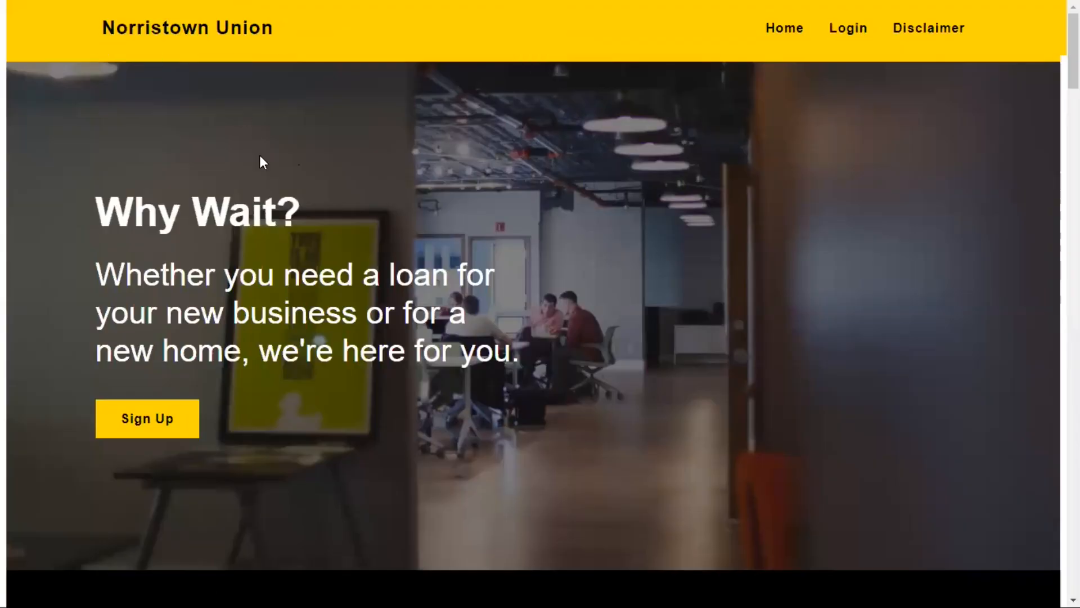
mouse_move(272, 145)
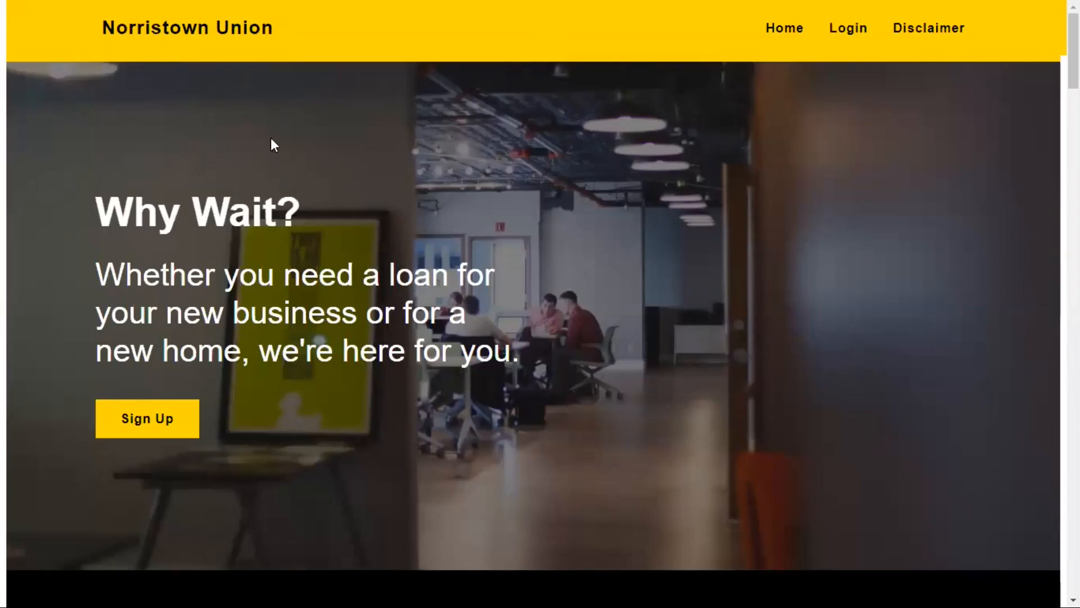
mouse_move(301, 109)
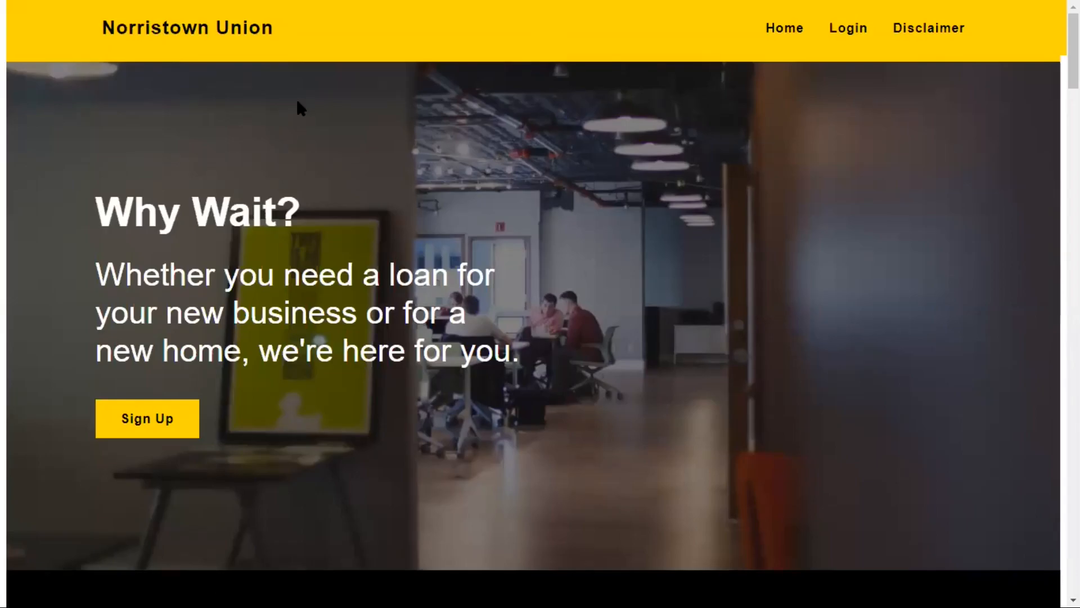
mouse_move(680, 99)
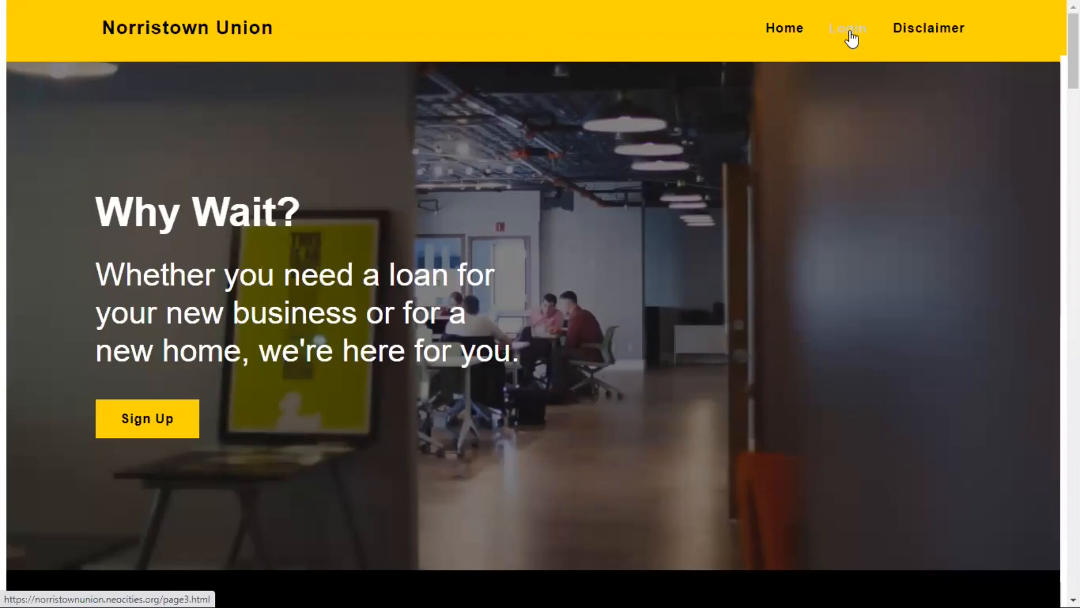
left_click(848, 28)
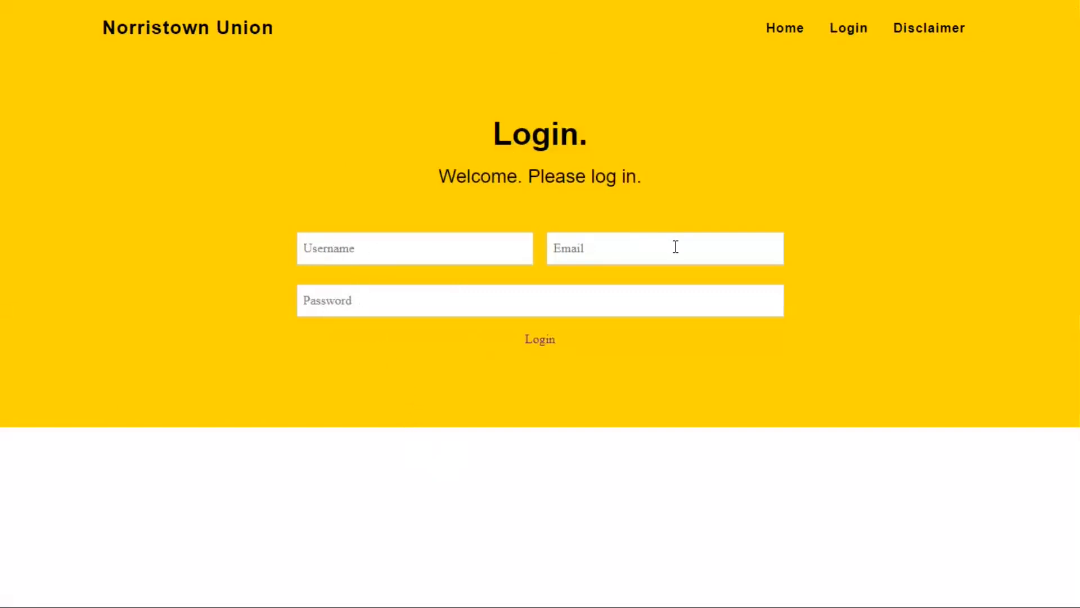
mouse_move(552, 342)
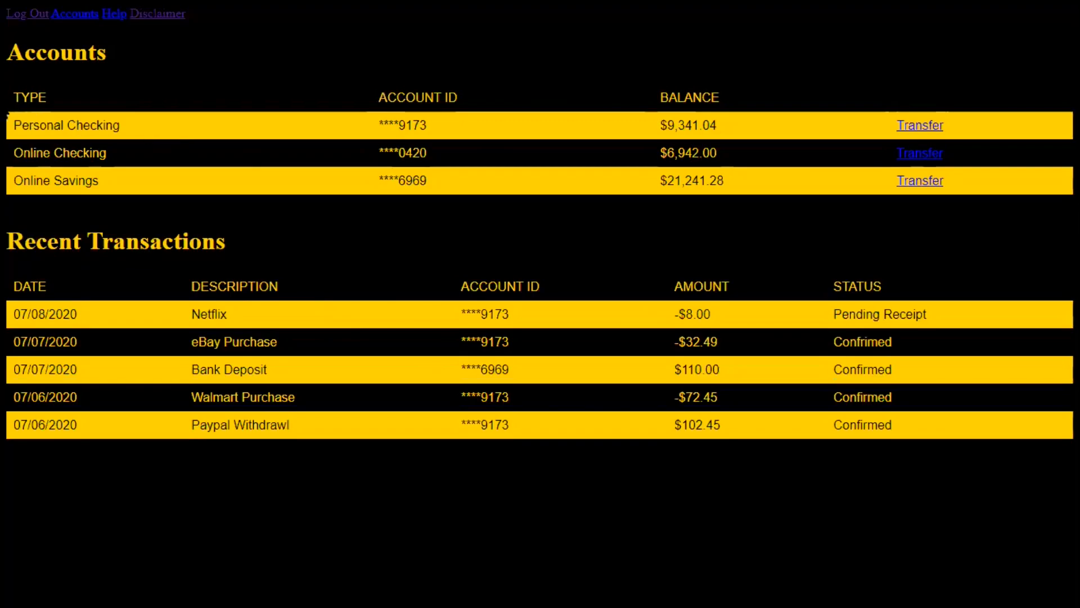
Name Account 1 'testing1212' in Account Settings and select the new name on Accounts.
left_click(114, 13)
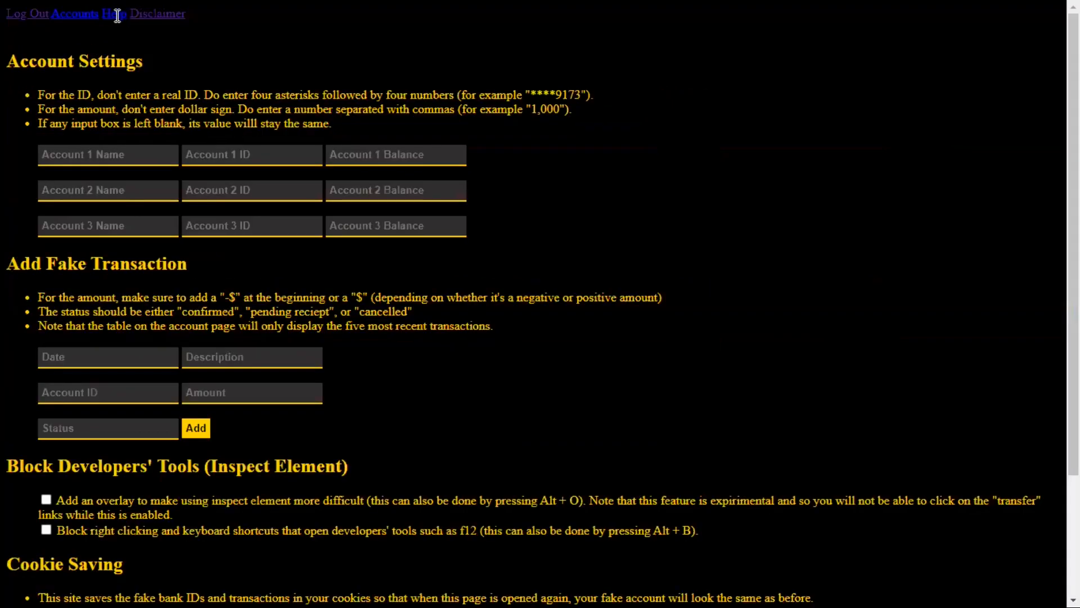
left_click(74, 13)
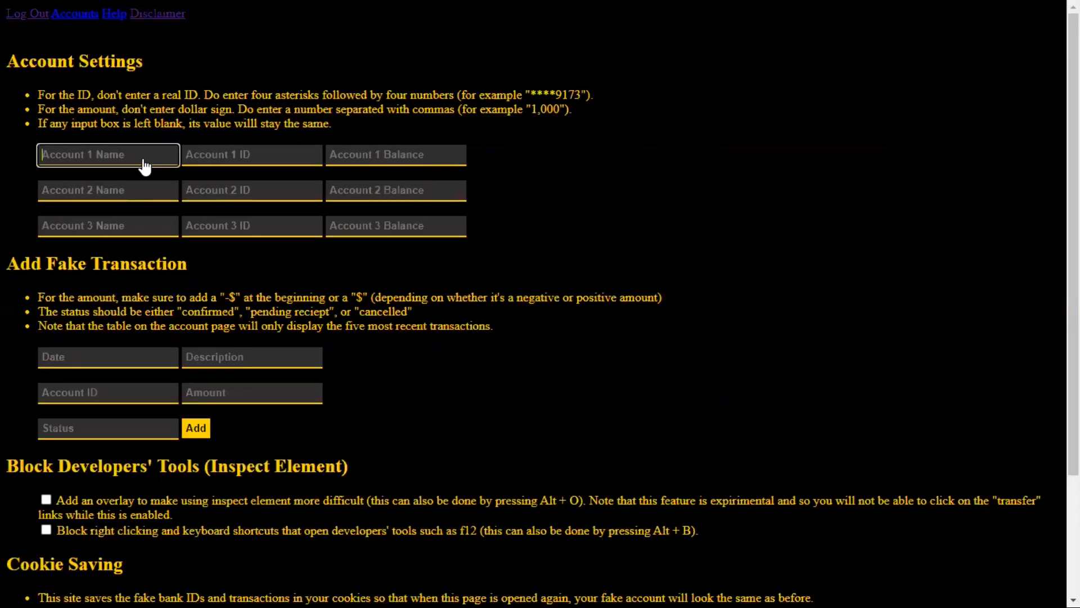
type("testing")
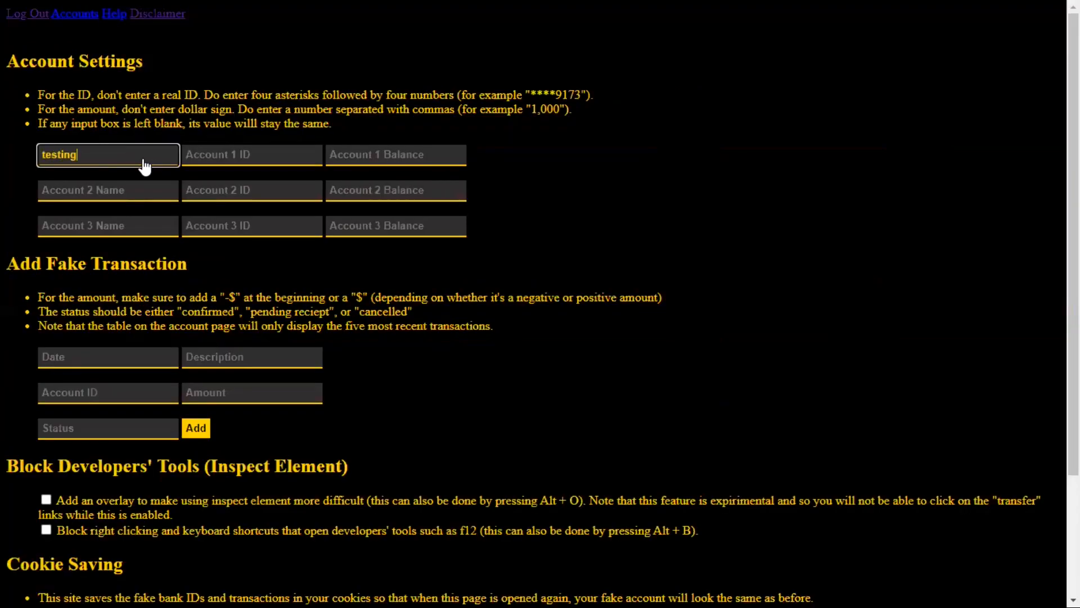
type("1212")
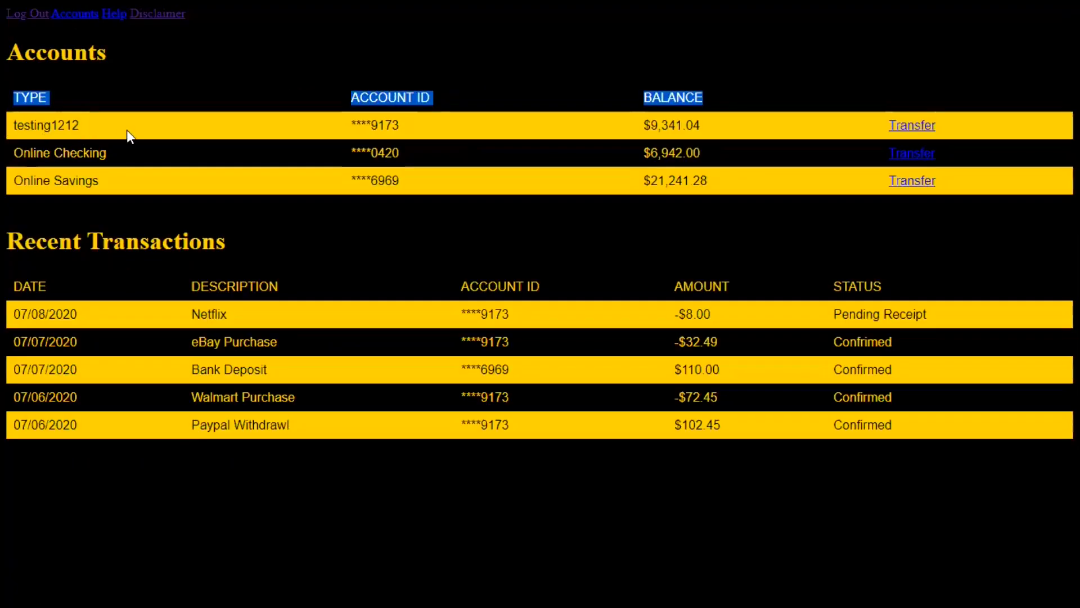
double_click(47, 125)
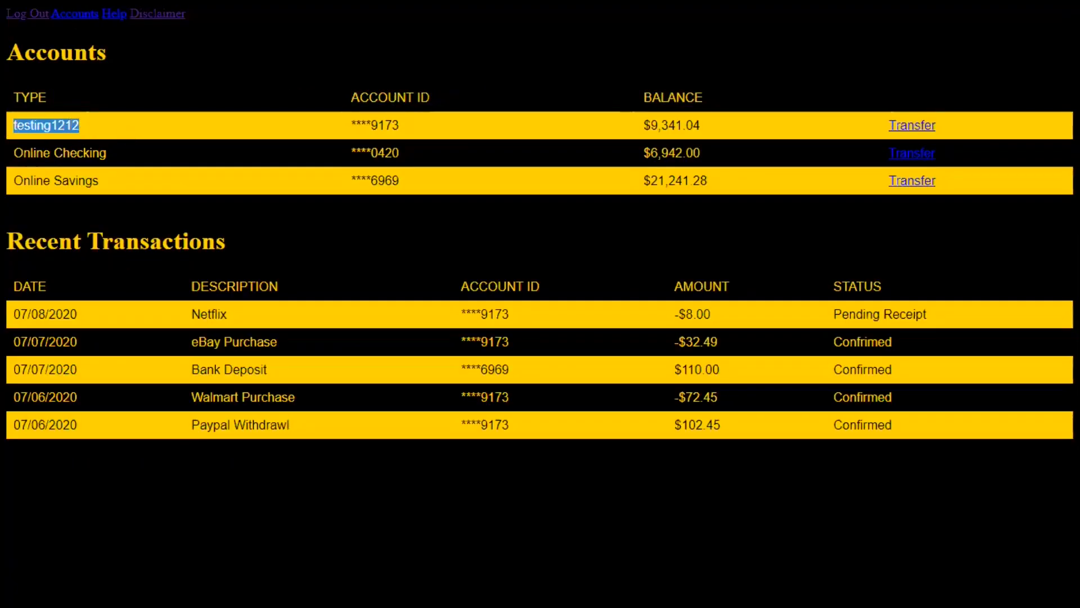
Enter account 3's balance -300 and ID 898989, then start editing Account 1's ID.
left_click(74, 13)
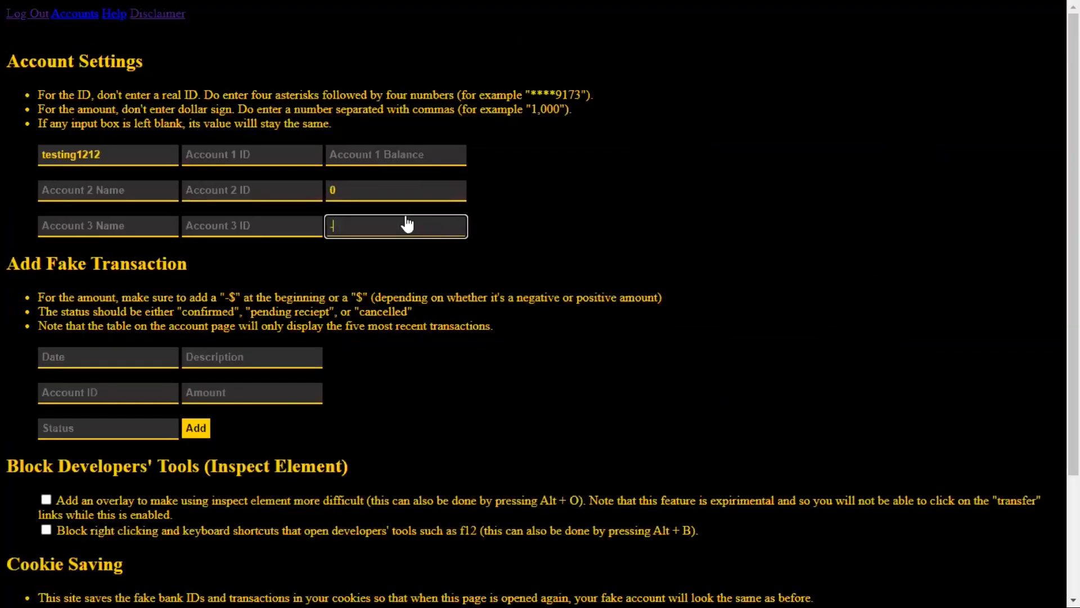
type("-300")
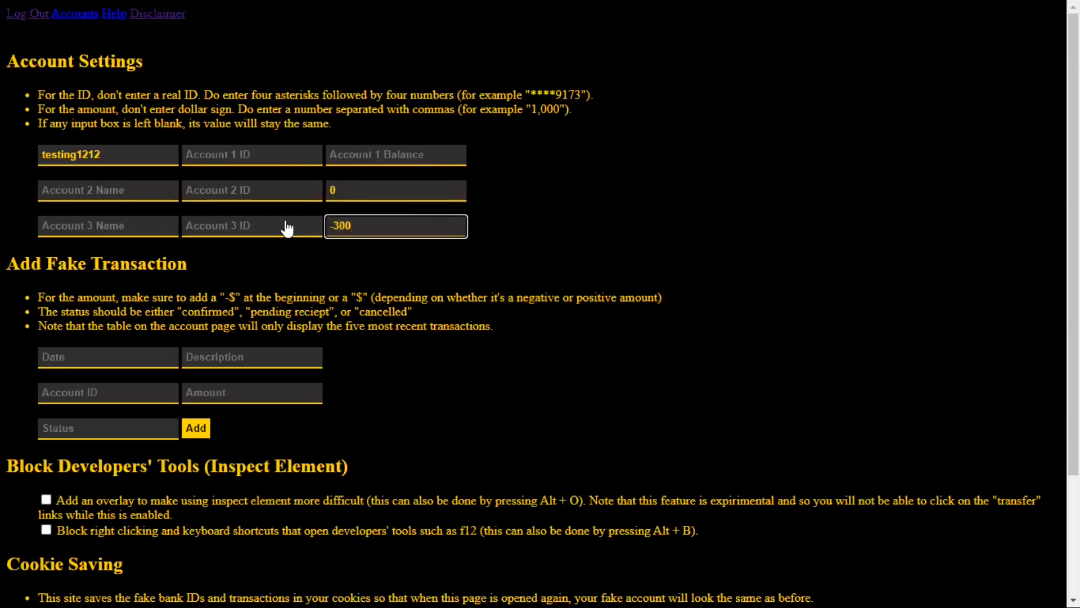
type("898989")
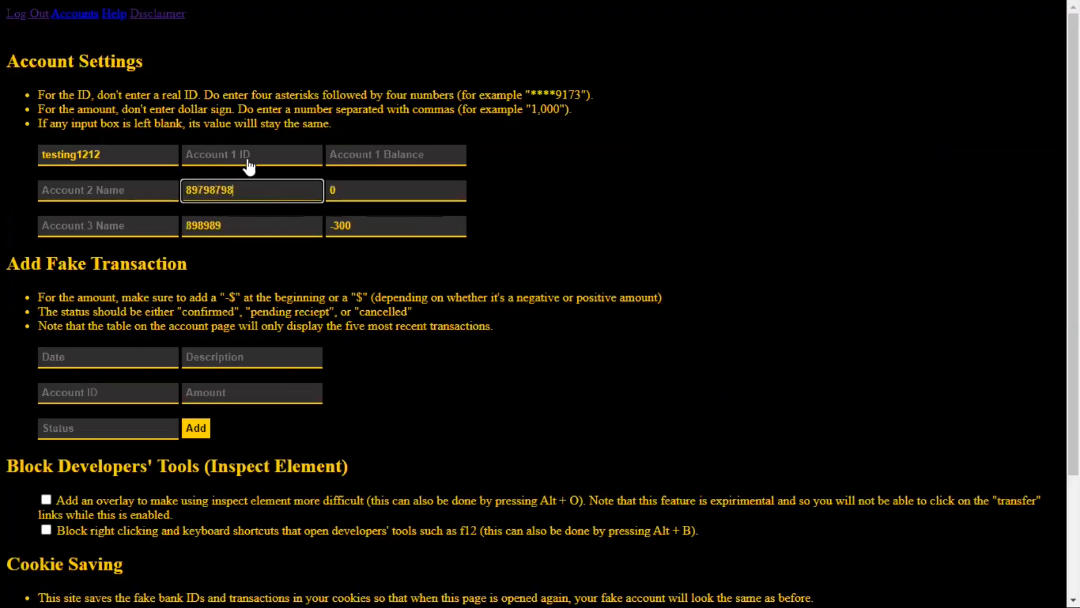
left_click(252, 154)
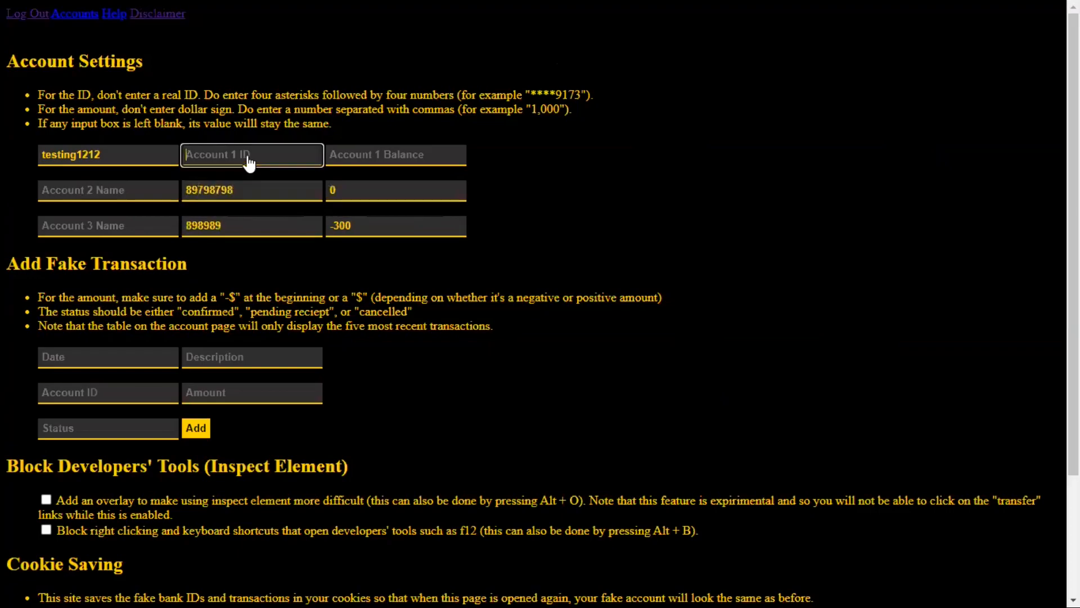
left_click(74, 13)
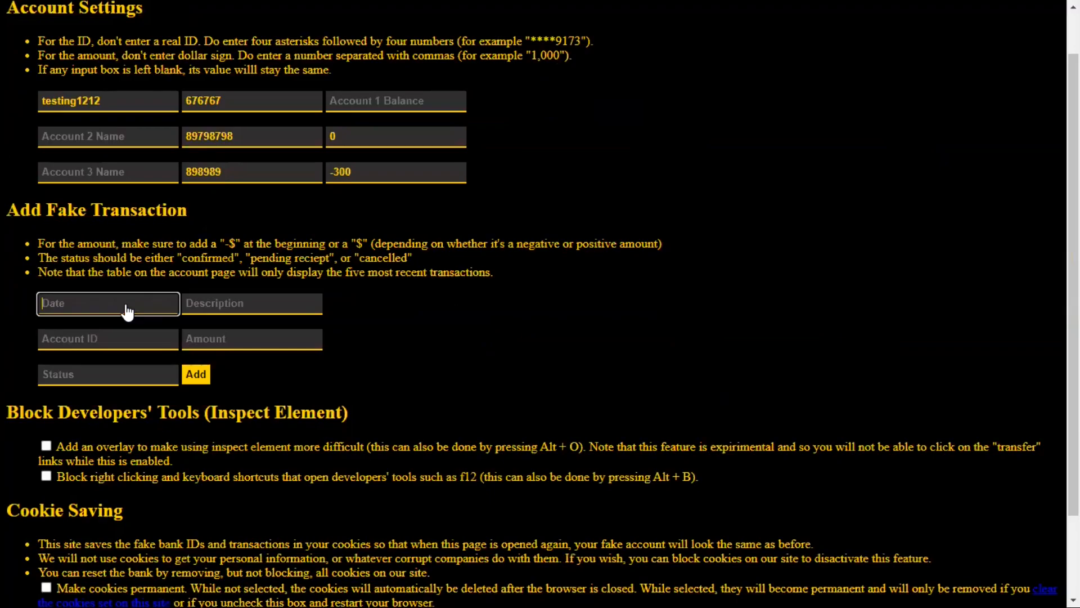
Fill the fake transaction: date 4/20/69, description test, account 89798798, amount $0, status Confirmed.
type("4/20/")
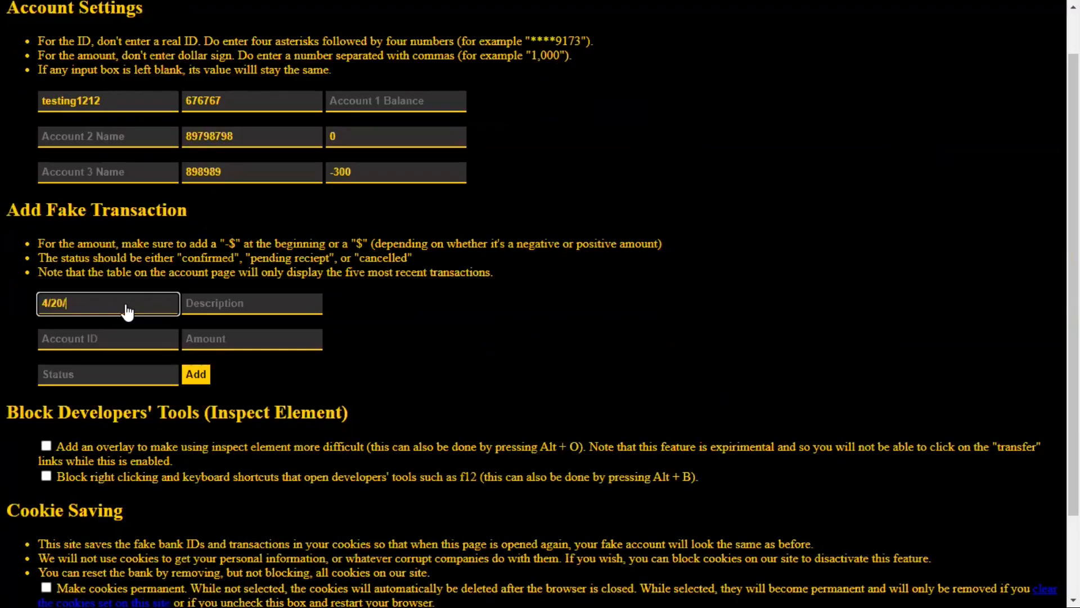
type("69")
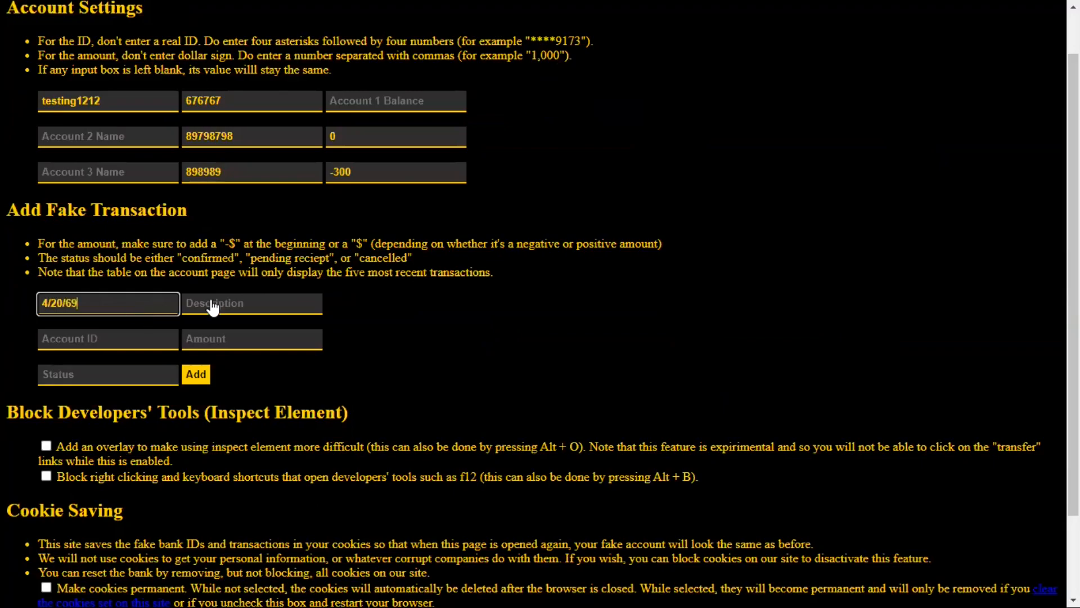
left_click(252, 303)
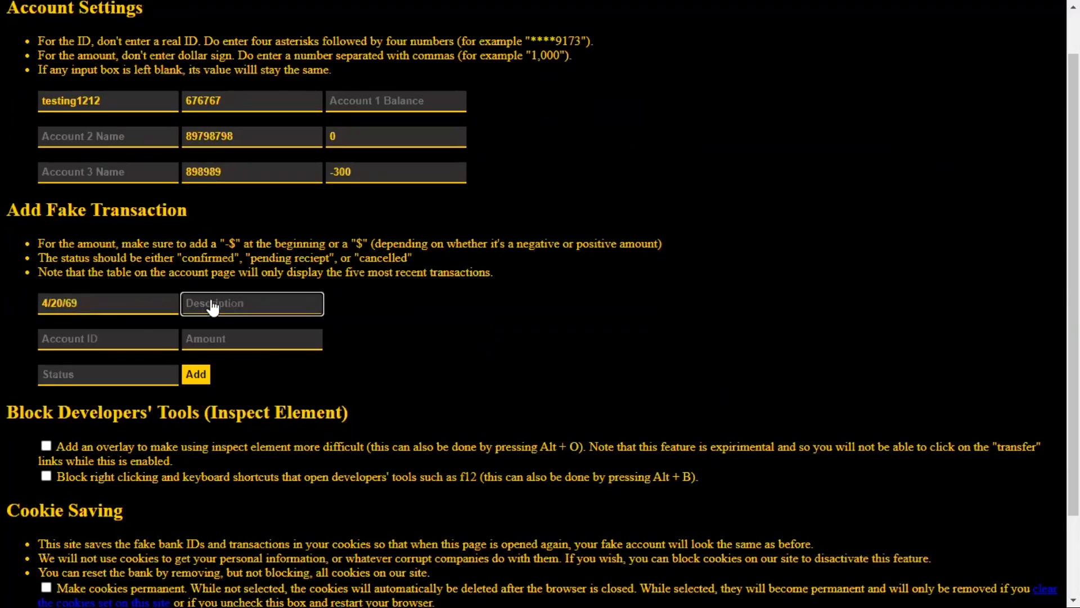
type("test")
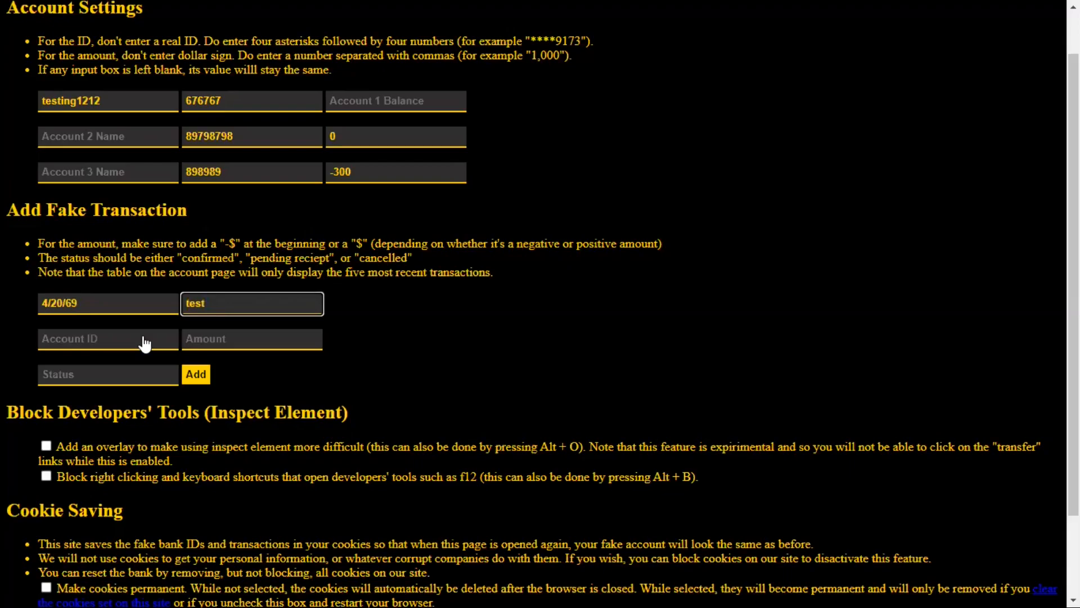
left_click(108, 339)
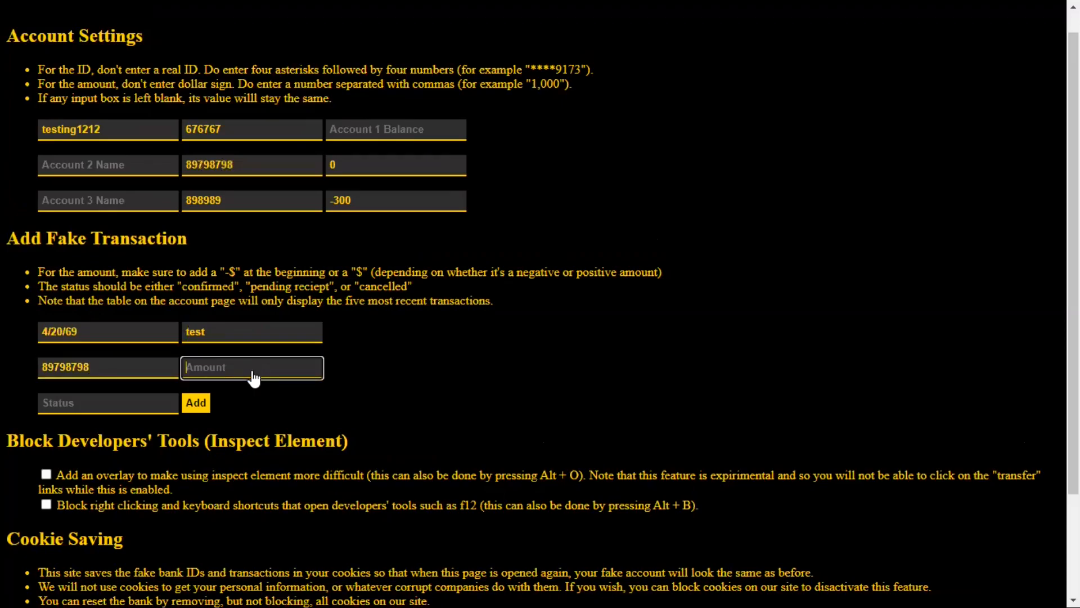
type("0")
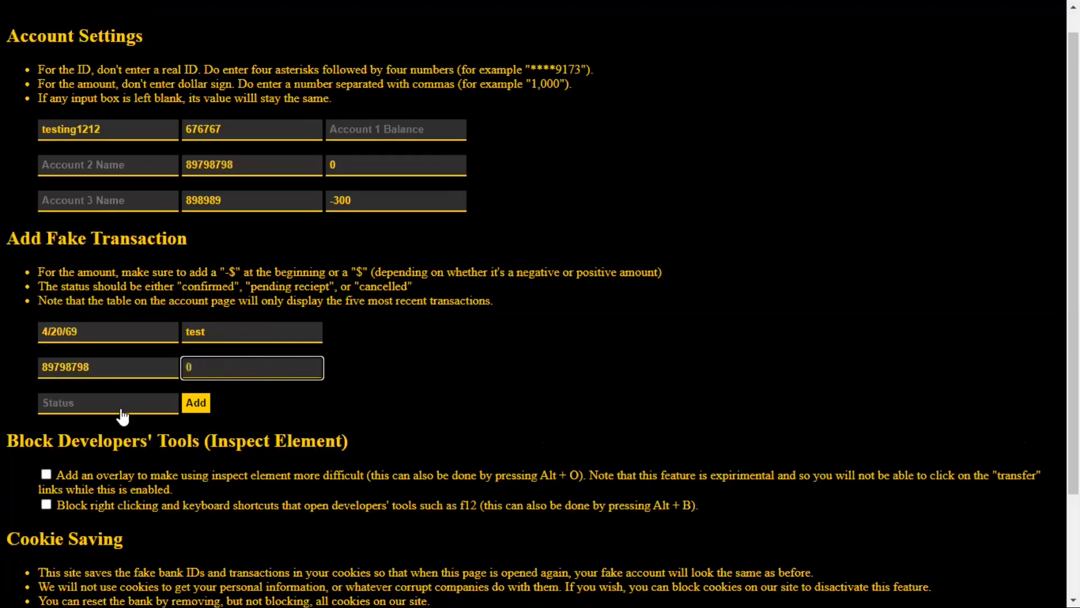
left_click(108, 402)
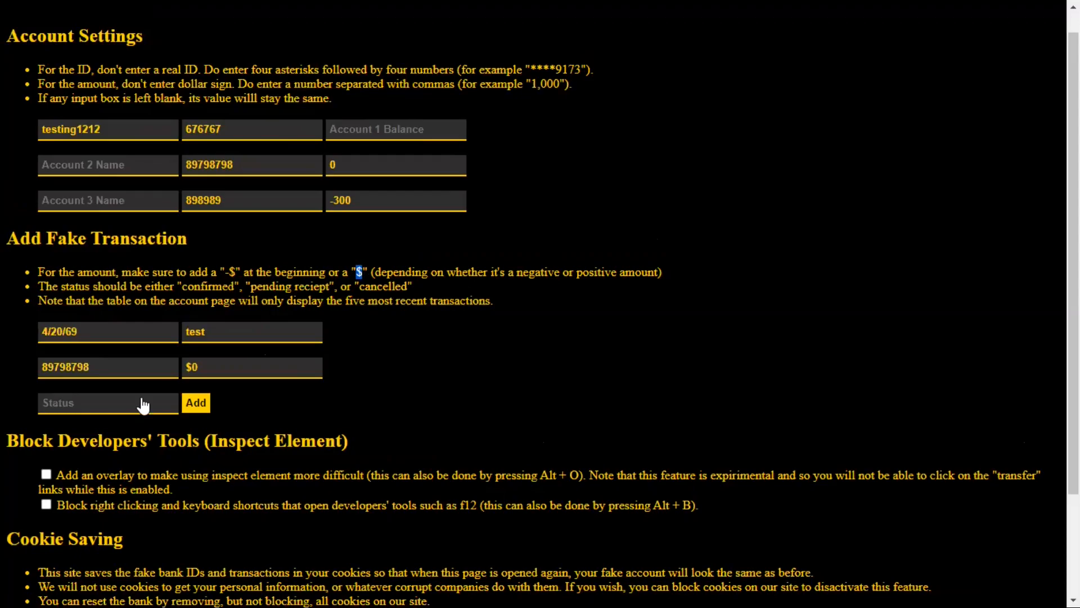
left_click(107, 402)
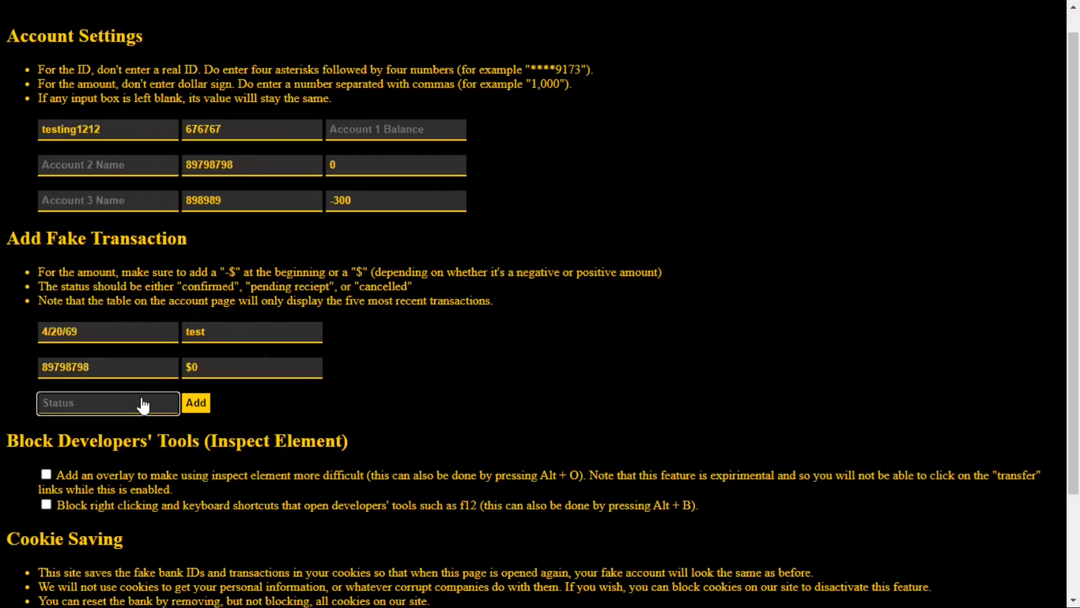
type("Confirmed")
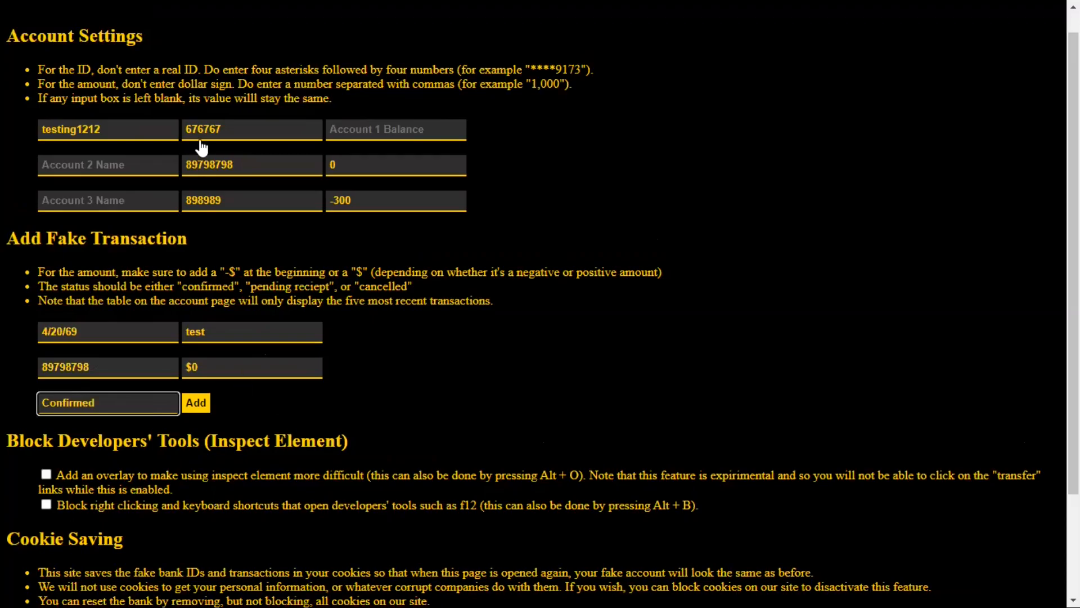
mouse_move(363, 375)
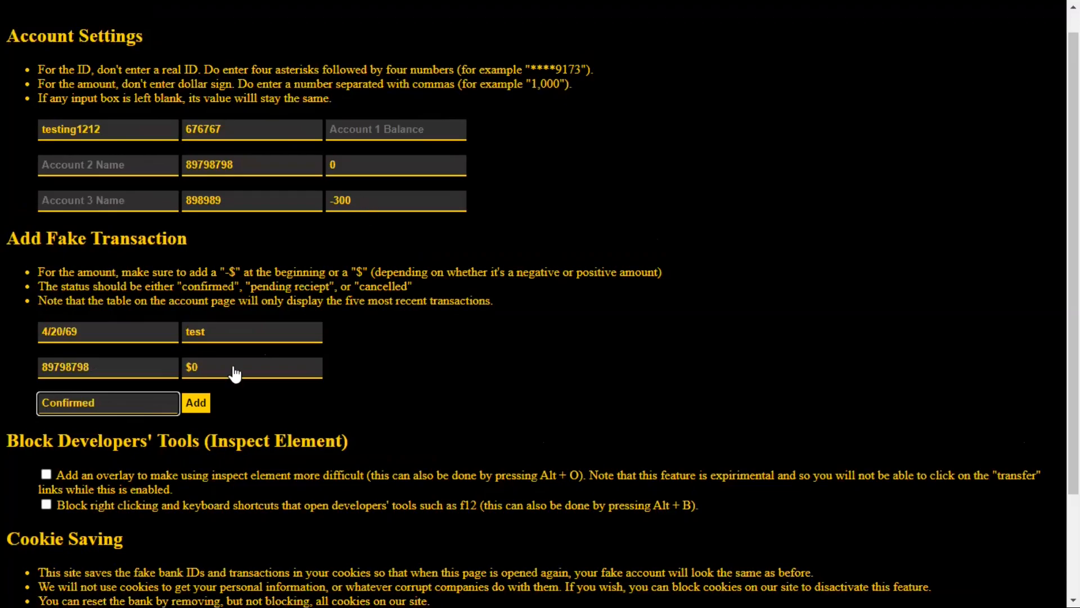
Change the transaction amount to $1 and set Account 2's balance to 1.
left_click(107, 402)
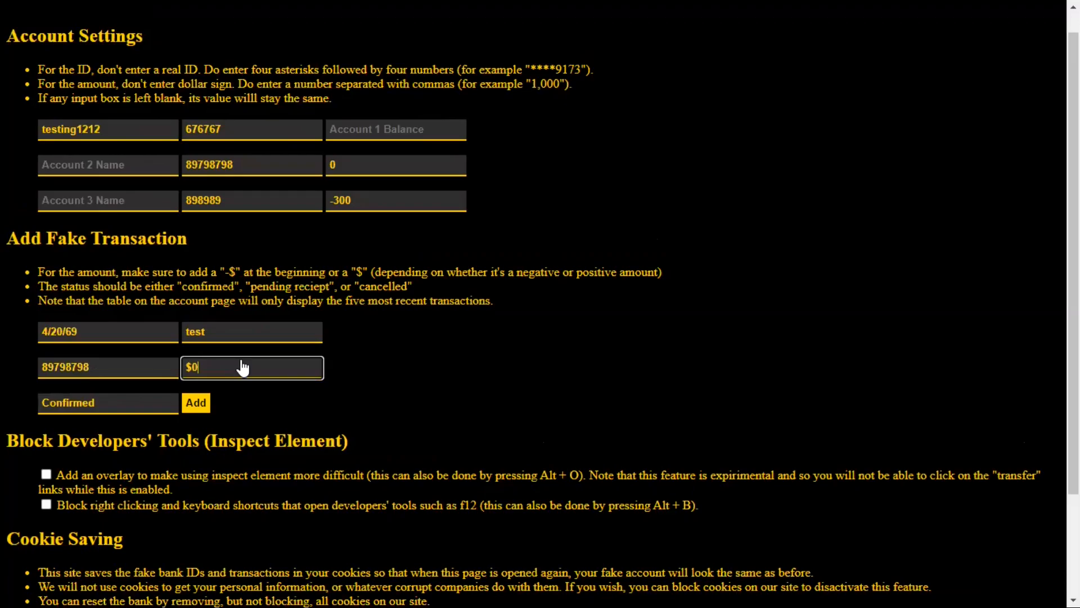
key("Backspace")
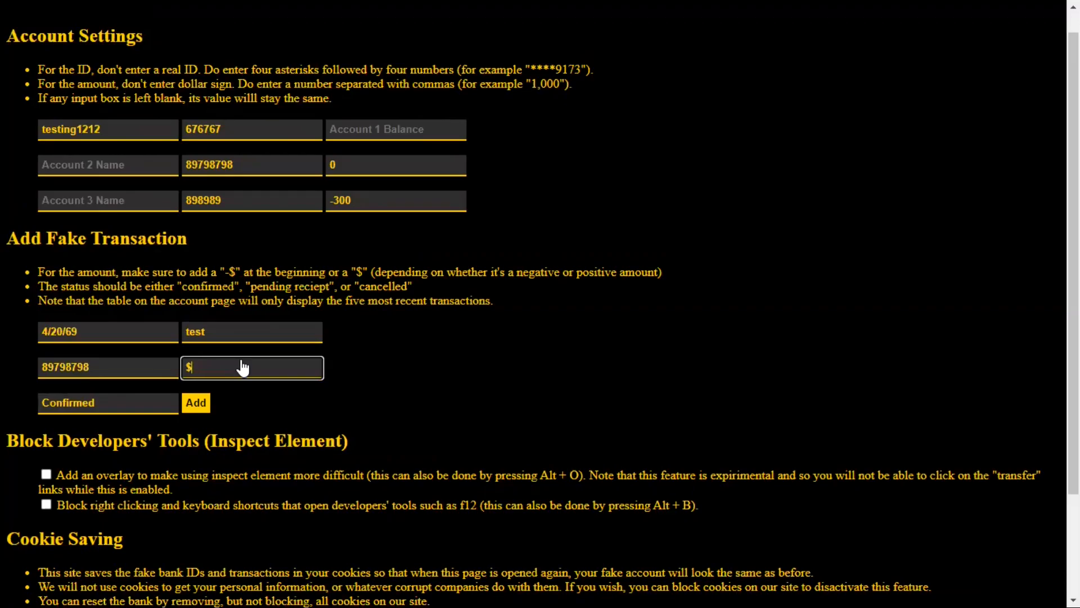
type("1")
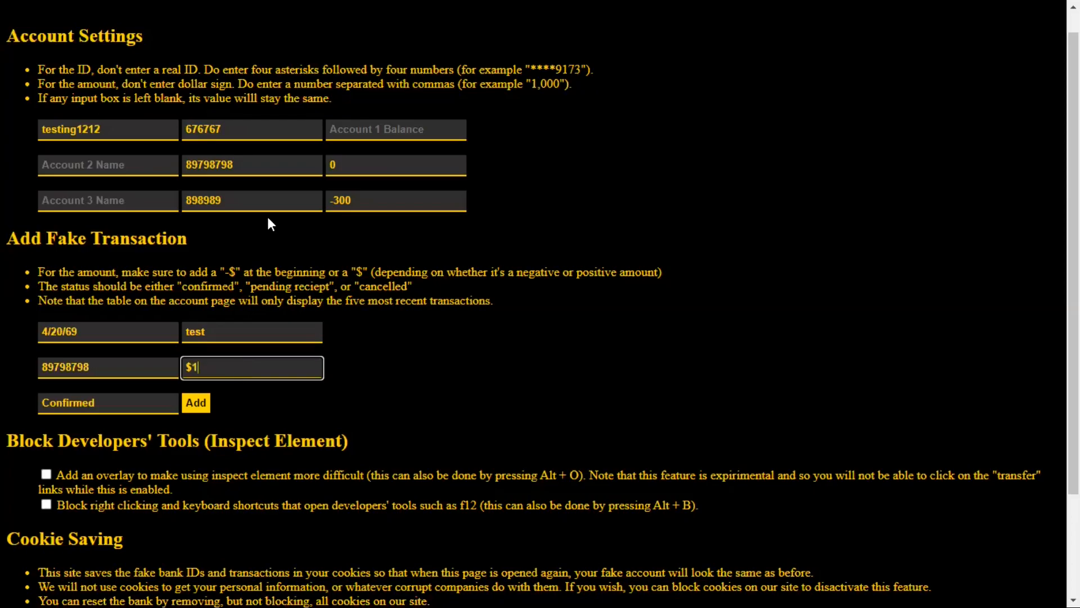
left_click(396, 165)
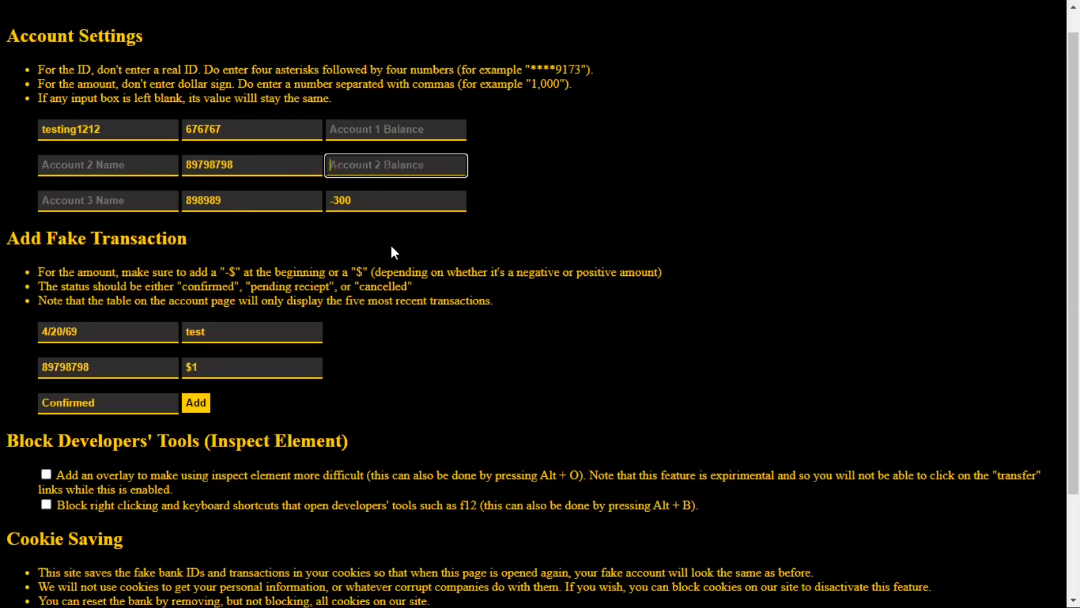
type("1")
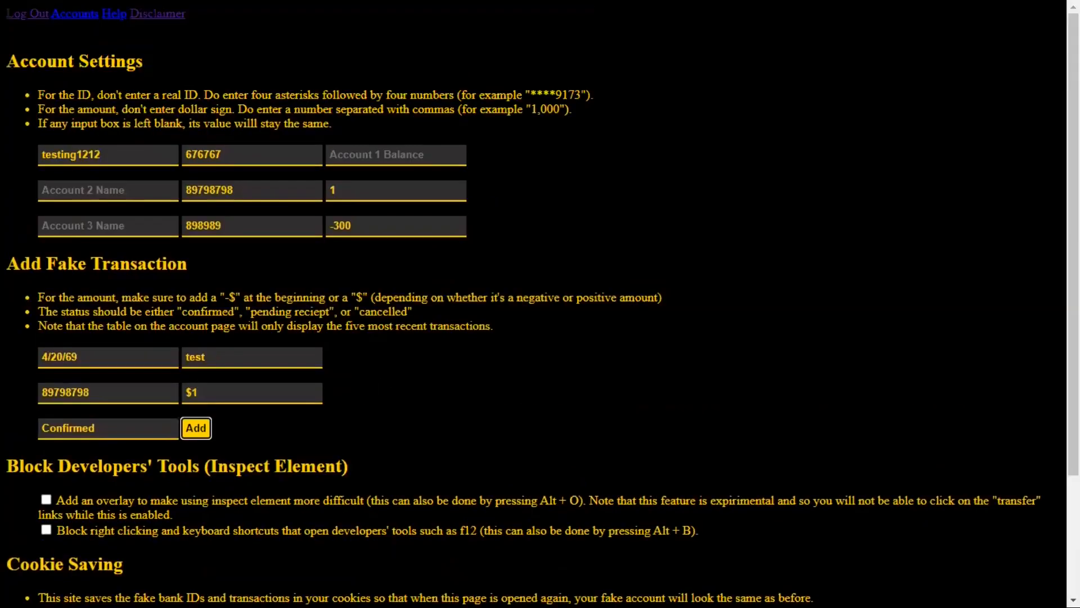
mouse_move(101, 55)
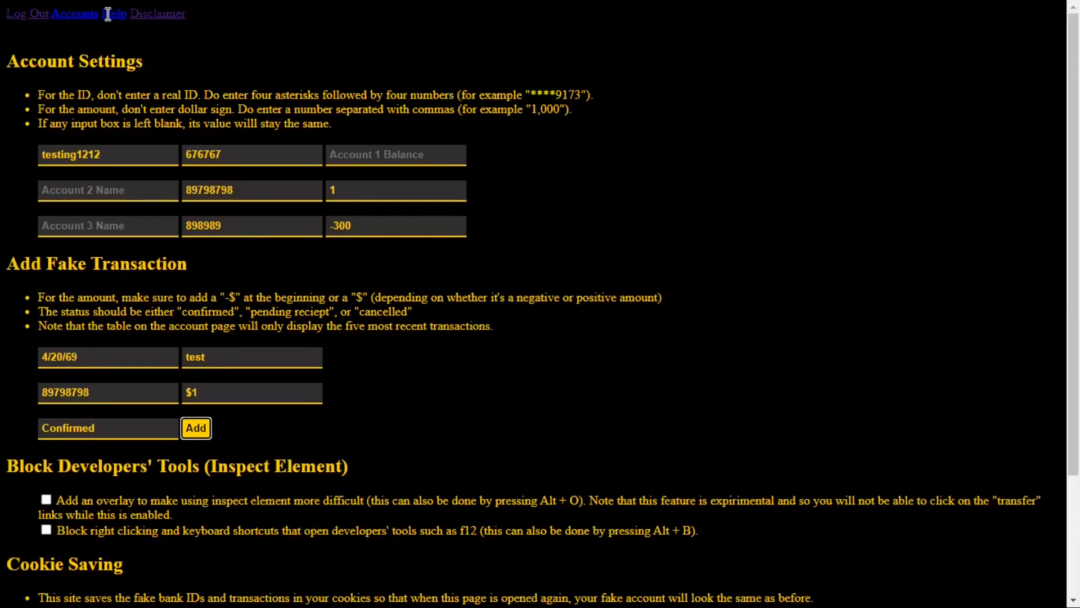
mouse_move(469, 127)
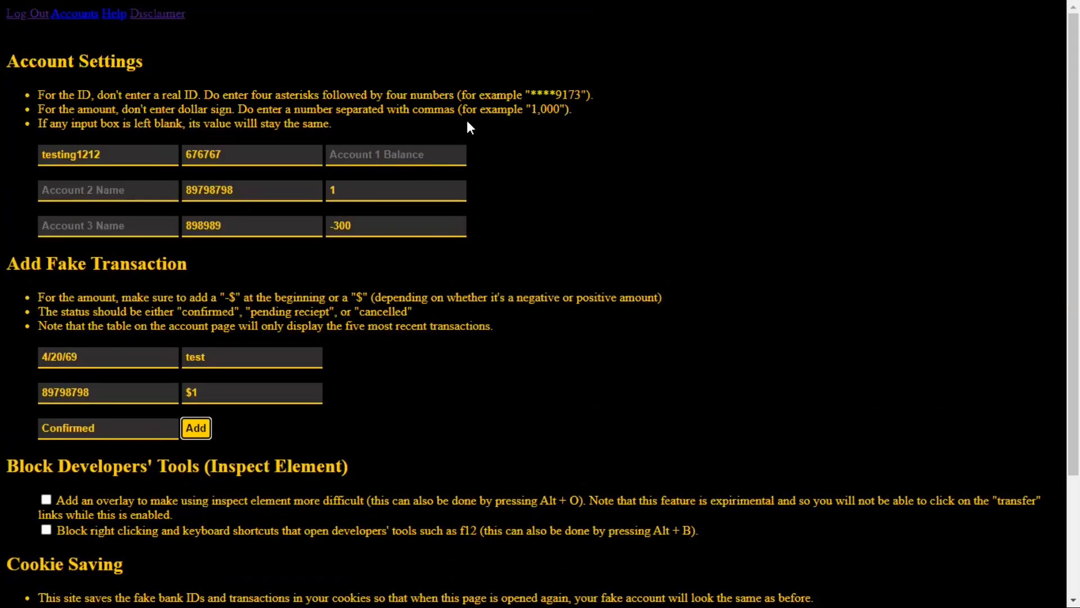
mouse_move(346, 95)
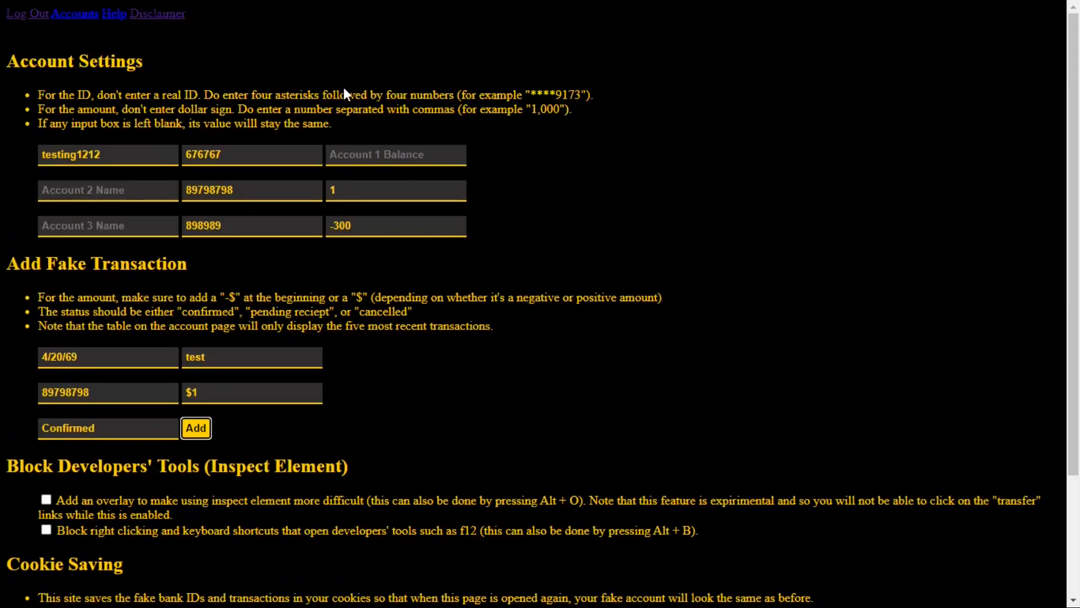
mouse_move(322, 108)
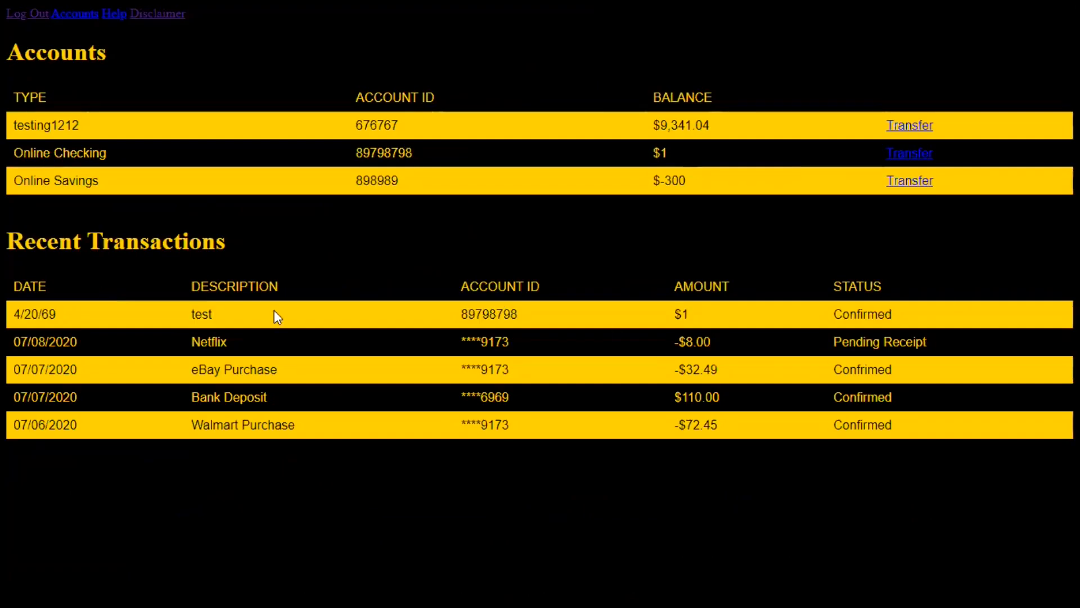
mouse_move(971, 326)
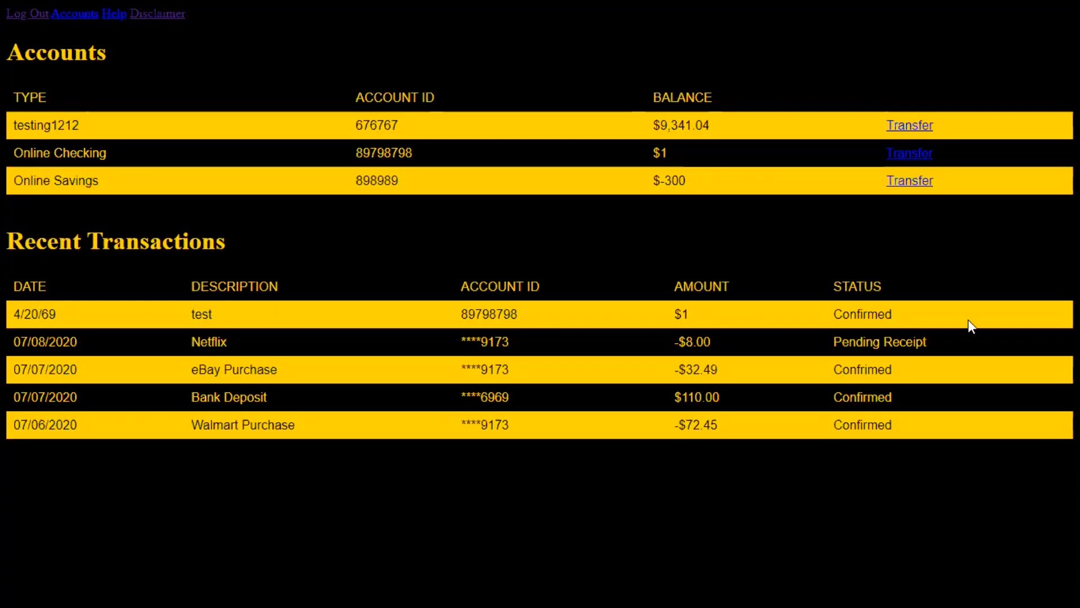
mouse_move(117, 338)
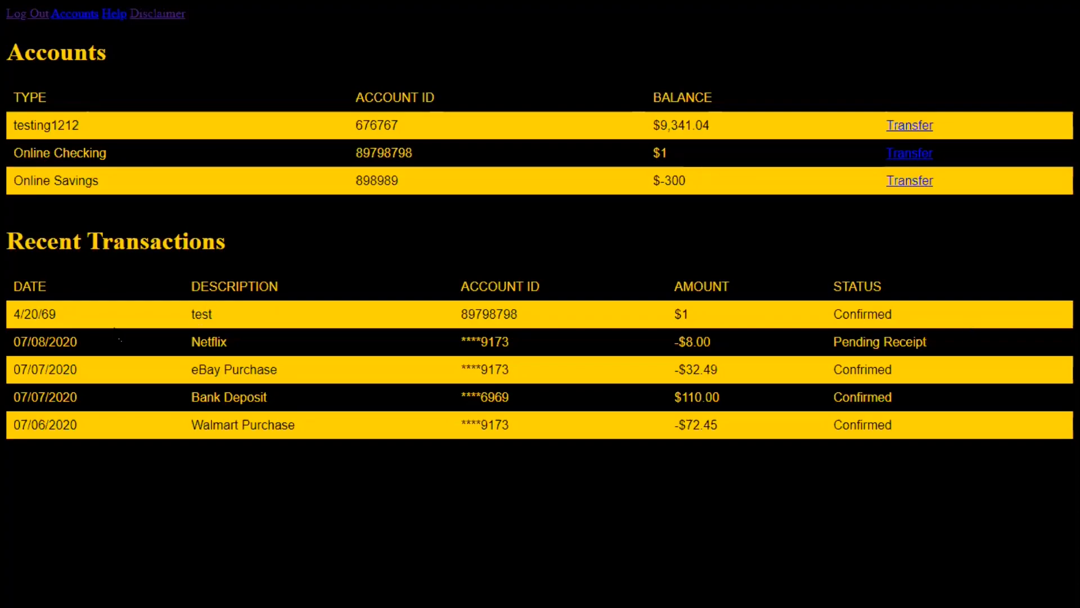
mouse_move(756, 372)
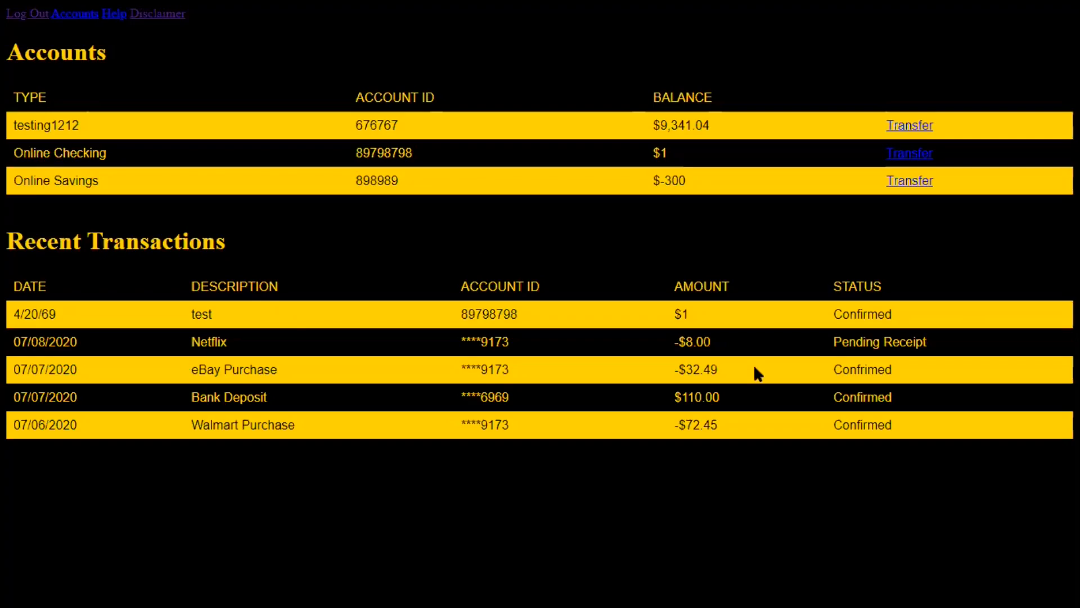
Review Accounts: Online Checking at $1, the $1 test transaction listed first.
double_click(45, 341)
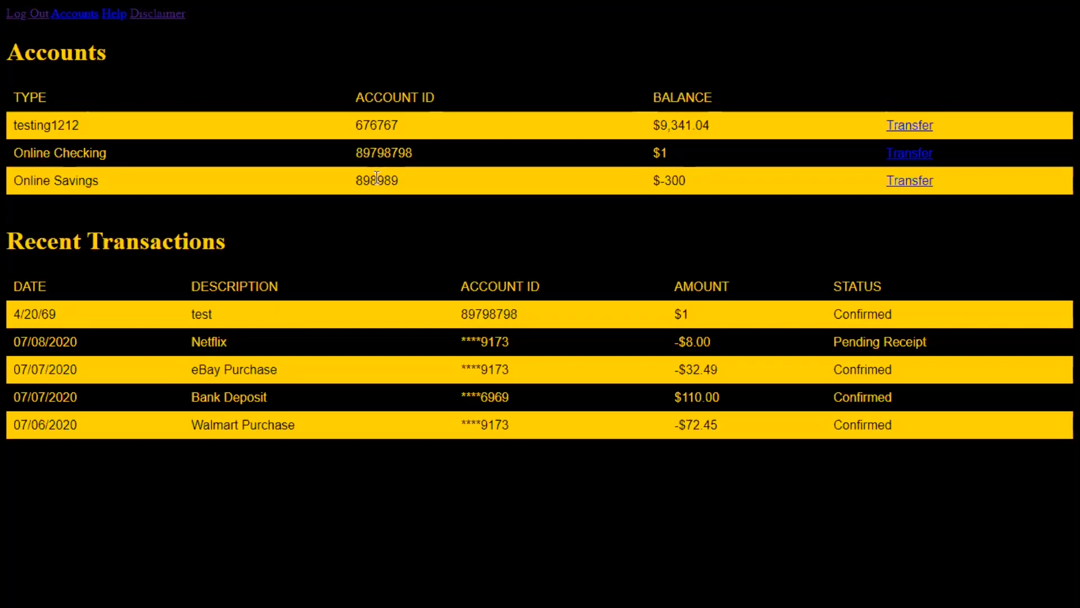
mouse_move(396, 147)
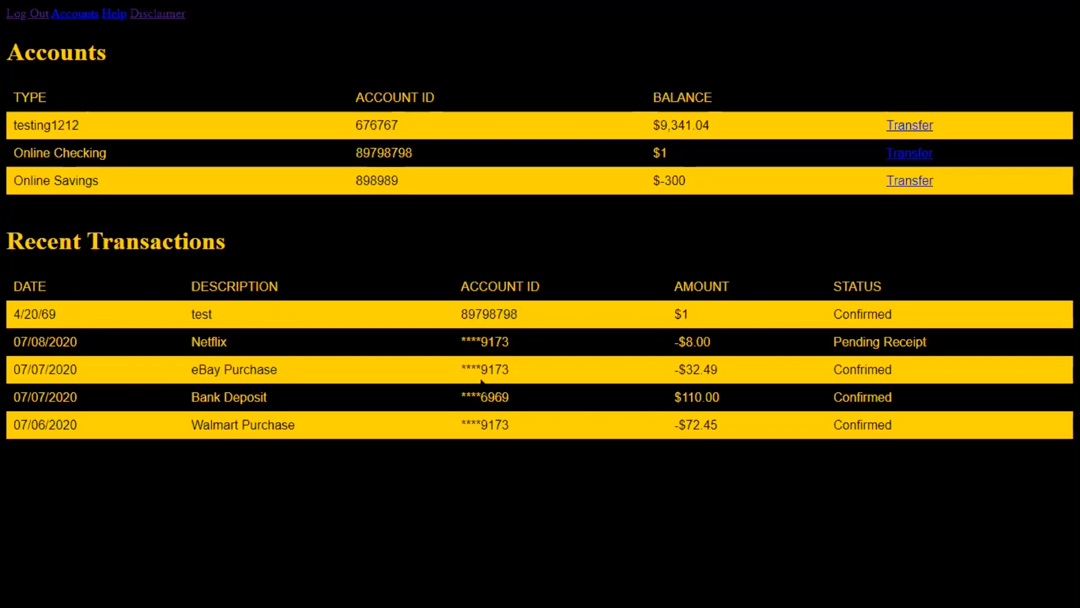
mouse_move(551, 398)
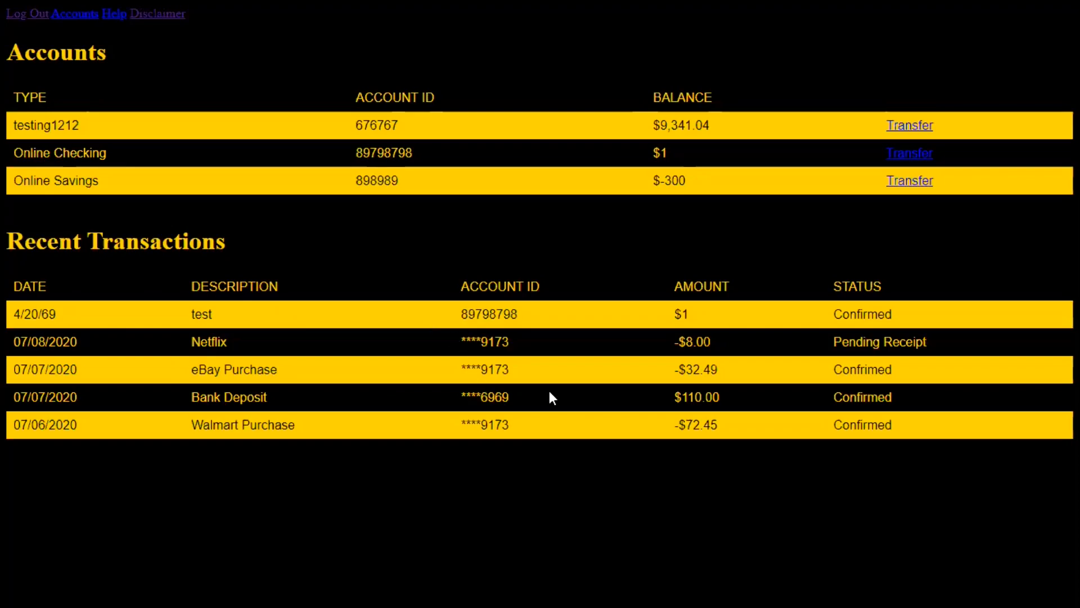
mouse_move(463, 172)
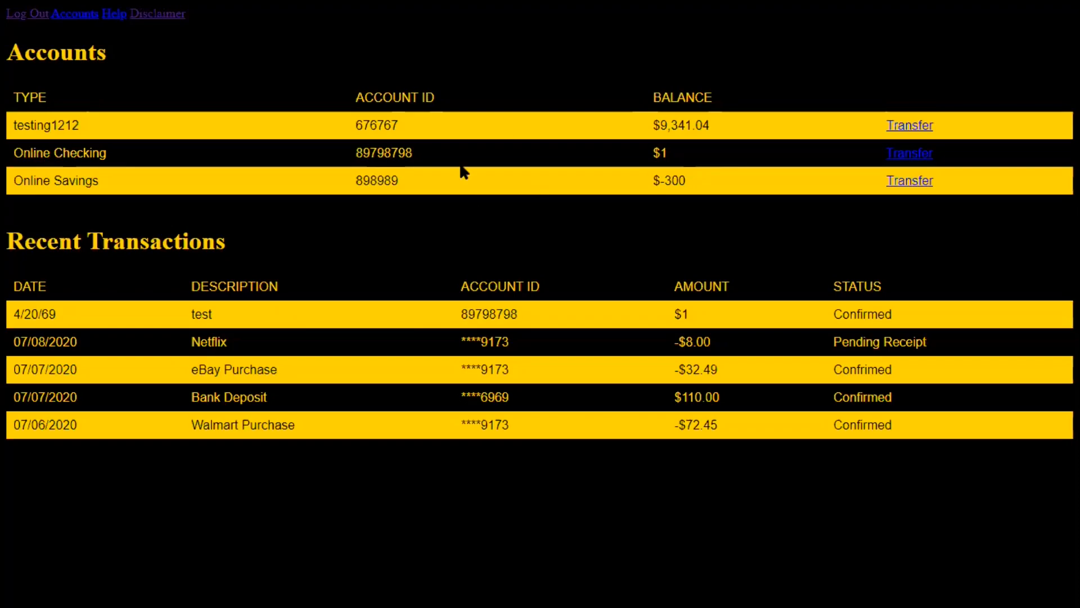
mouse_move(147, 61)
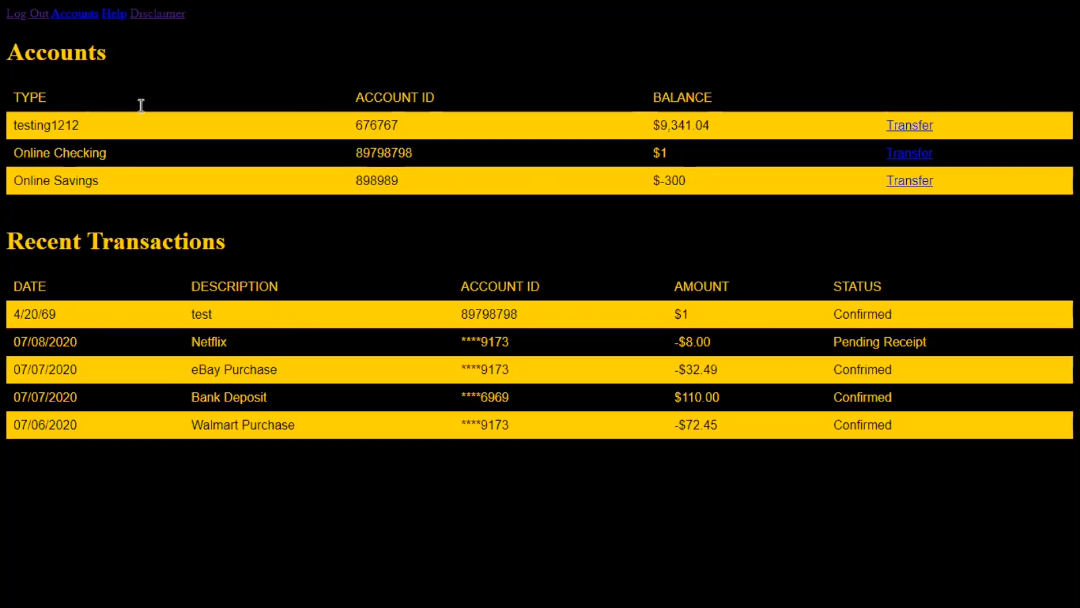
Scroll the settings page down to the developer-tools blocking and cookie saving options.
scroll("down", 3)
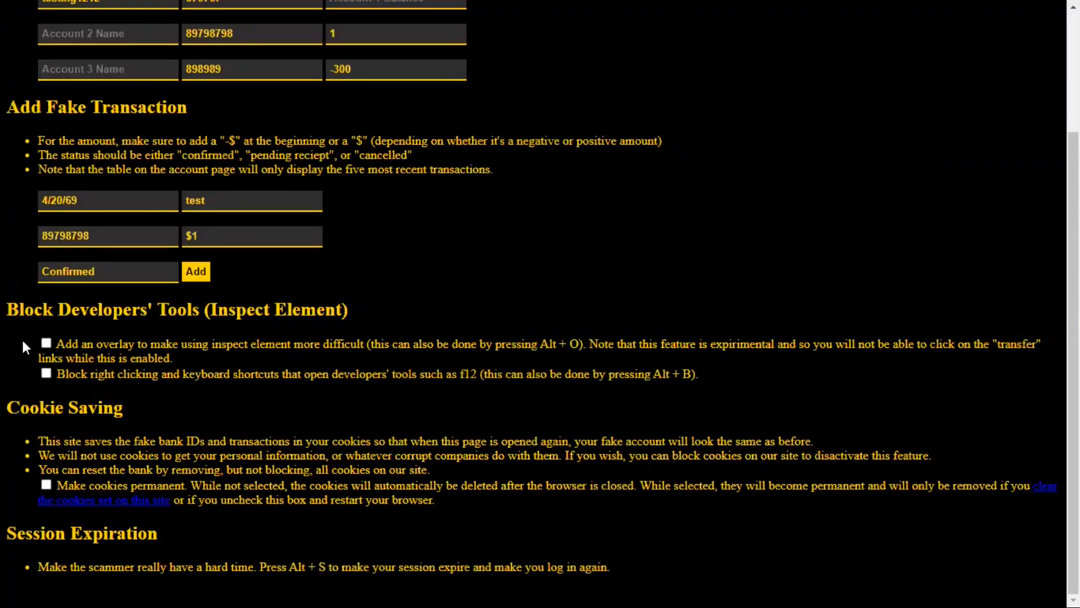
mouse_move(126, 328)
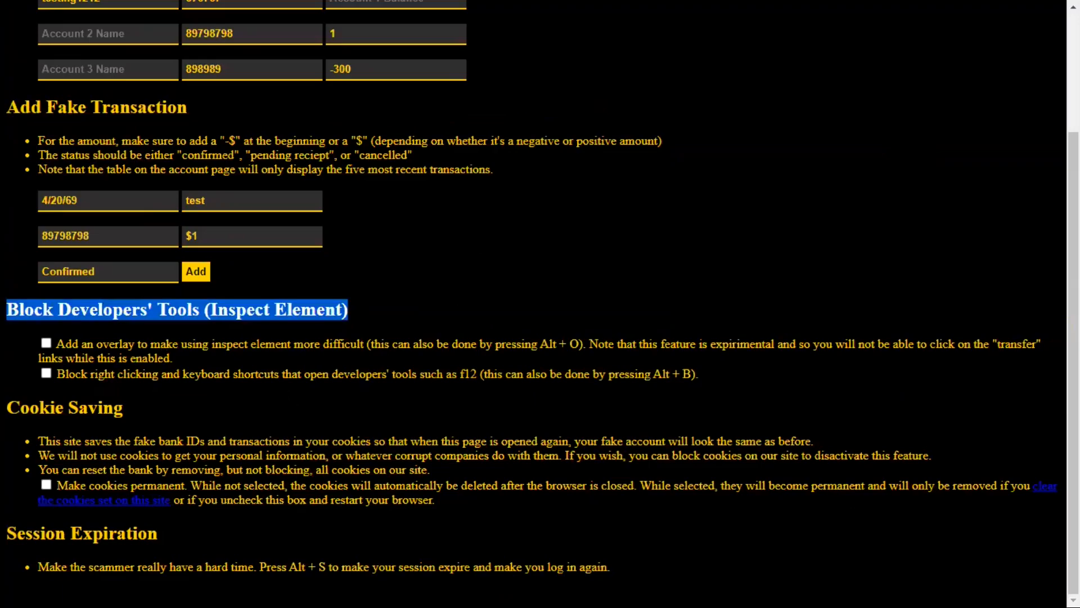
mouse_move(465, 307)
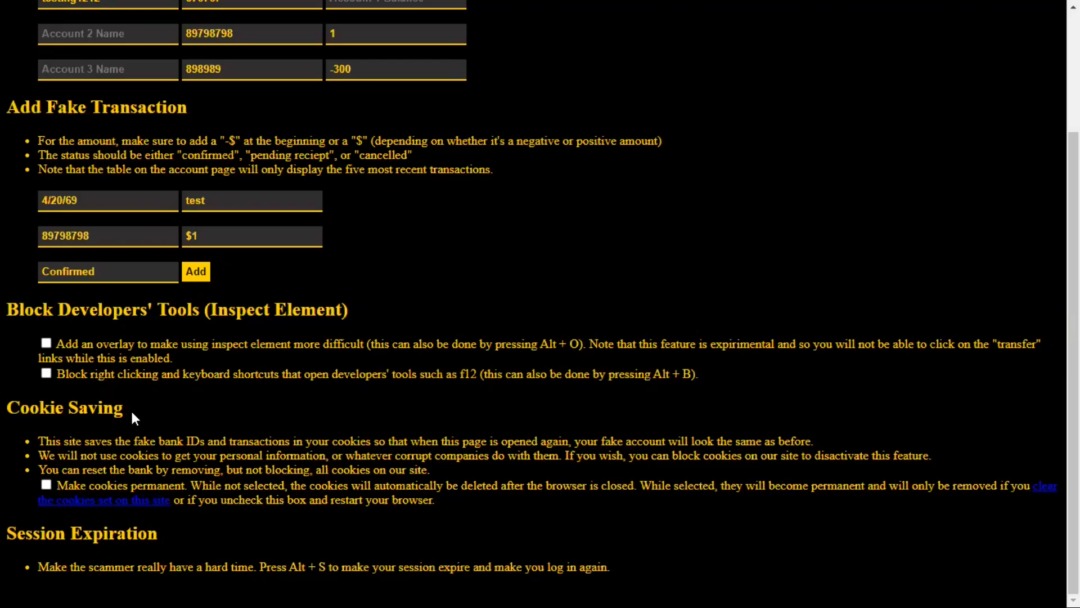
double_click(64, 406)
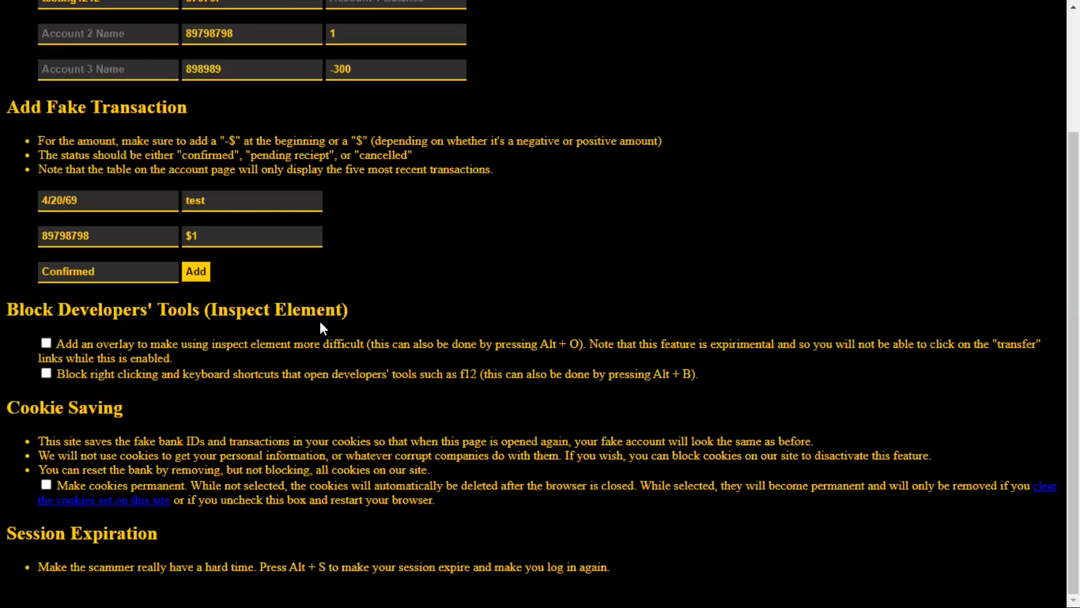
mouse_move(411, 276)
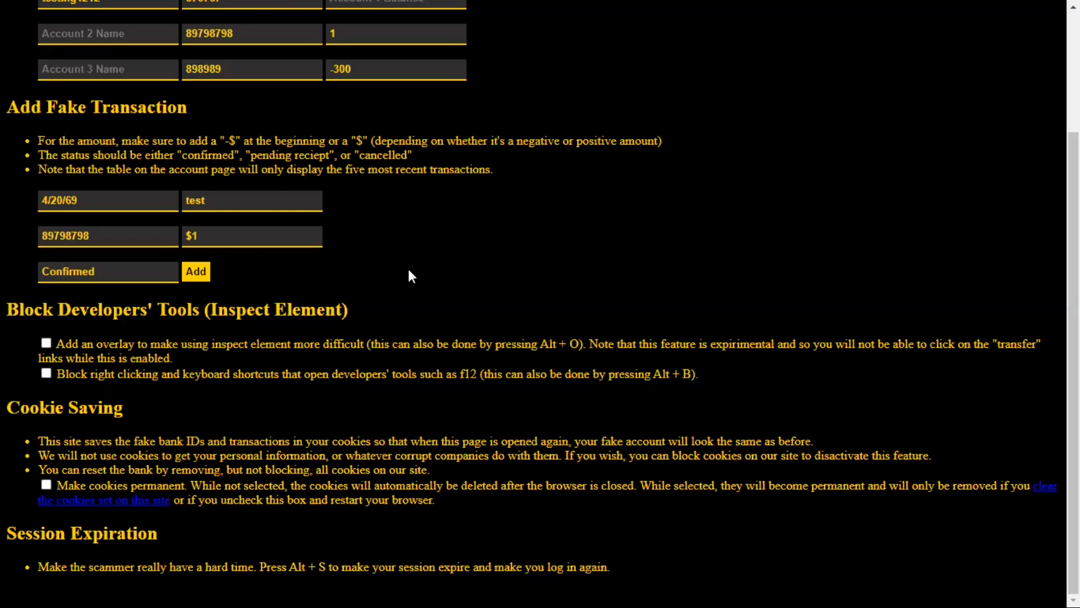
Inspect the testing1212 balance on the Accounts page with the browser developer tools.
right_click(386, 263)
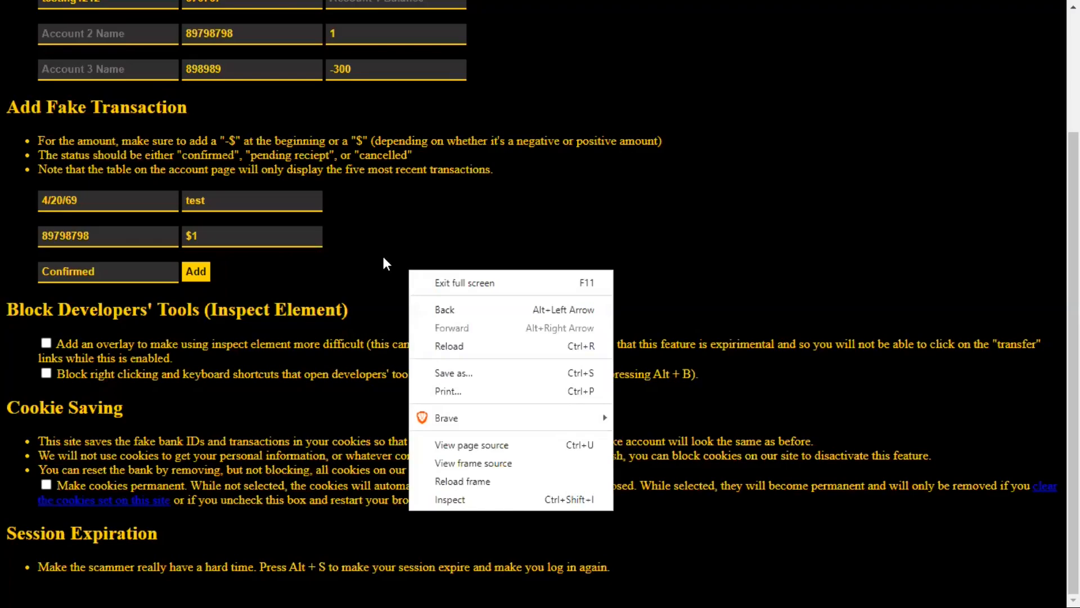
mouse_move(374, 249)
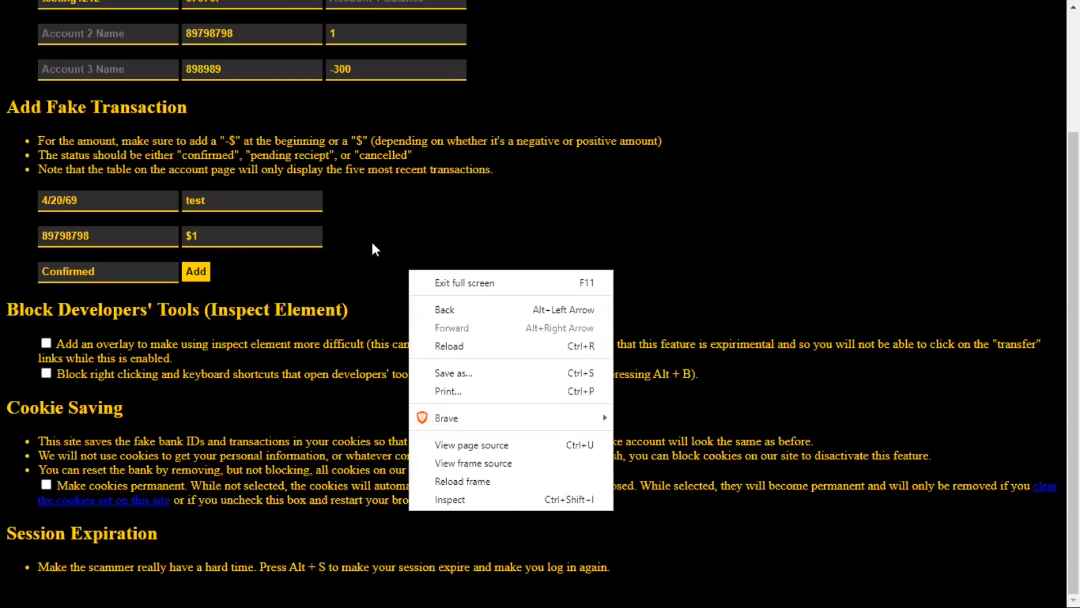
mouse_move(469, 510)
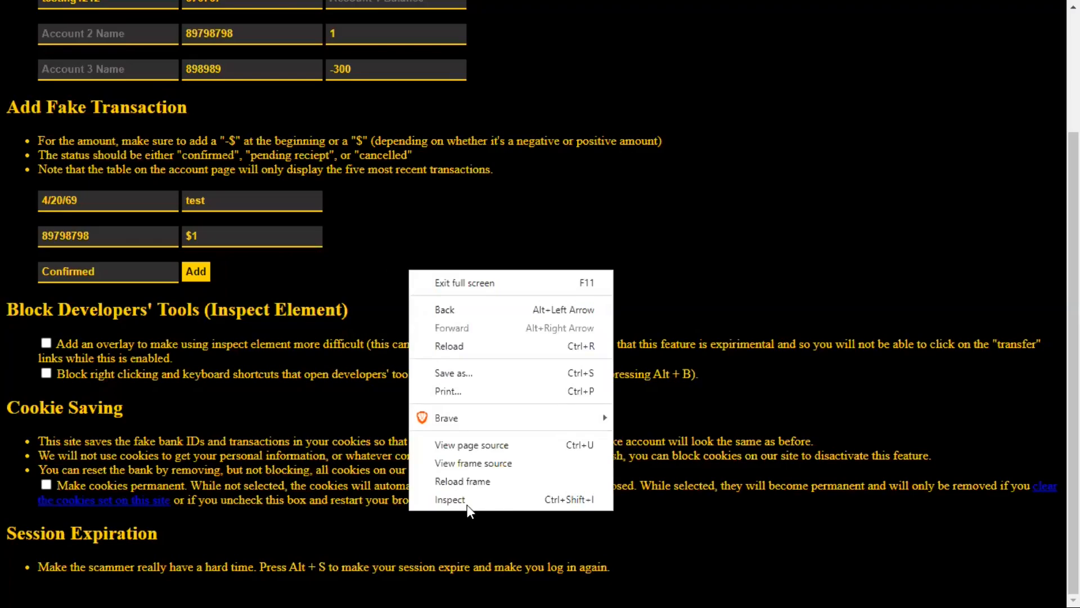
mouse_move(450, 499)
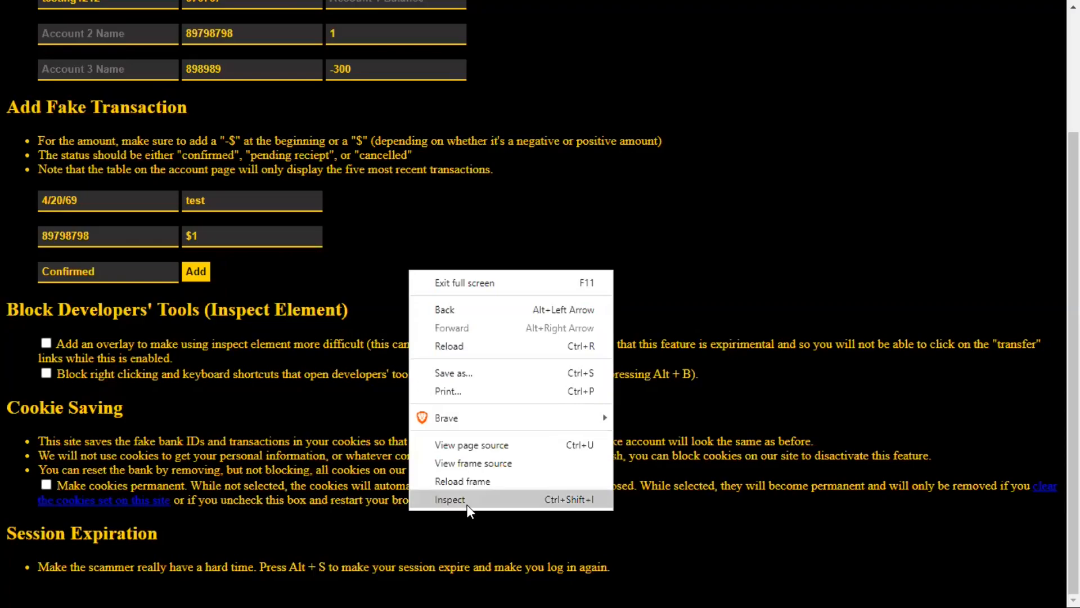
left_click(449, 499)
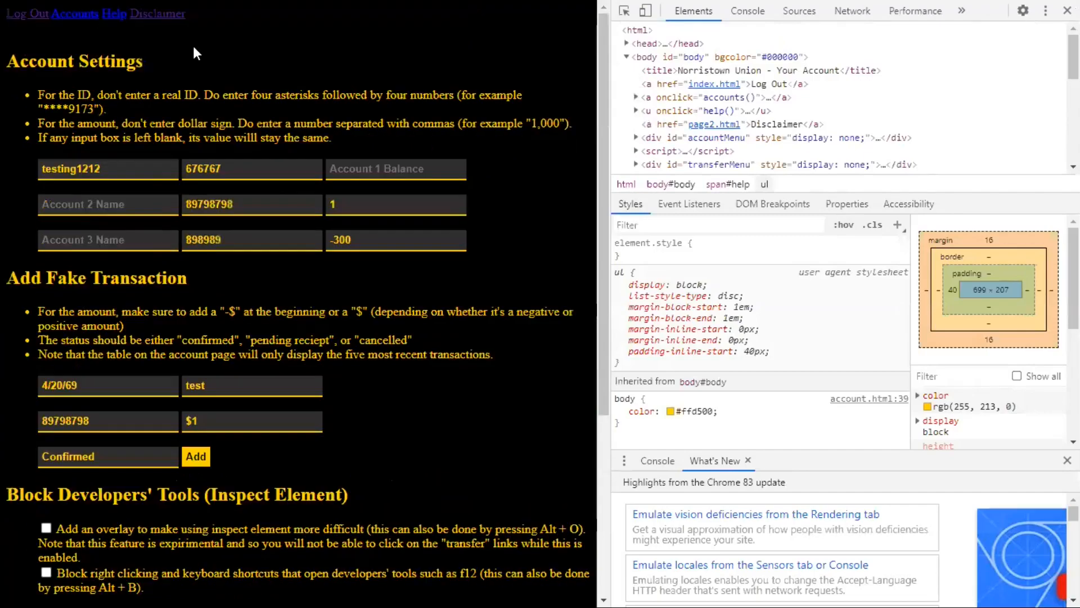
left_click(74, 13)
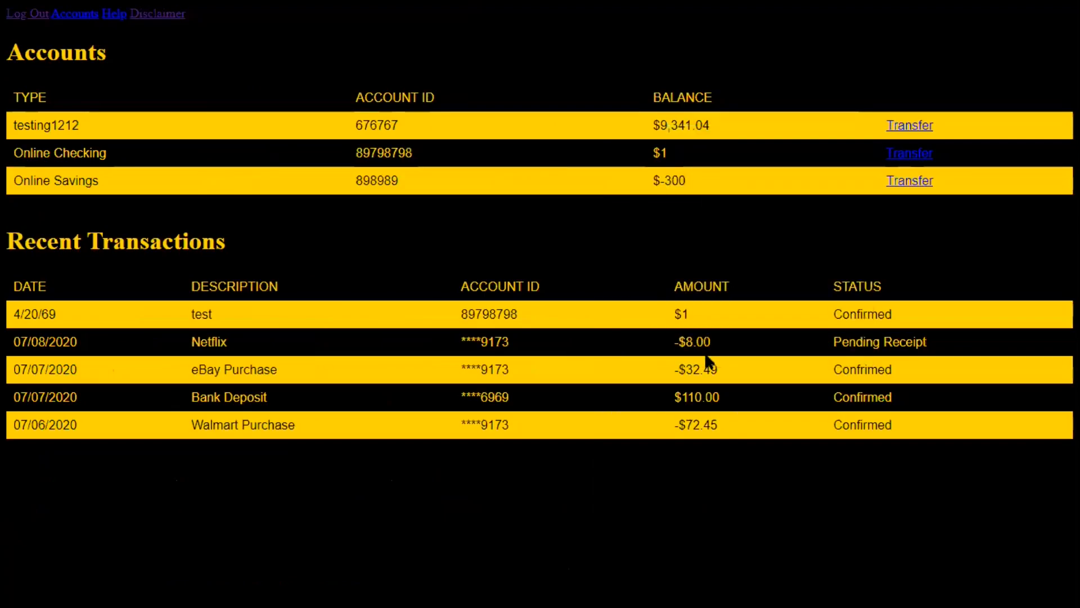
key("F12")
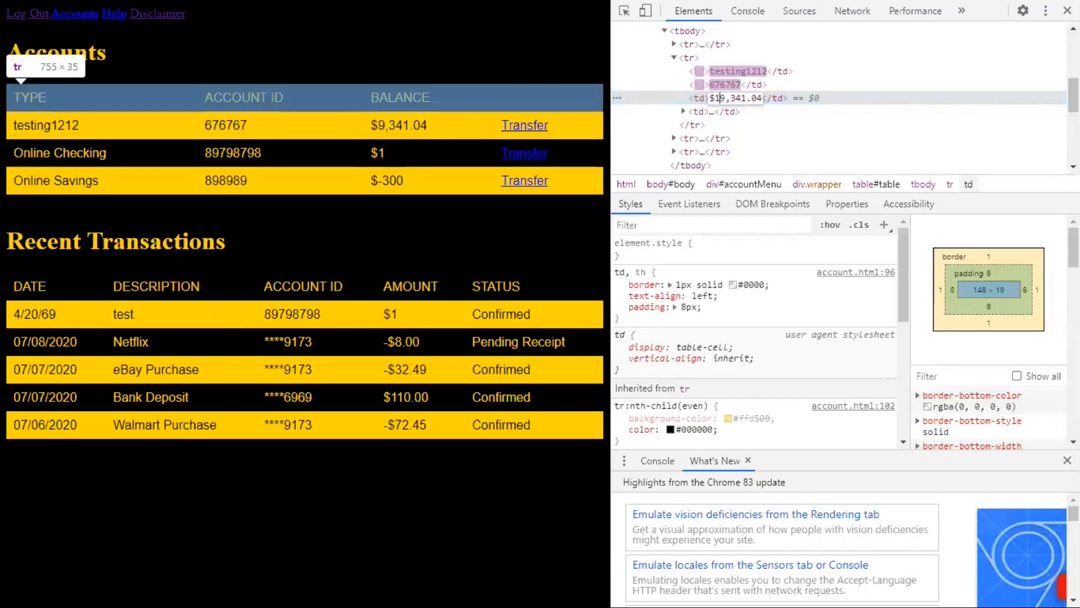
left_click(1068, 9)
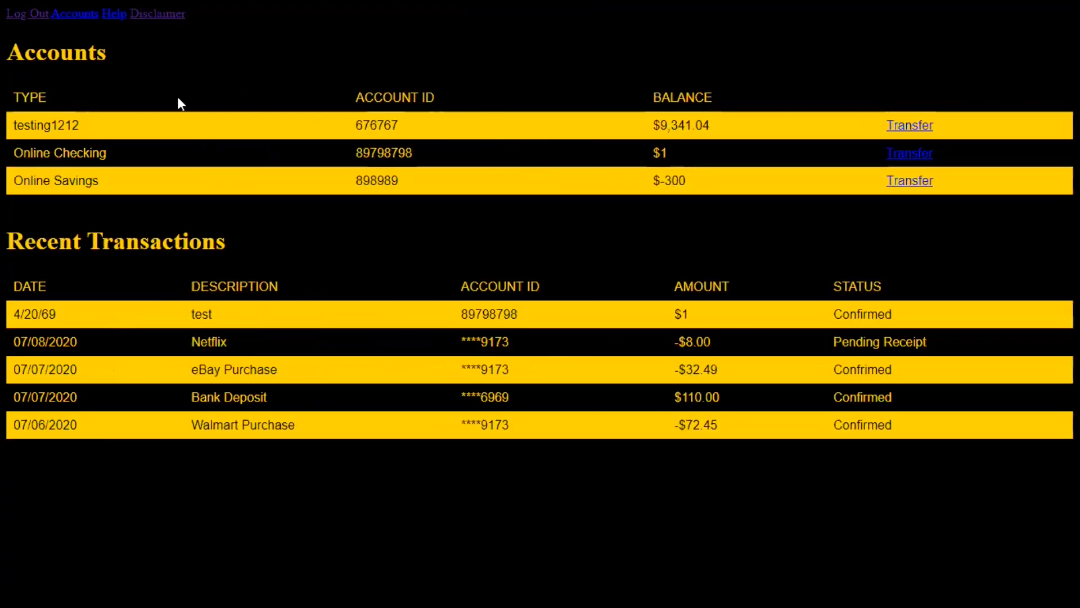
mouse_move(113, 13)
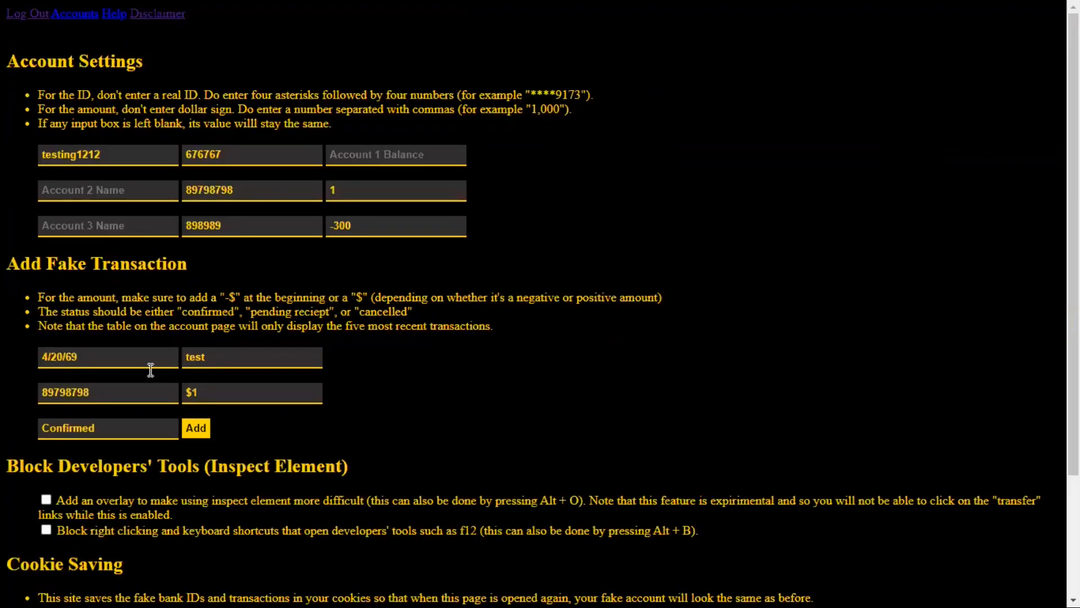
Test right-click and F12, then enable right-click and shortcut blocking and dismiss the warning.
scroll("down", 3)
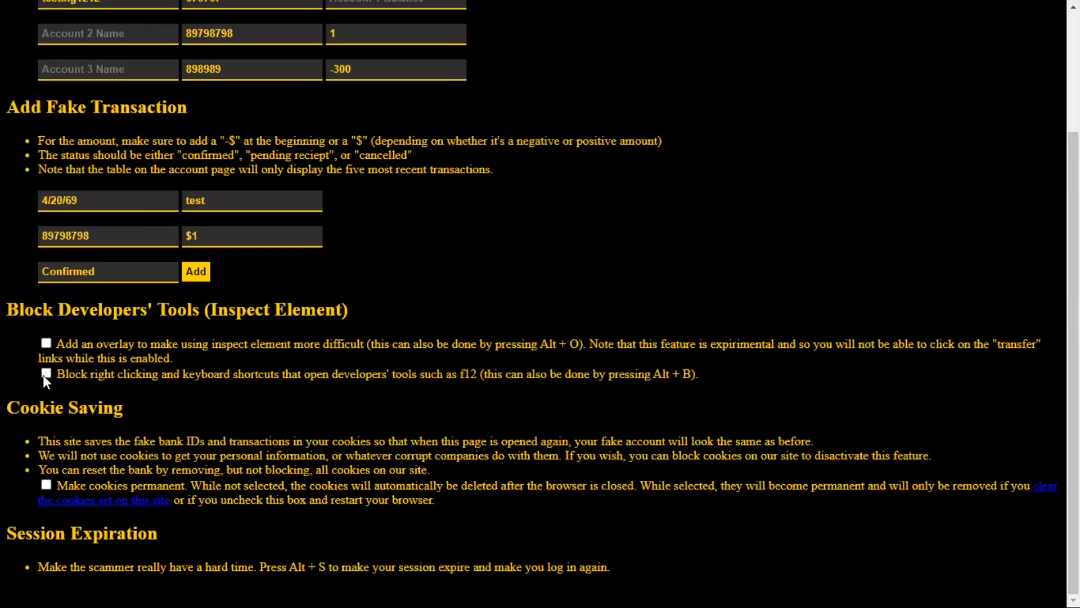
left_click(45, 343)
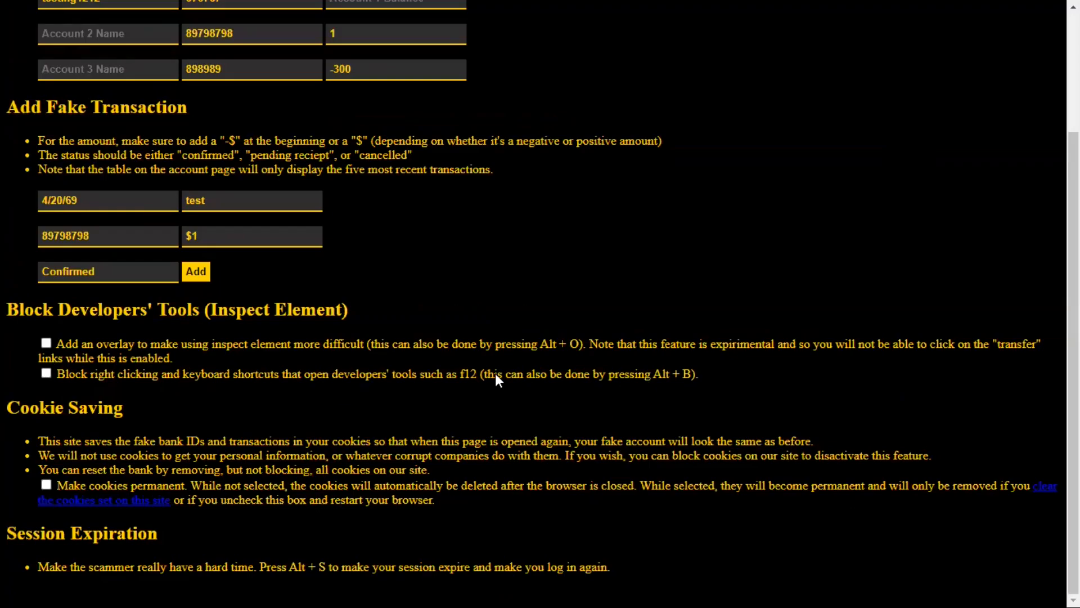
mouse_move(592, 281)
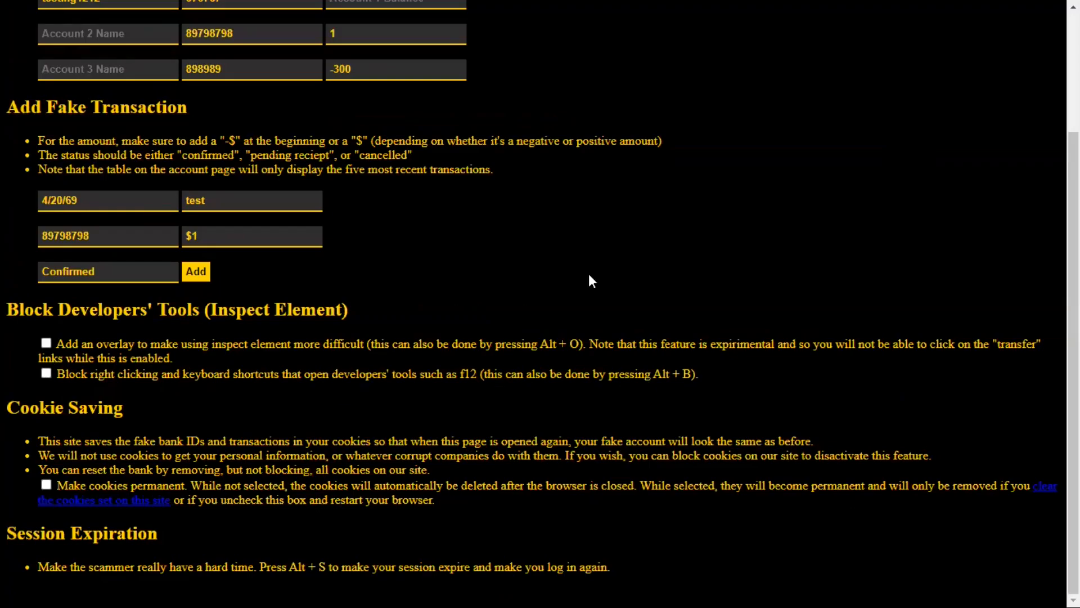
right_click(592, 281)
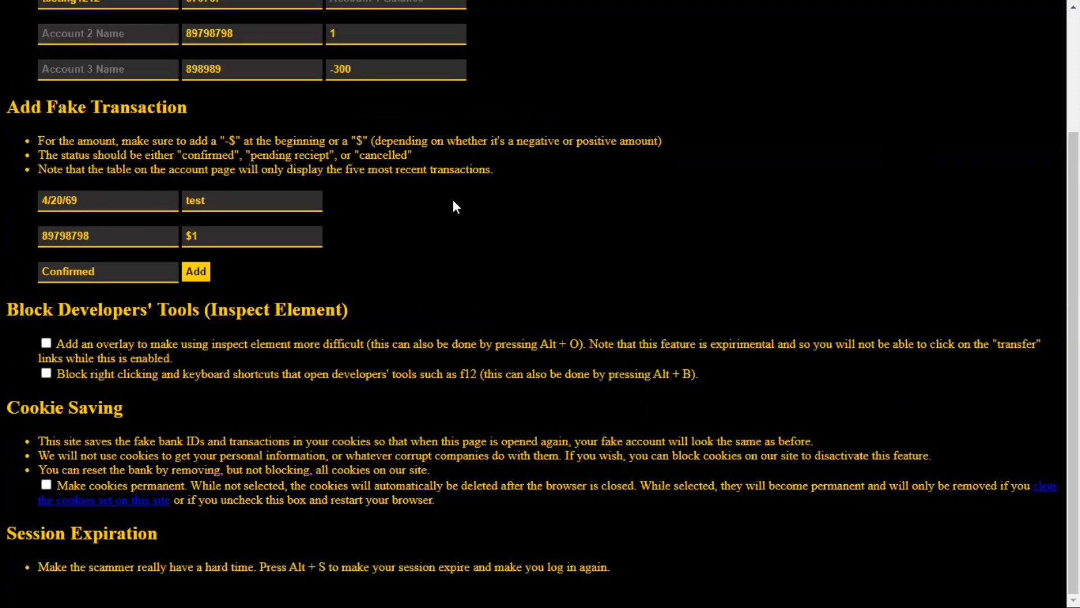
key("f12")
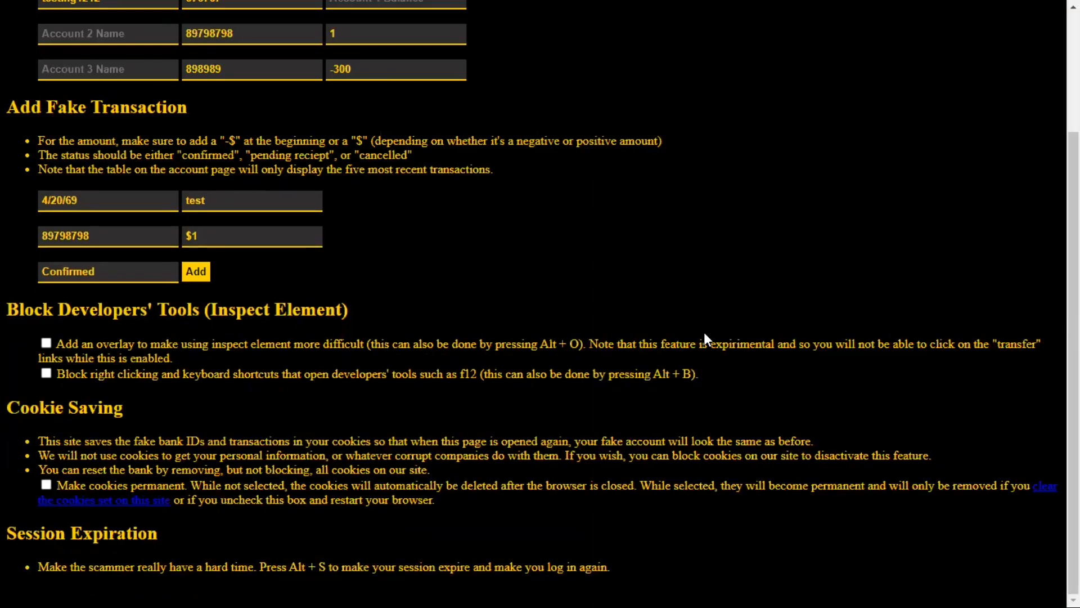
key("F12")
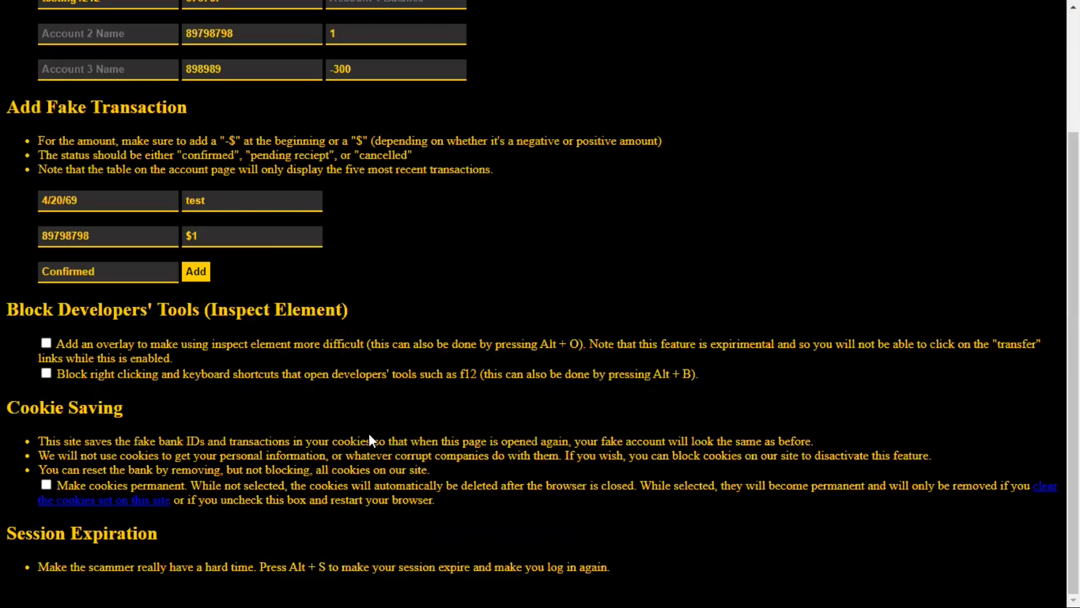
mouse_move(421, 362)
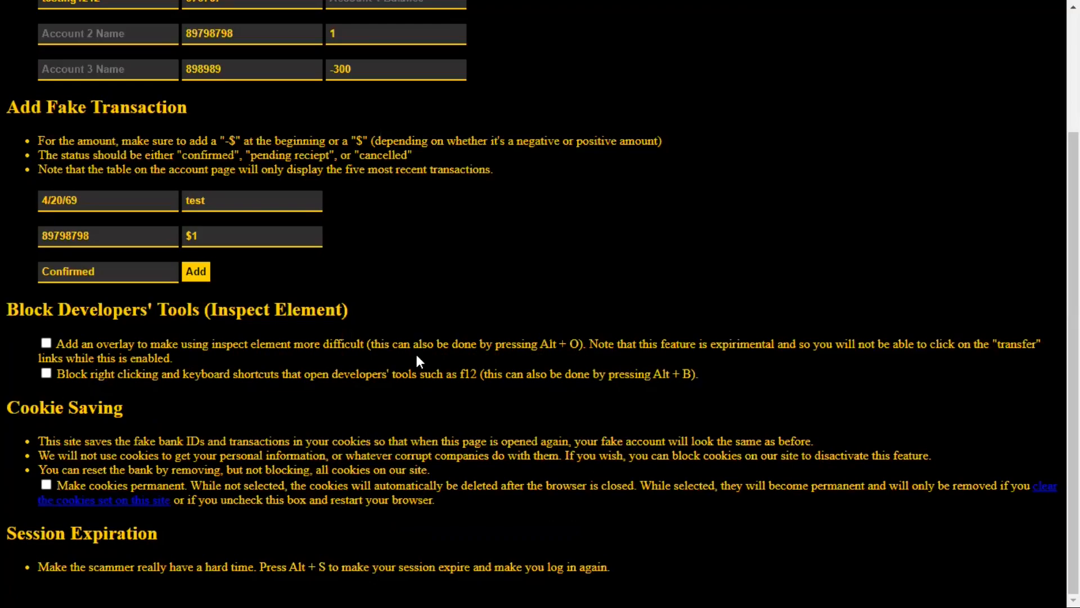
left_click(46, 373)
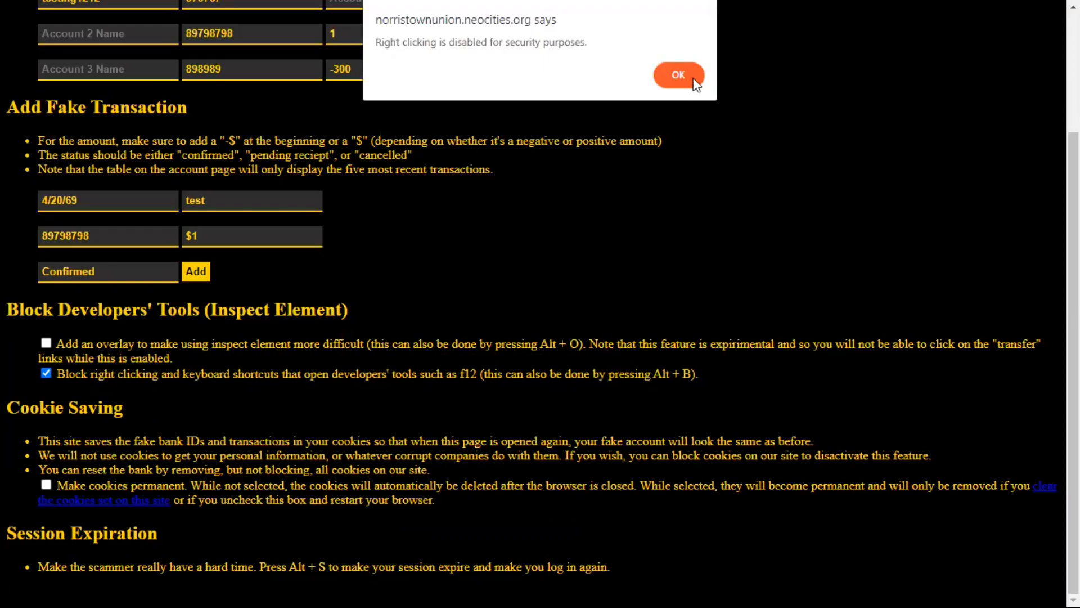
left_click(677, 75)
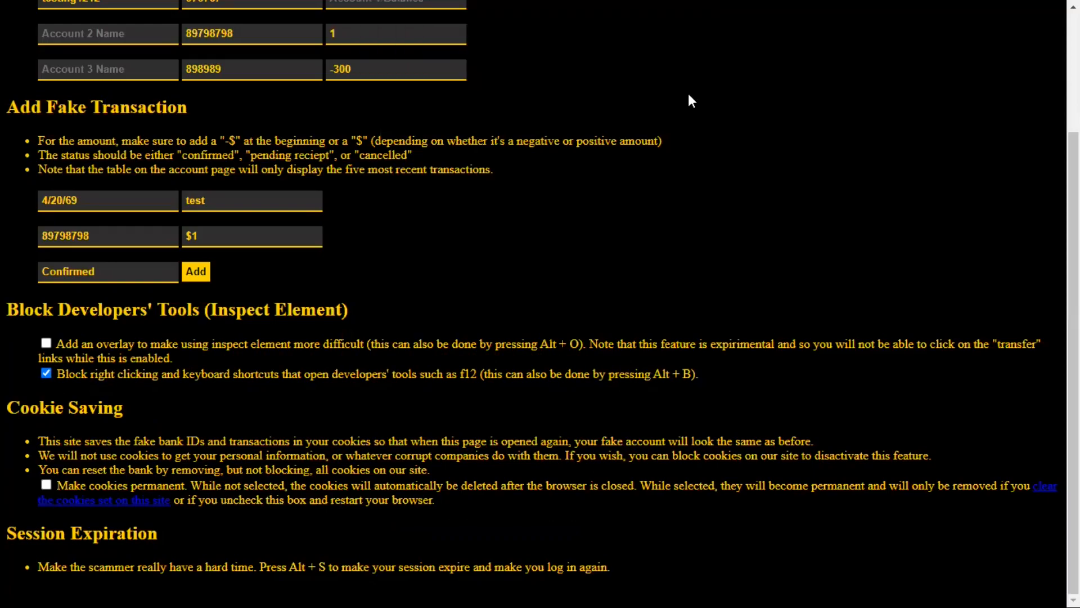
mouse_move(472, 291)
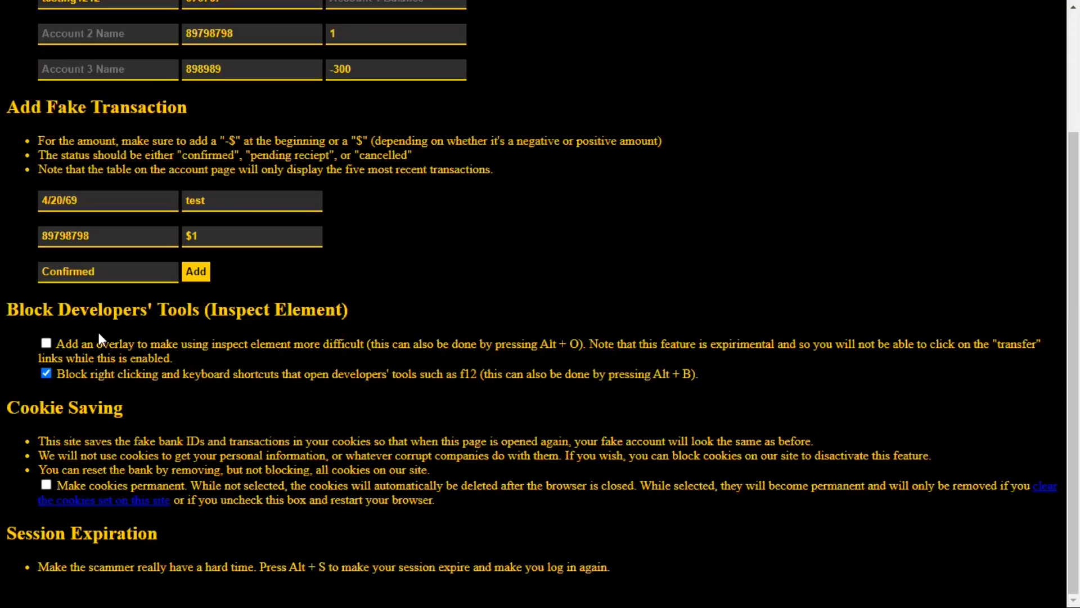
Disable right-click blocking, enable the inspect-element overlay, confirm it in settings, then return to Accounts.
left_click(46, 372)
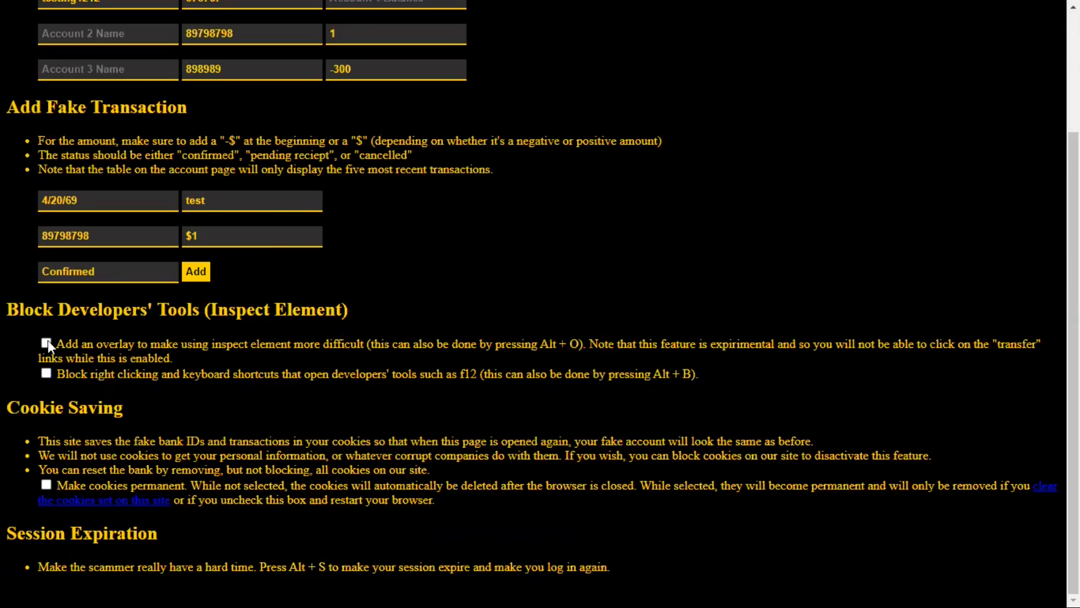
left_click(46, 344)
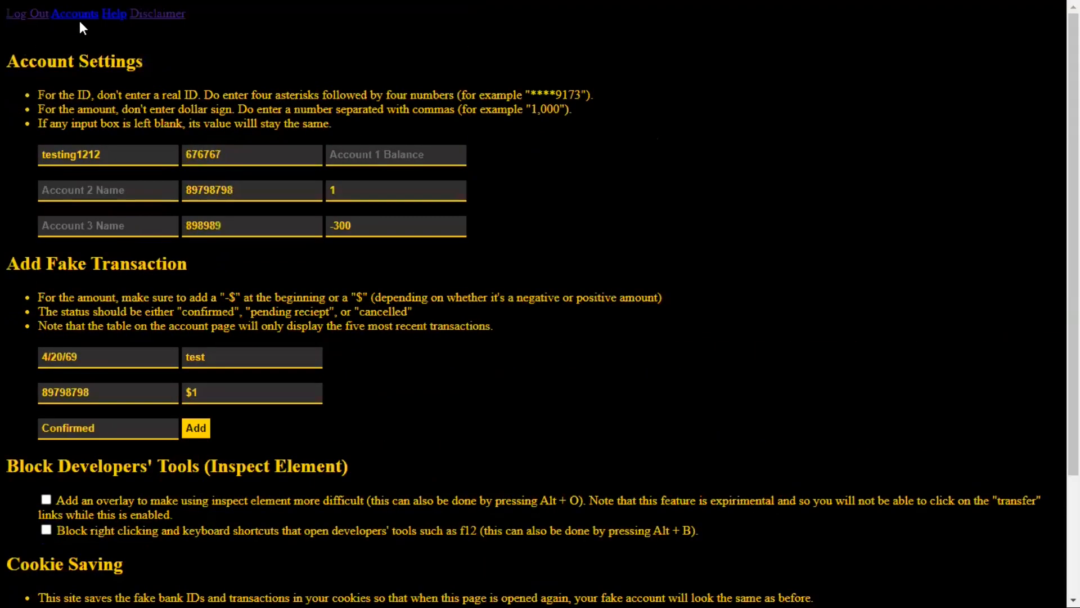
left_click(74, 13)
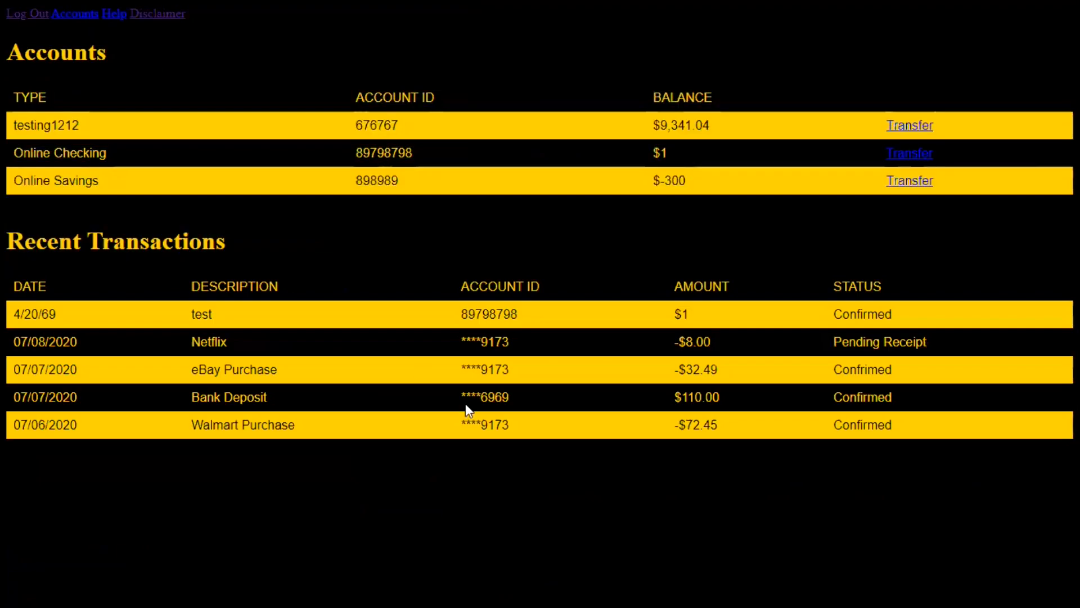
mouse_move(383, 157)
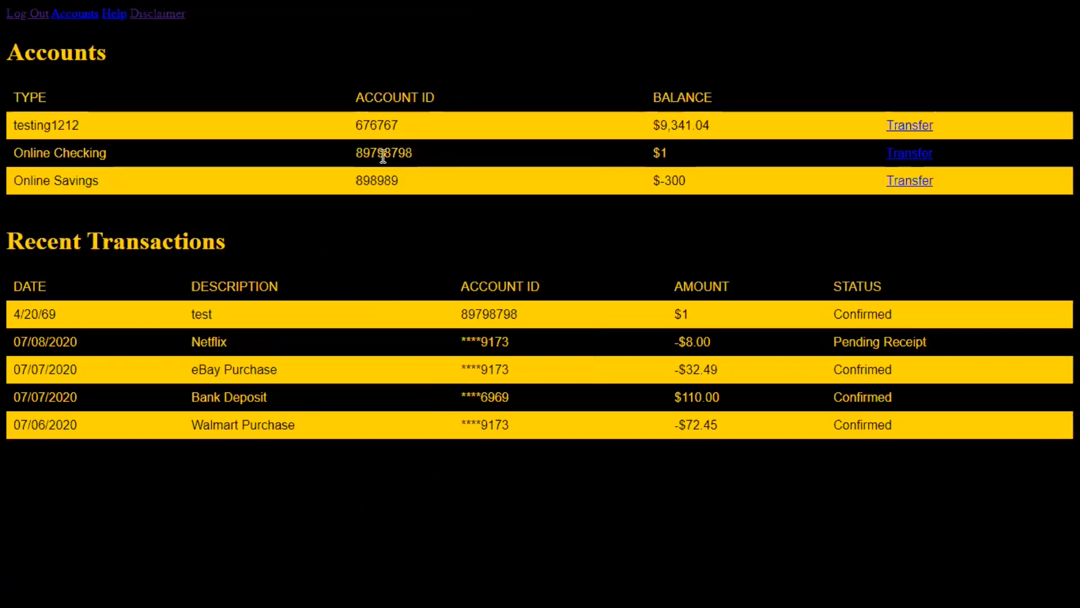
key("F12")
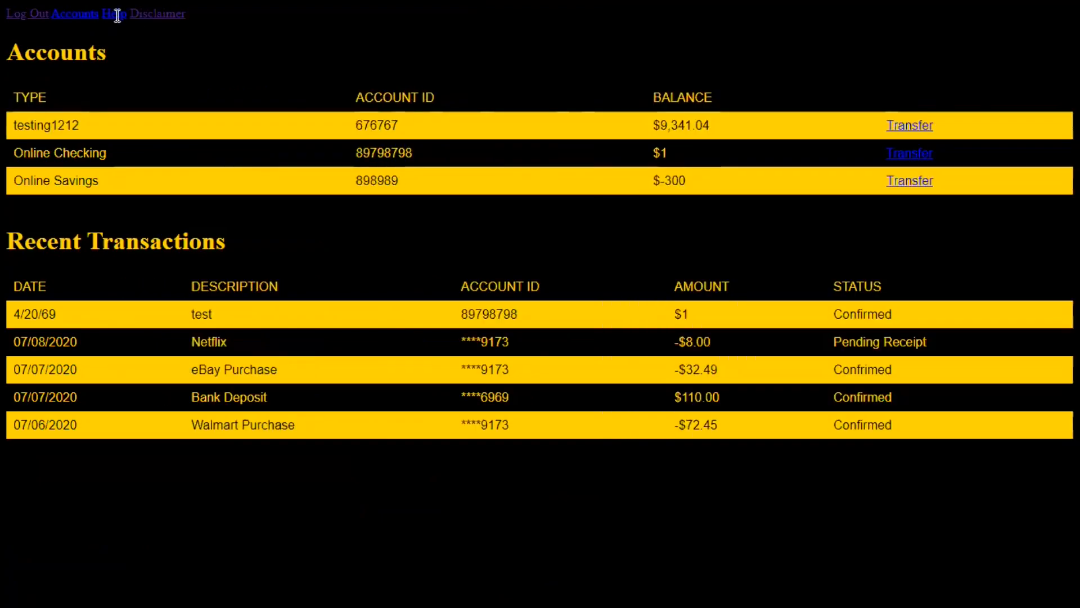
left_click(114, 13)
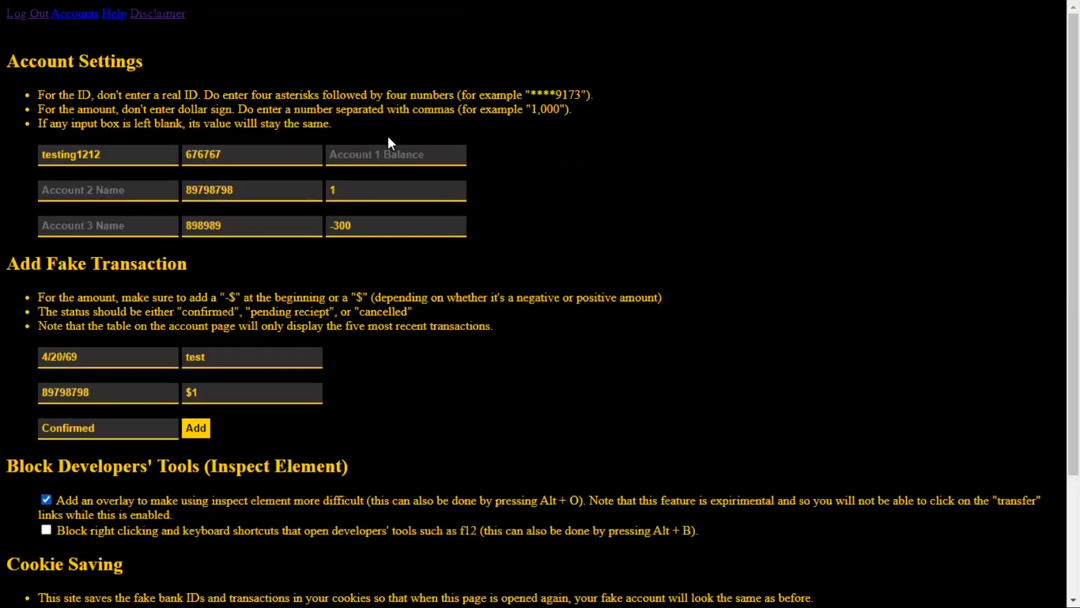
left_click(74, 13)
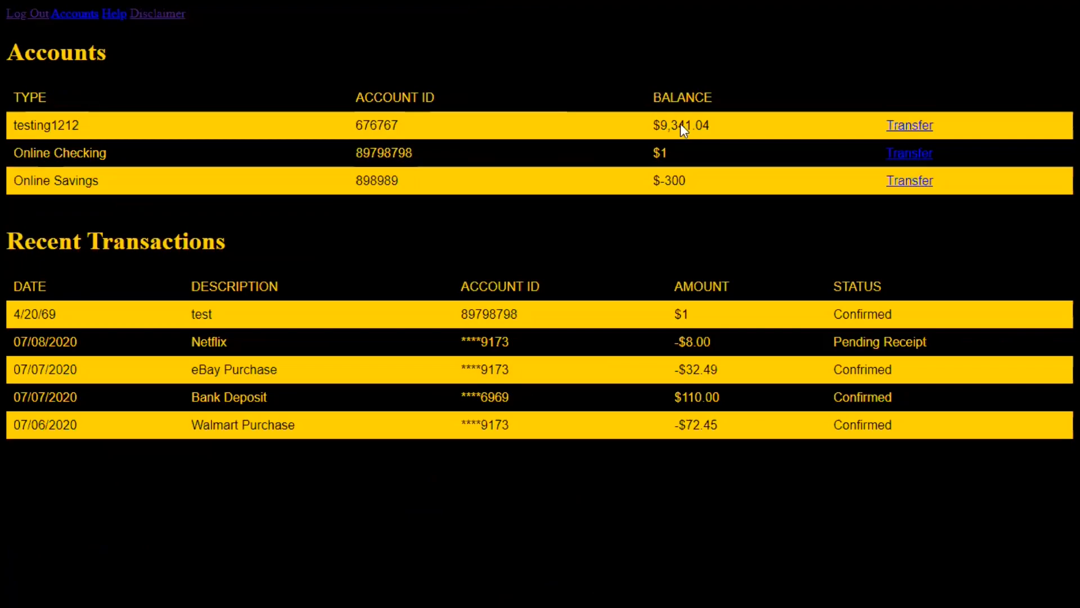
mouse_move(723, 360)
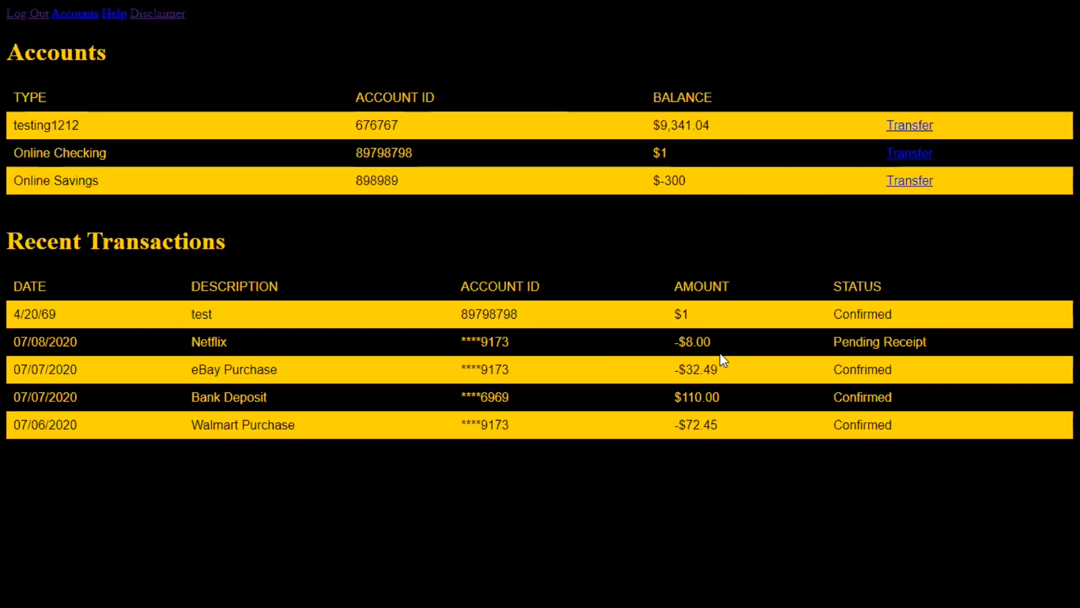
Edit the testing1212 balance cell in DevTools from $9,341.04 to $15659,341.04.
key("F12")
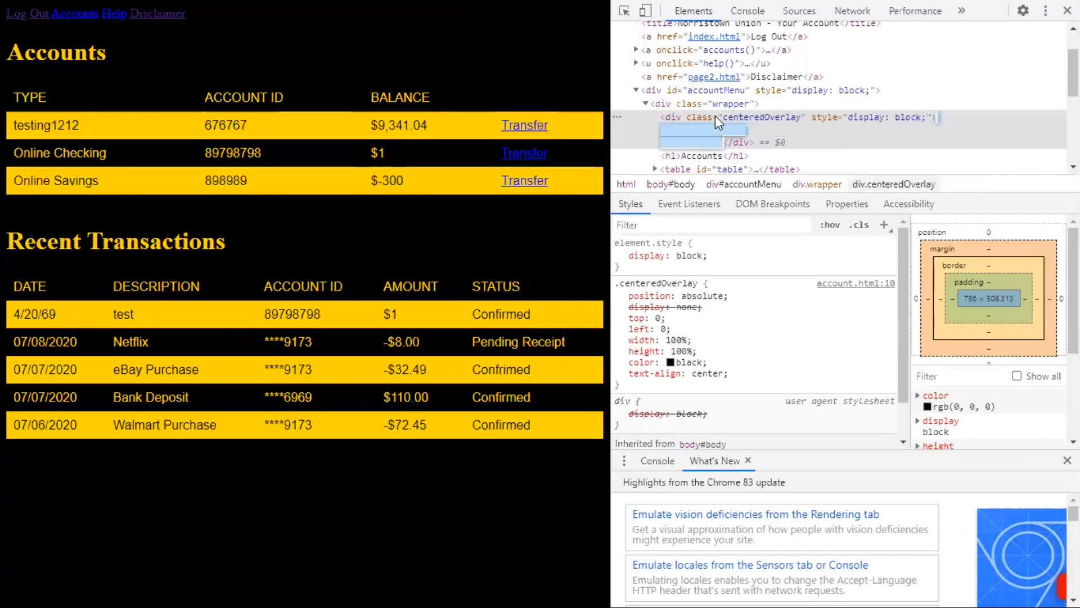
mouse_move(441, 165)
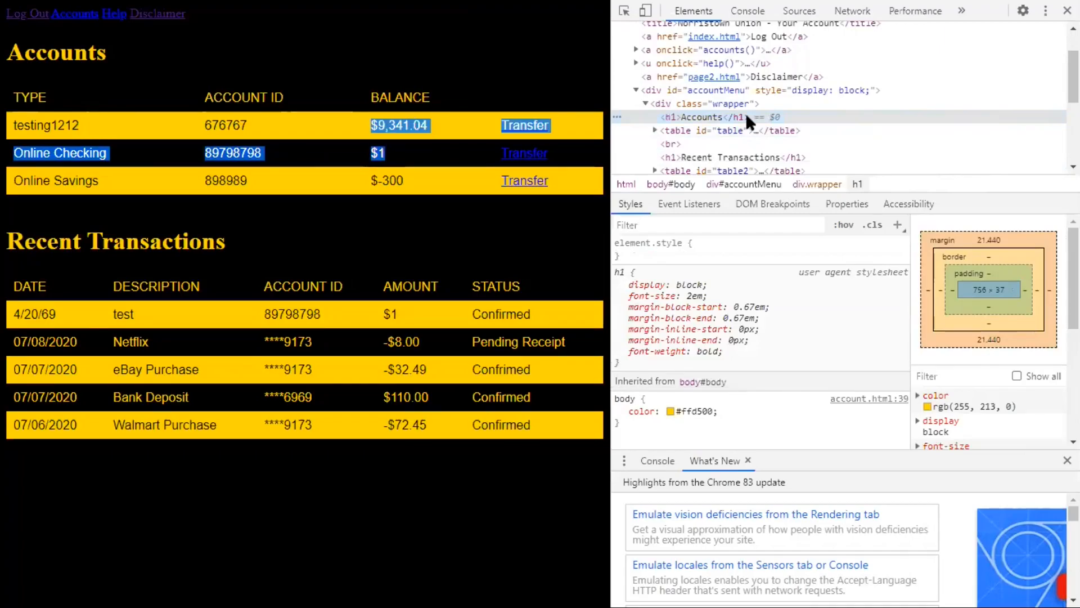
mouse_move(700, 130)
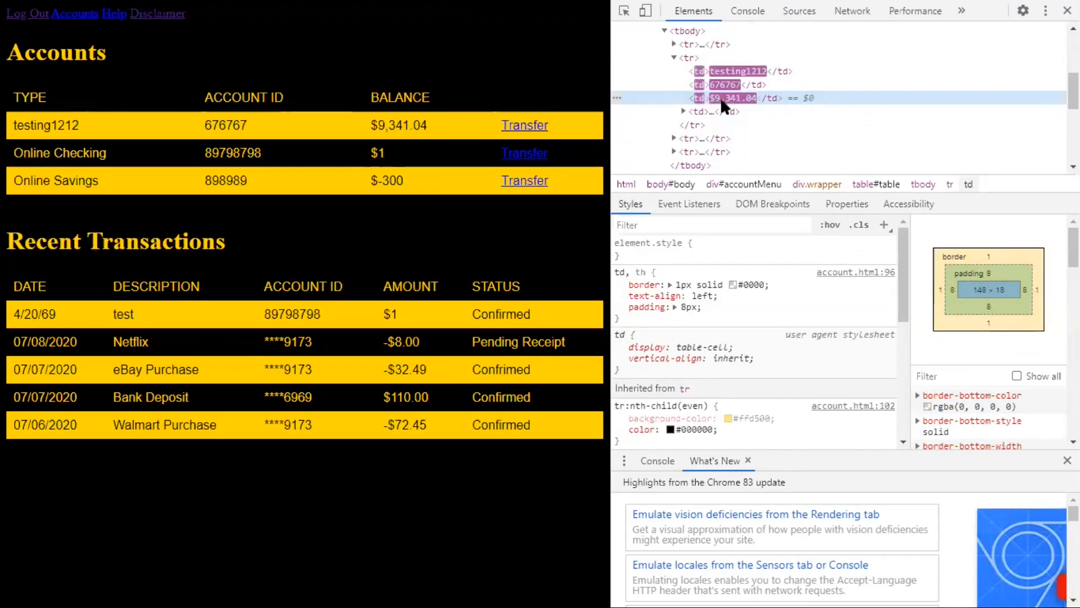
left_click(737, 98)
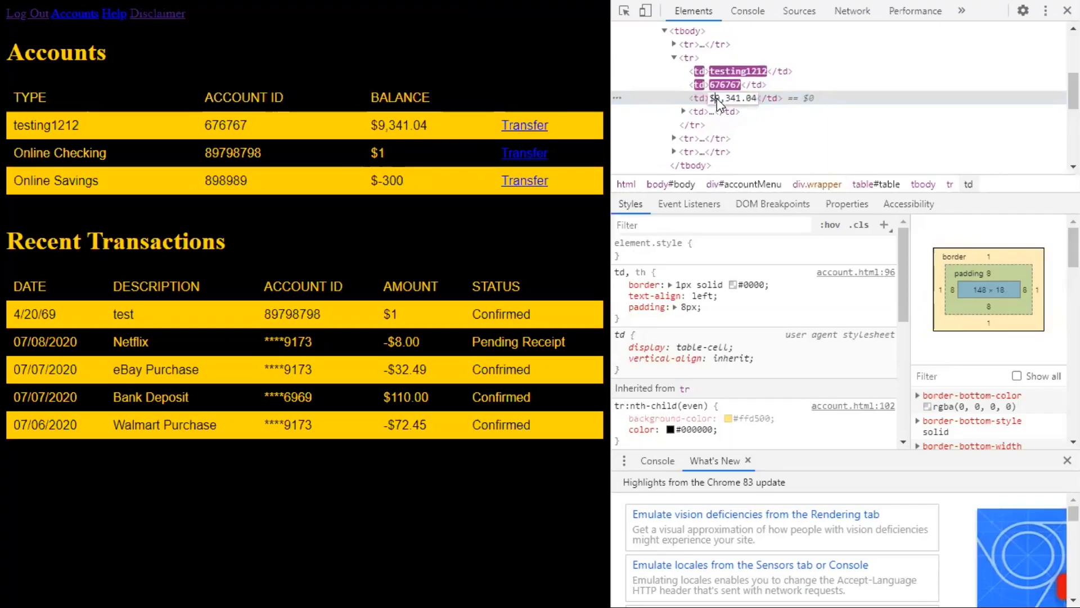
left_click(734, 97)
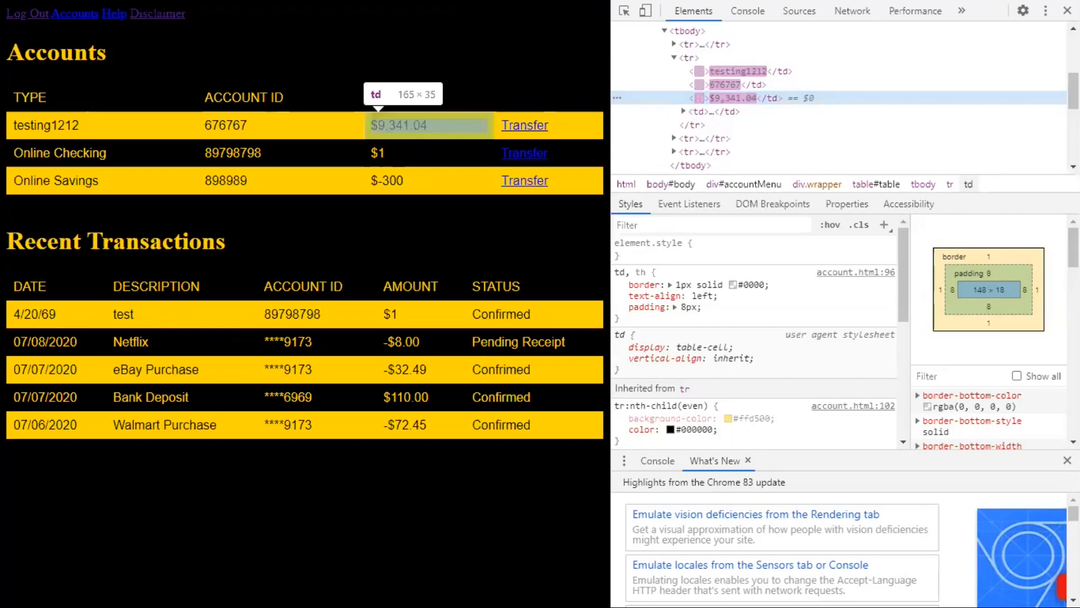
mouse_move(667, 125)
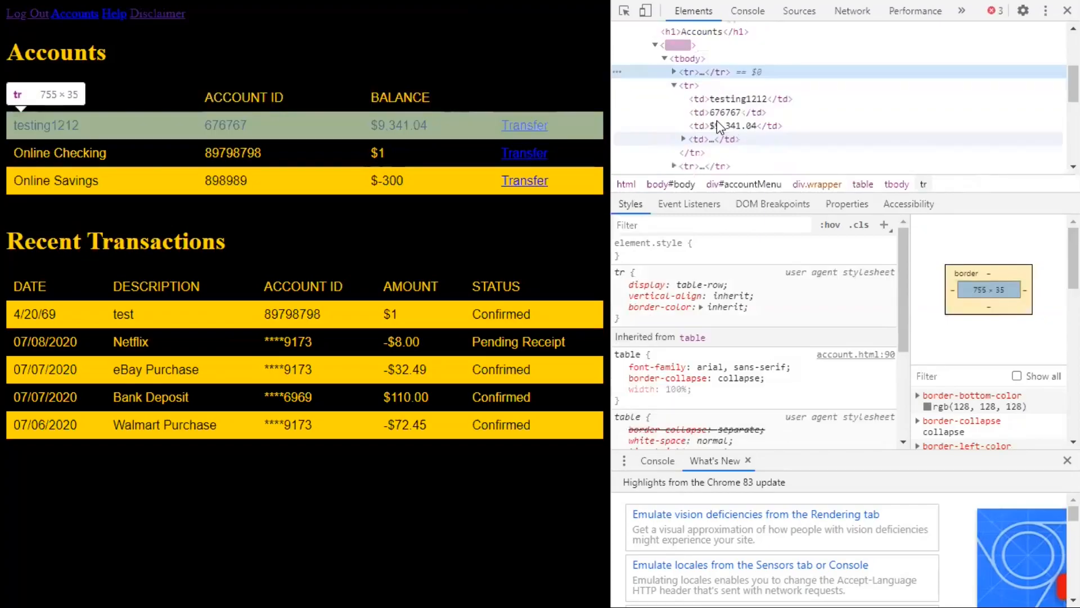
left_click(732, 125)
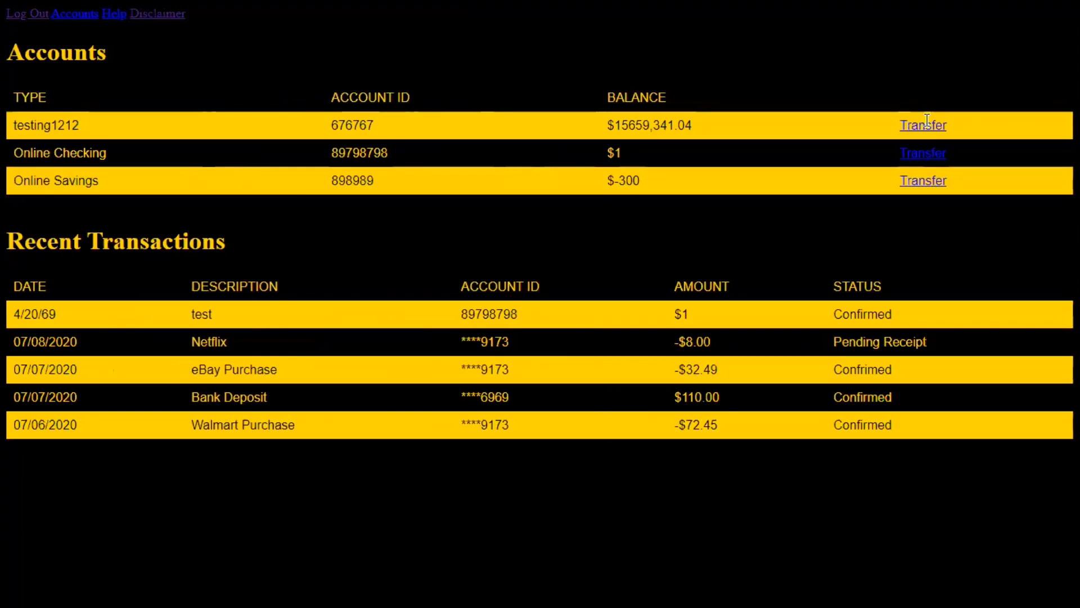
mouse_move(665, 239)
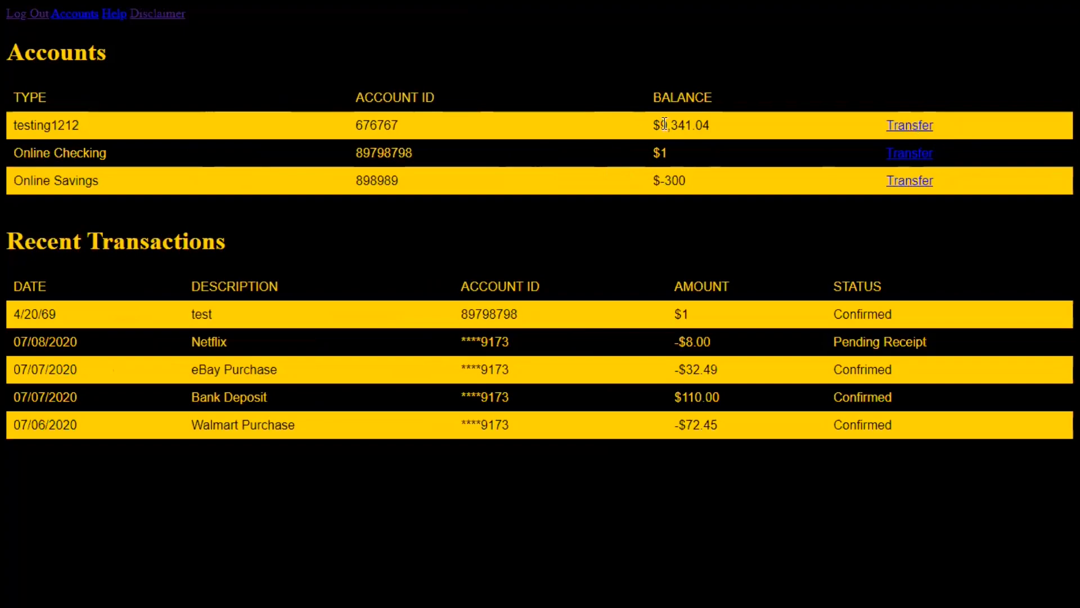
Select the reverted $9,341.04 testing1212 balance on the accounts page.
double_click(662, 125)
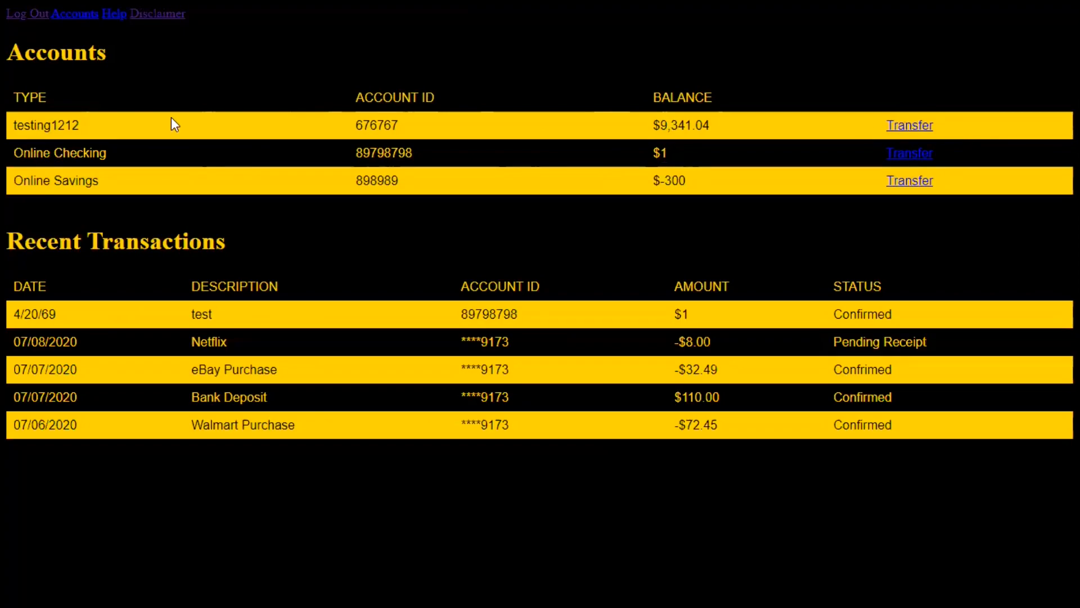
Transfer $5000 from account 676767 to 89798798 and confirm with the verification code.
left_click(908, 125)
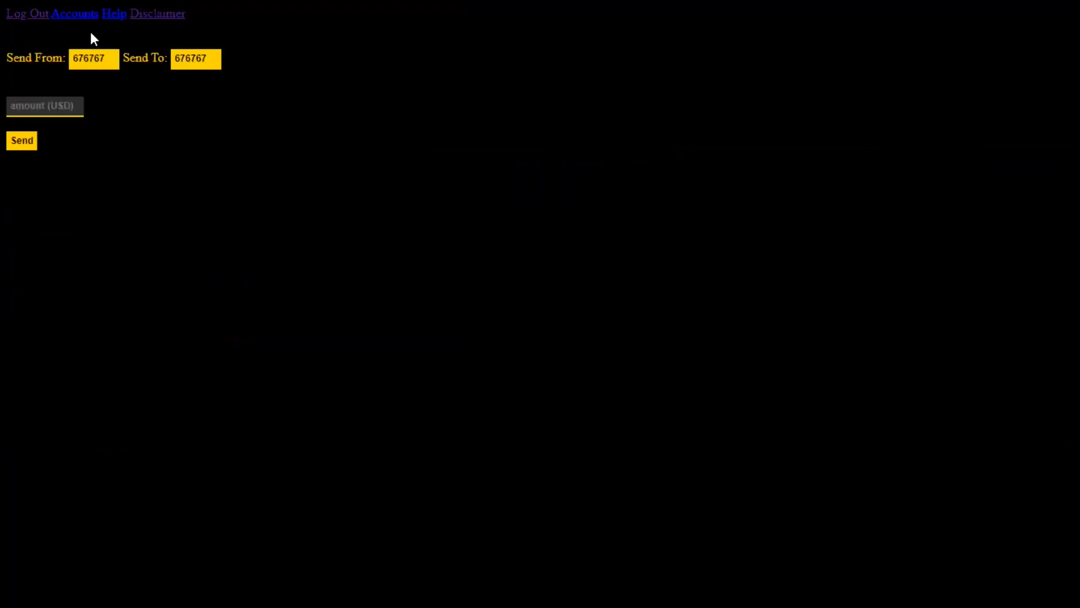
left_click(74, 13)
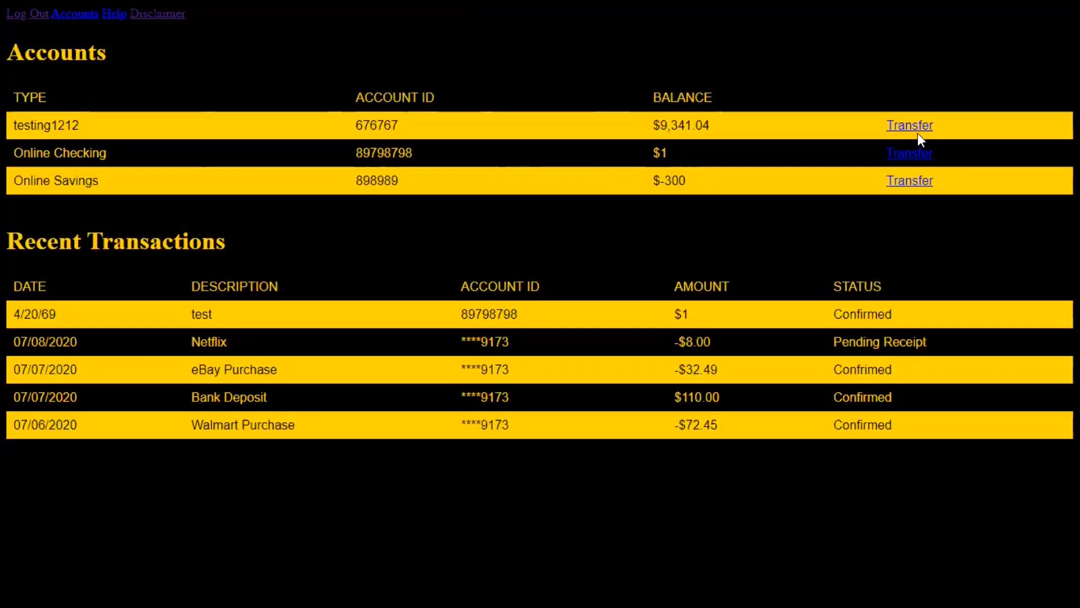
left_click(908, 125)
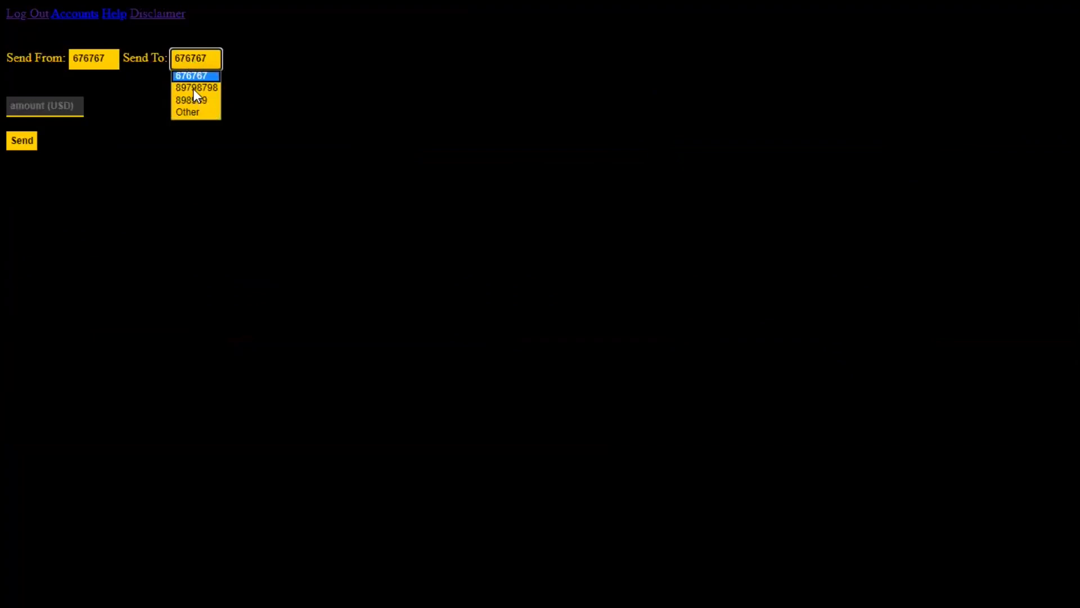
left_click(196, 88)
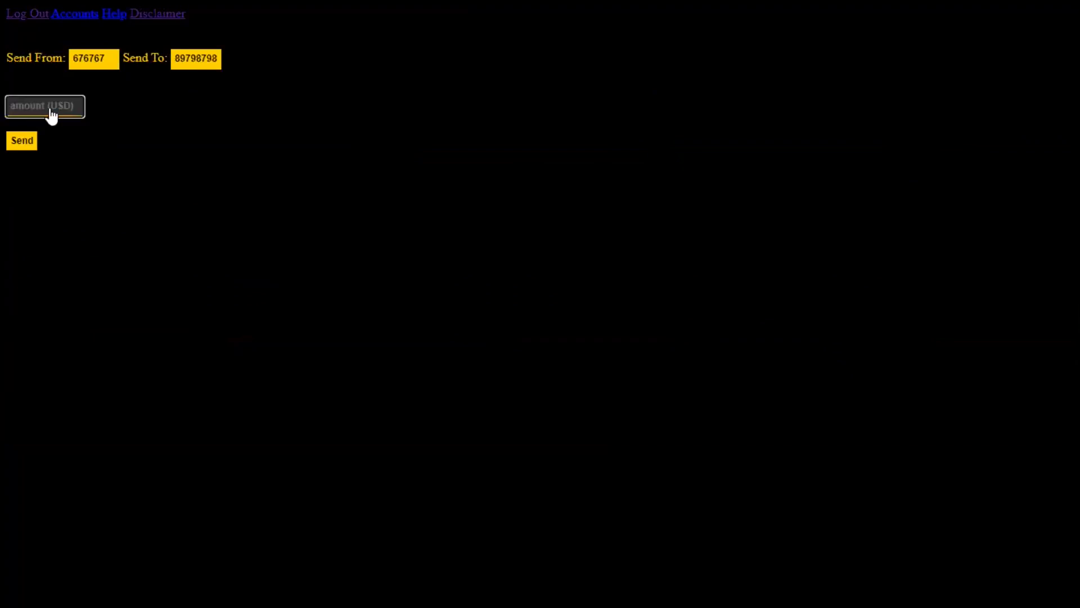
type("5000")
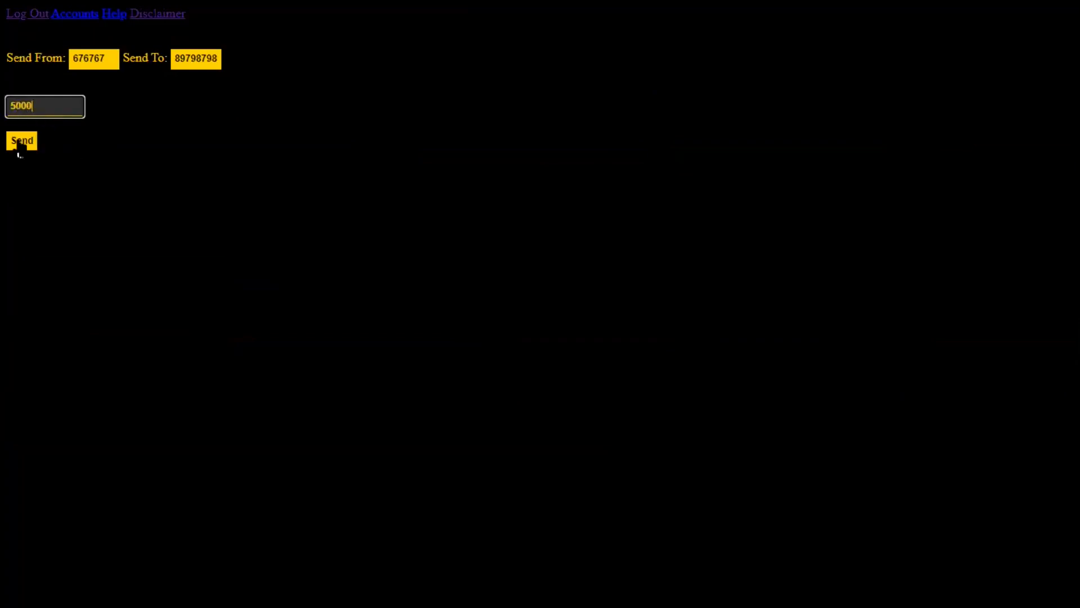
left_click(21, 141)
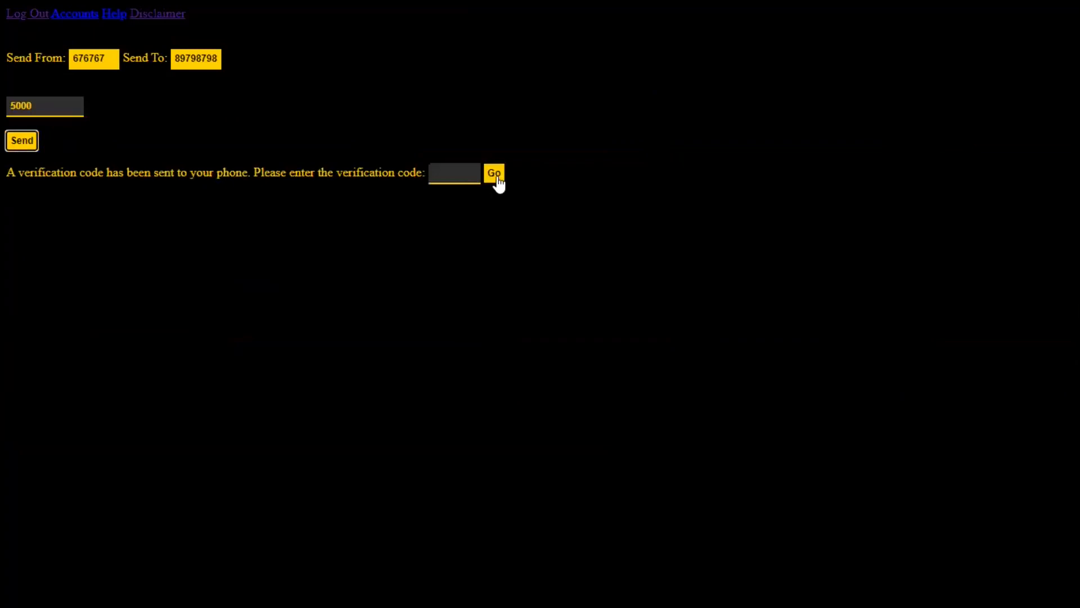
mouse_move(495, 209)
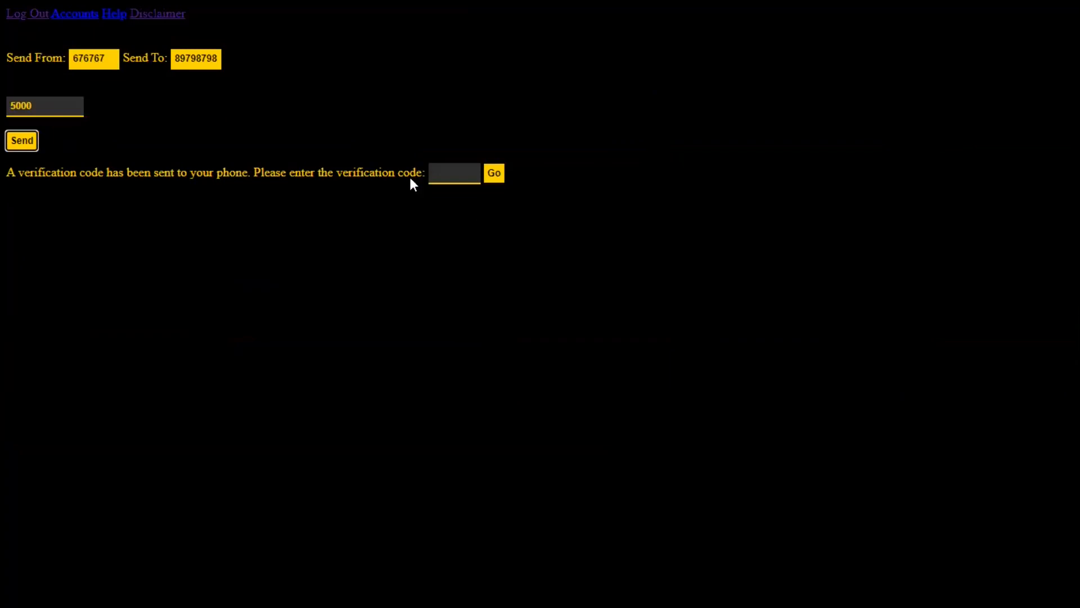
mouse_move(452, 212)
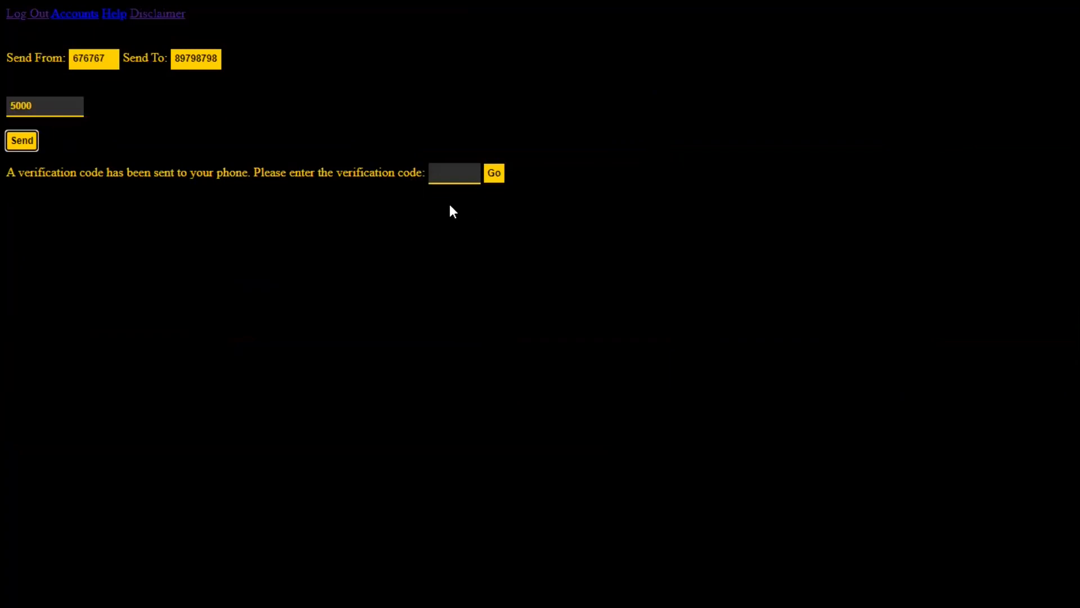
mouse_move(494, 172)
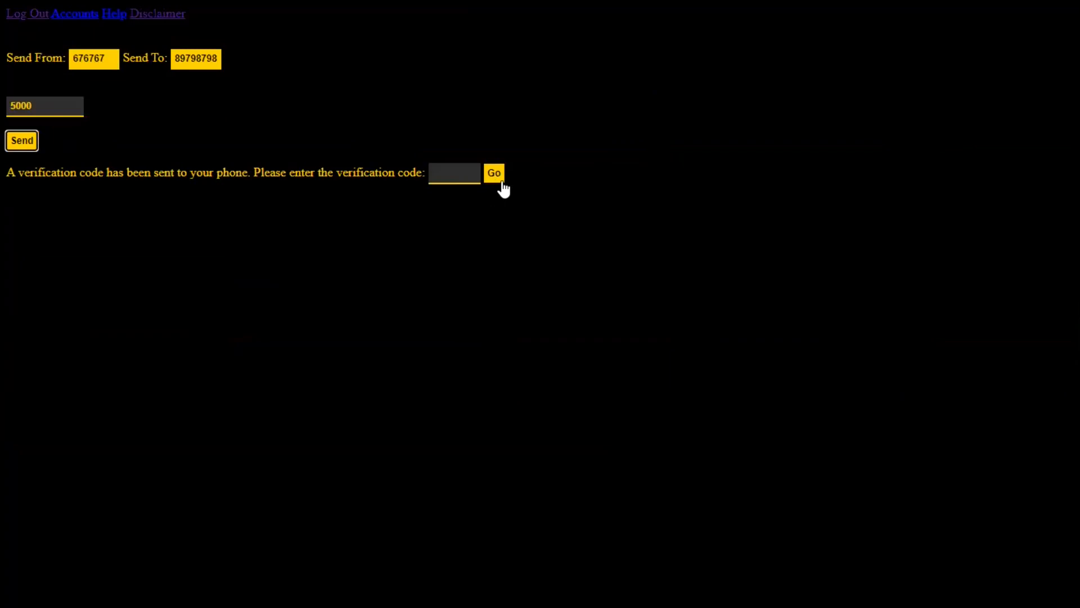
mouse_move(376, 197)
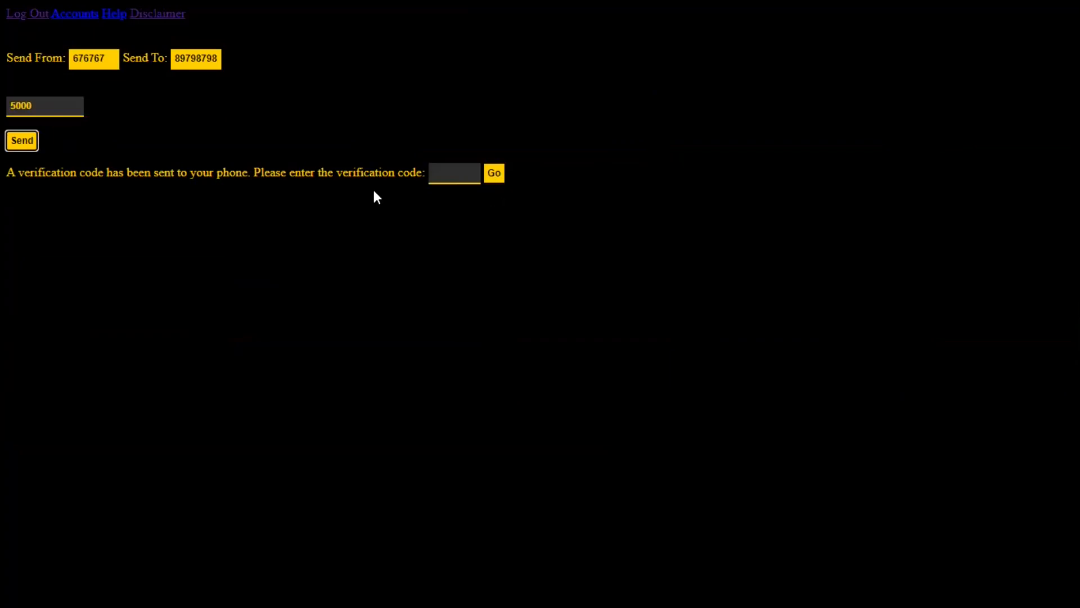
left_click(494, 173)
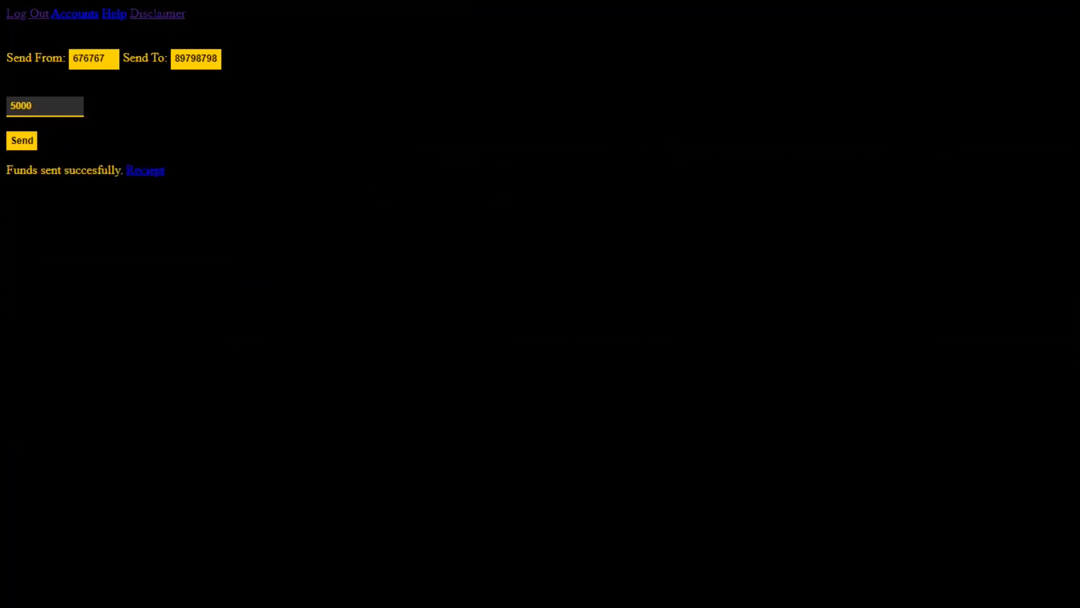
mouse_move(153, 171)
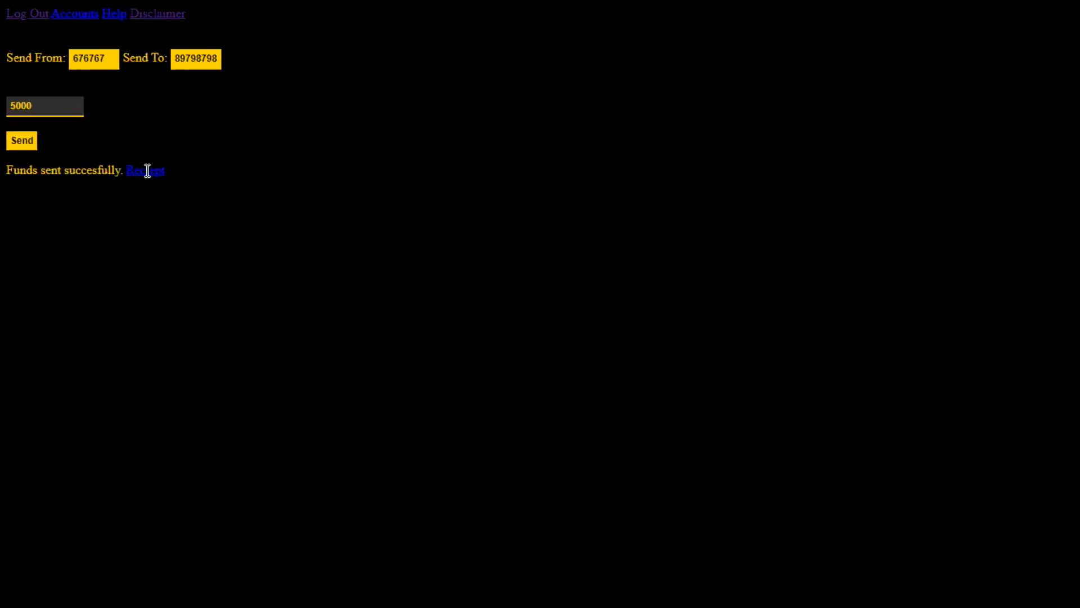
mouse_move(79, 101)
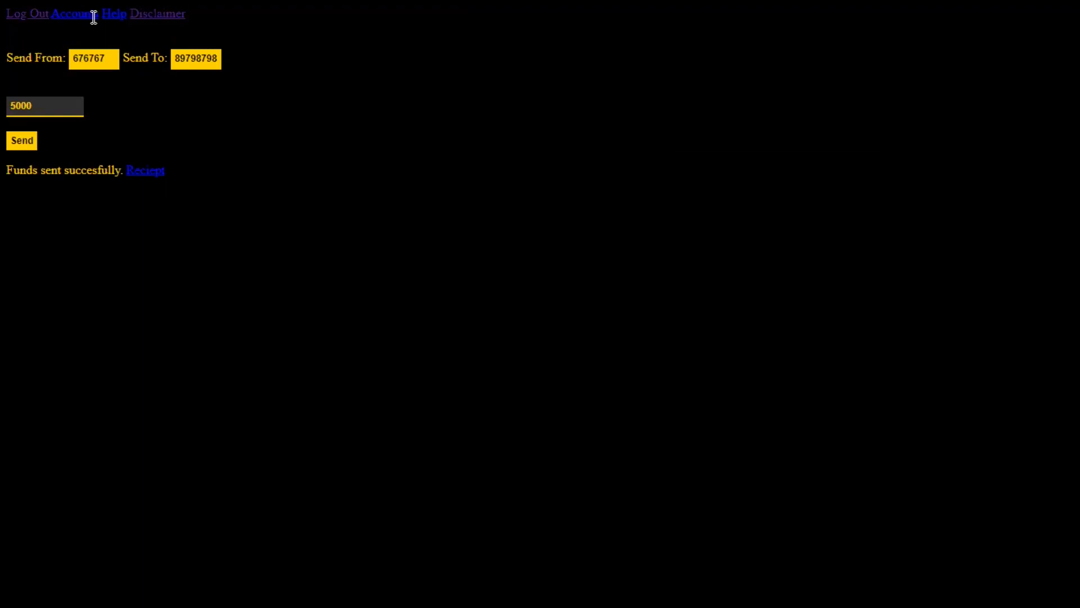
Return to Accounts and select the updated $4,341.05 and $5,001 balances.
left_click(74, 13)
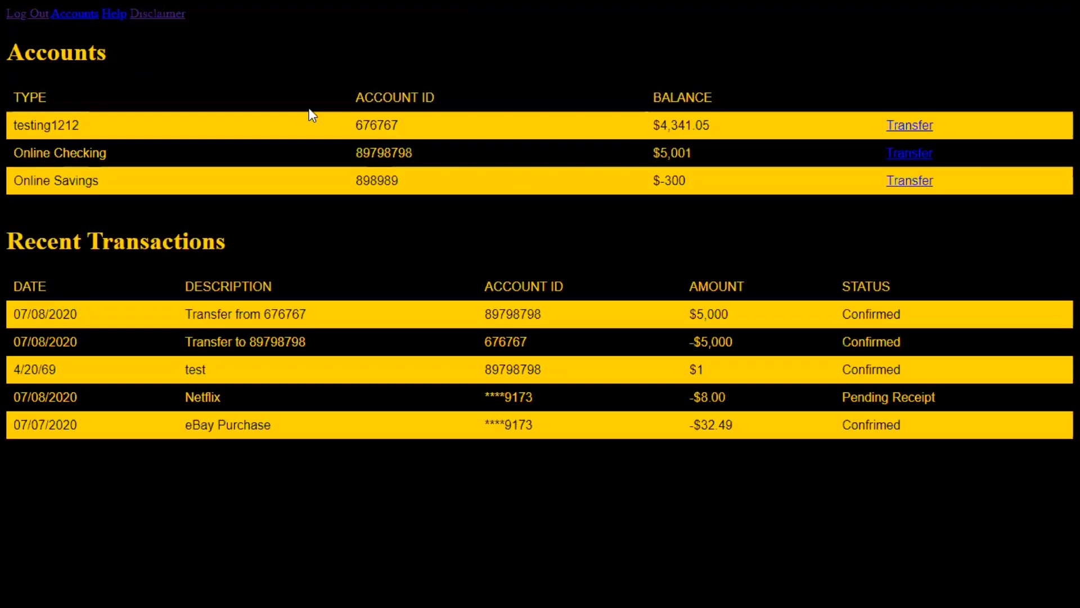
mouse_move(114, 41)
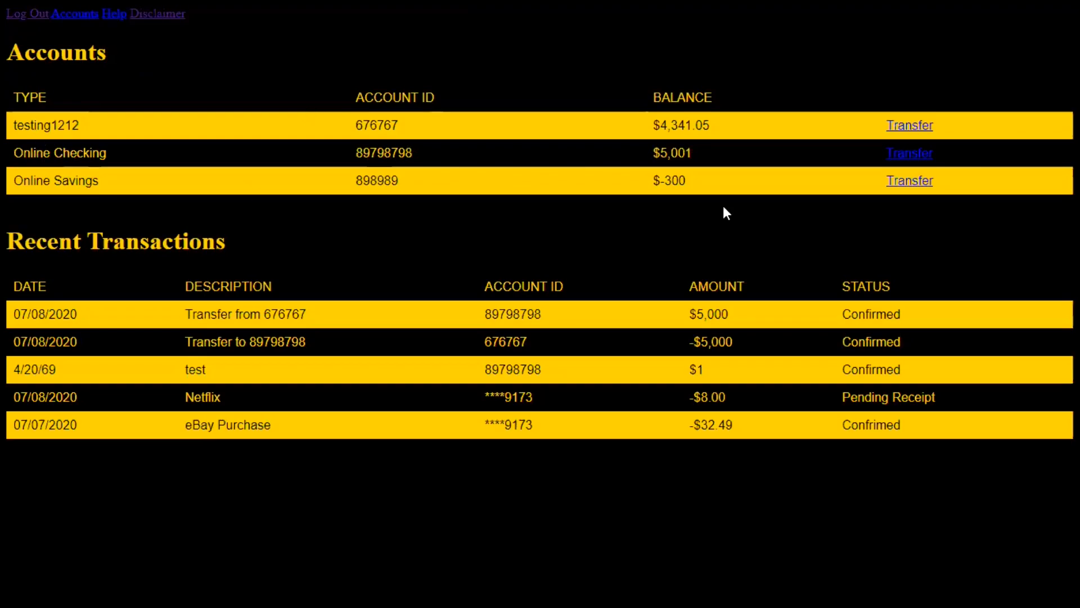
mouse_move(665, 126)
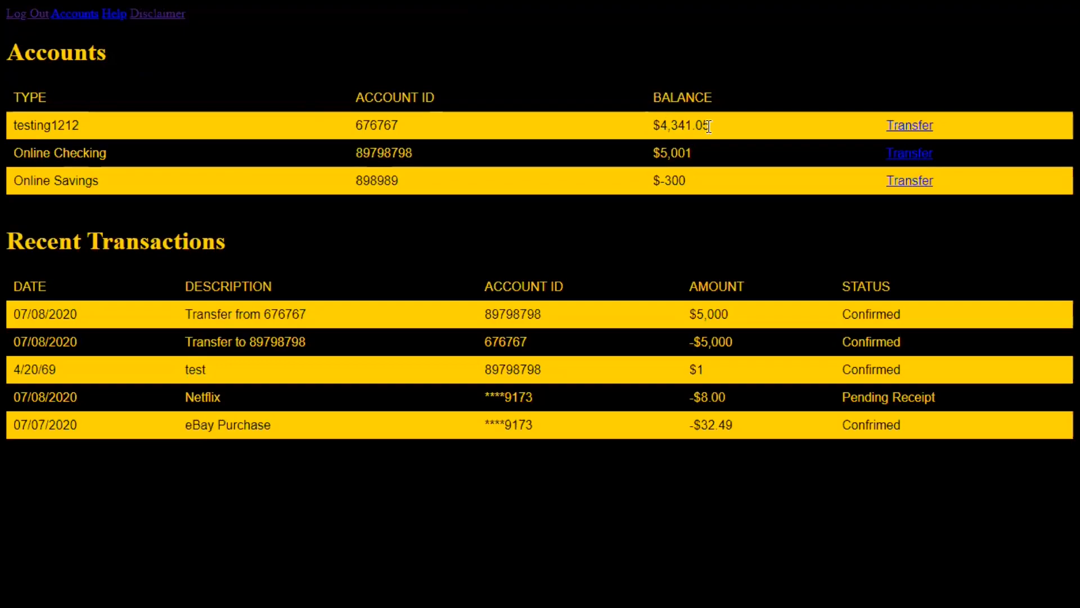
mouse_move(745, 131)
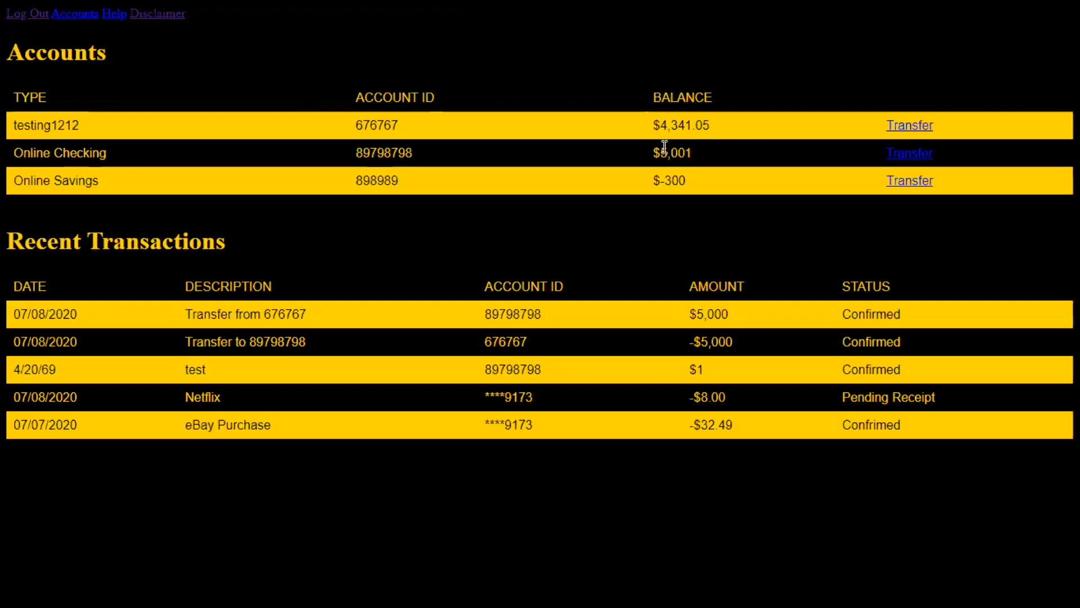
double_click(671, 153)
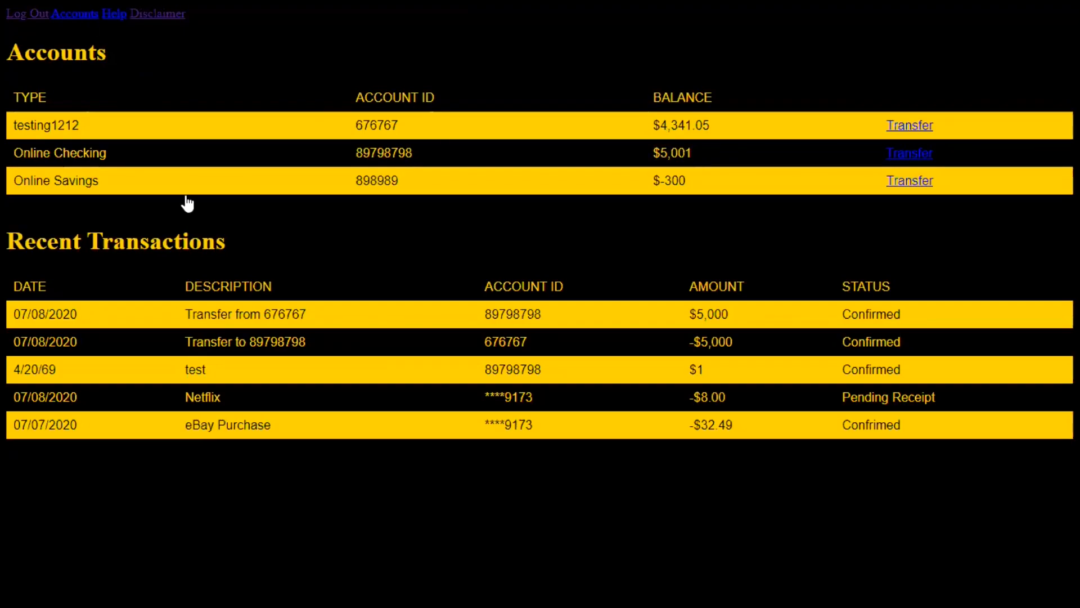
Enter 'name' as Account 1 Name in Account Settings, then view the Accounts table.
scroll("down", 3)
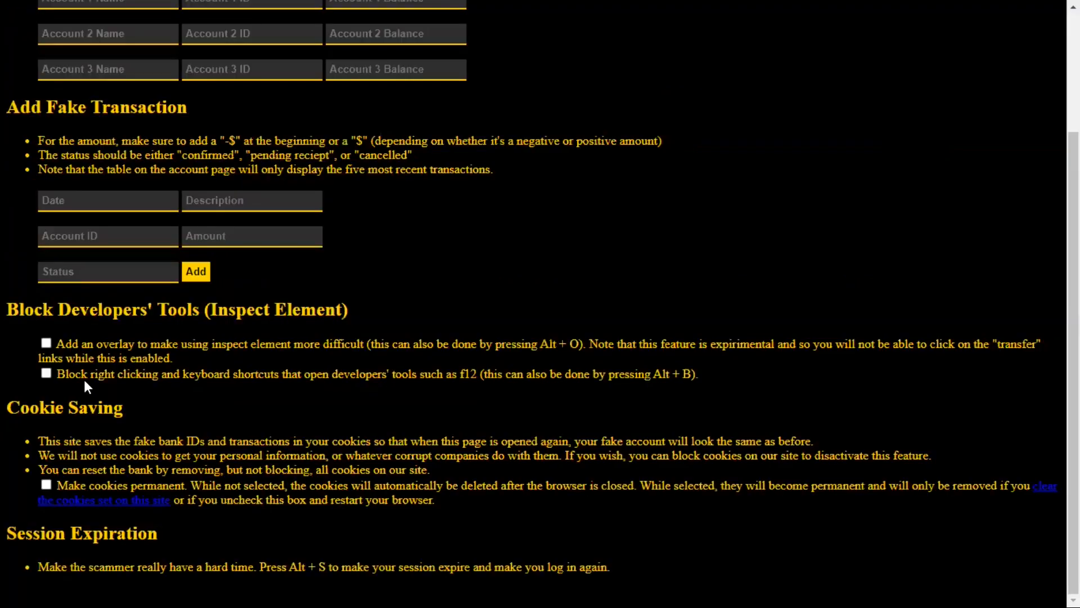
mouse_move(12, 411)
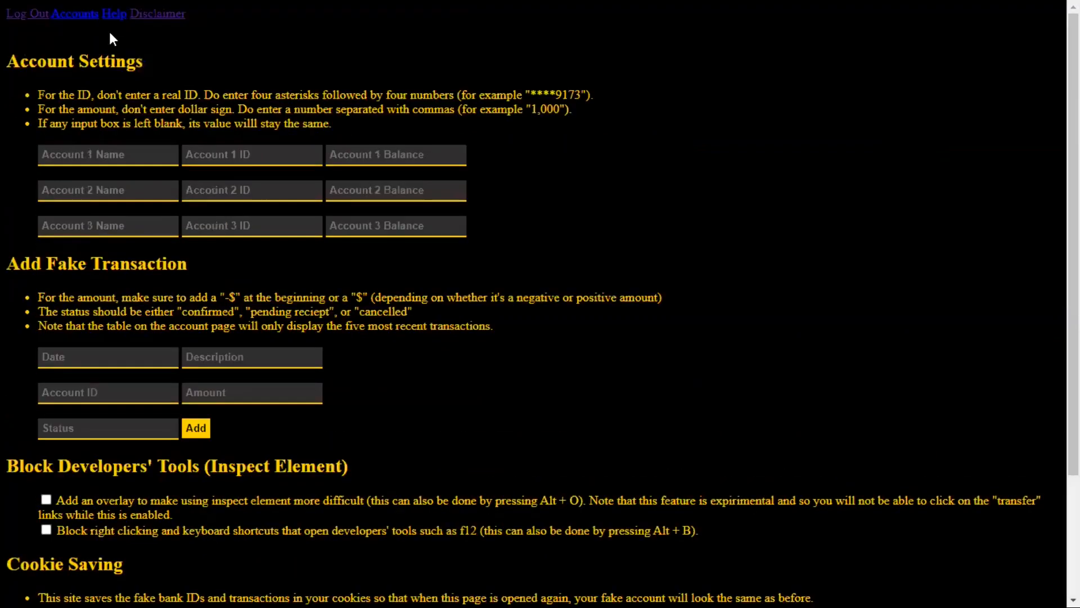
left_click(108, 154)
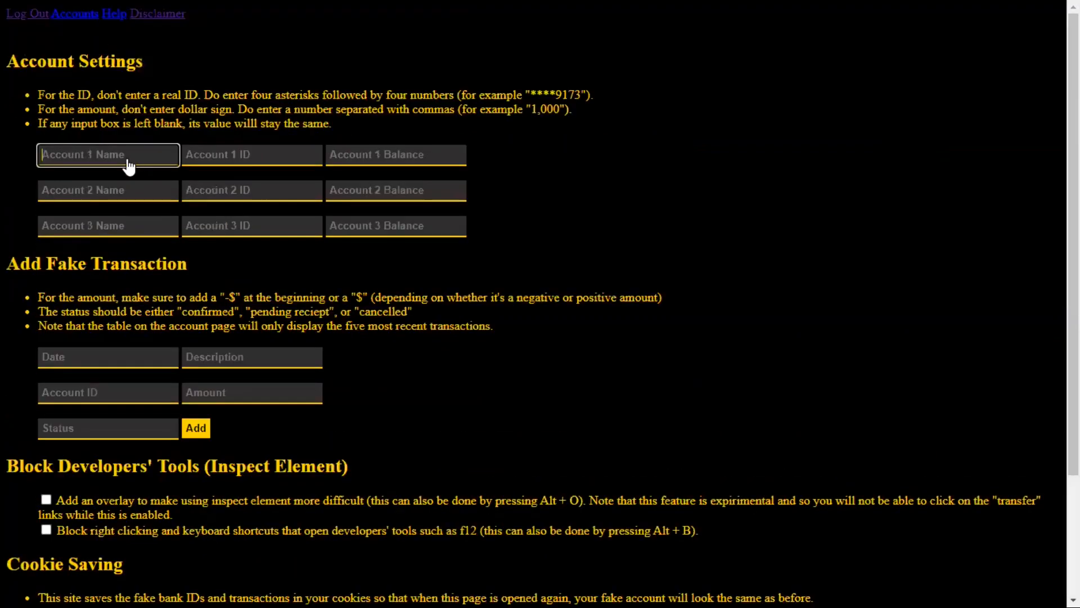
type("name")
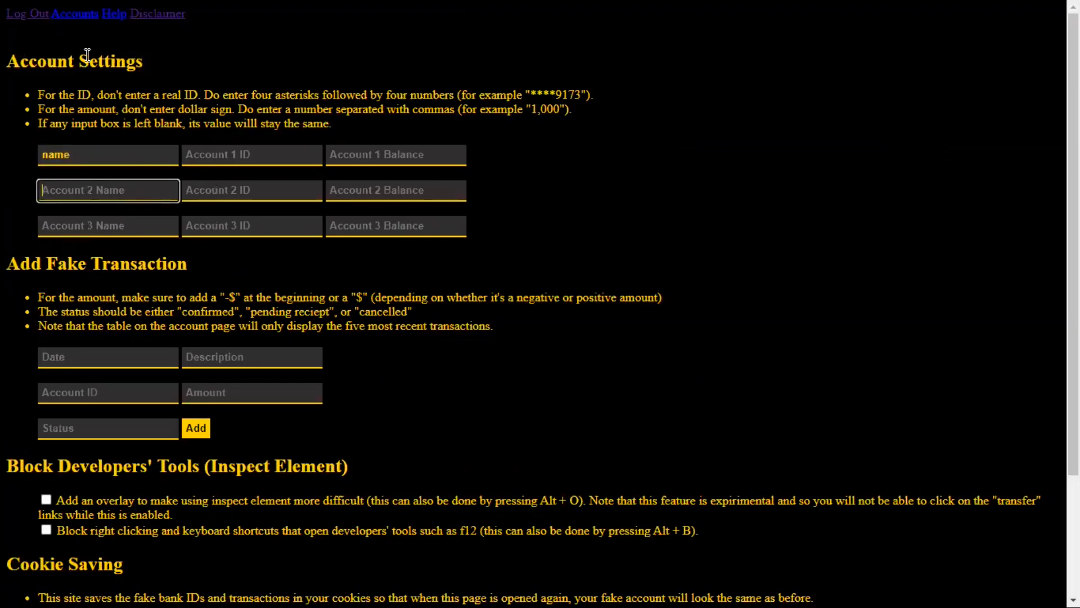
left_click(74, 13)
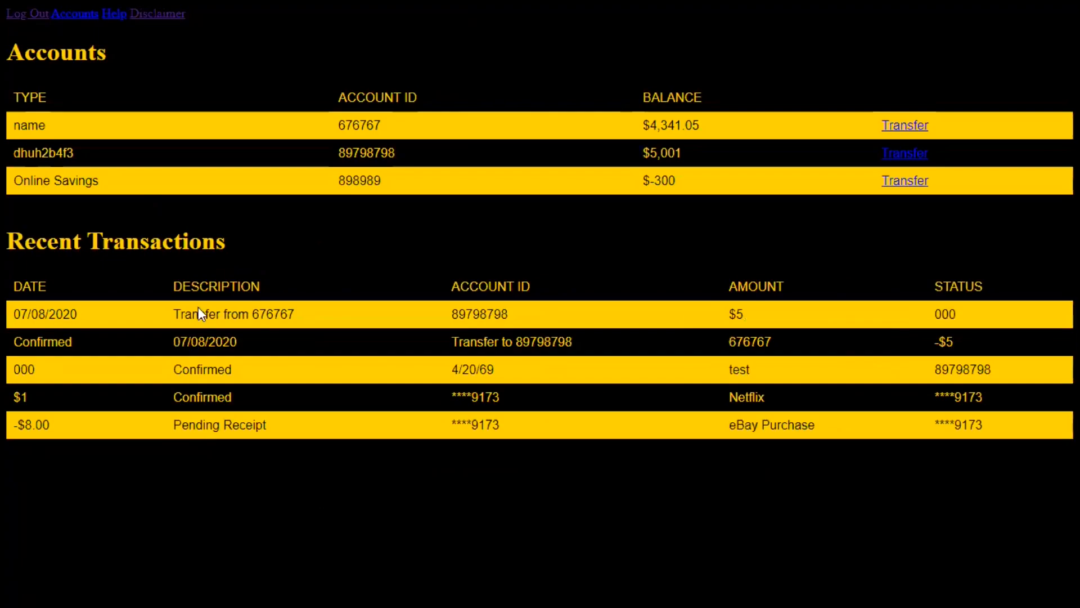
mouse_move(555, 315)
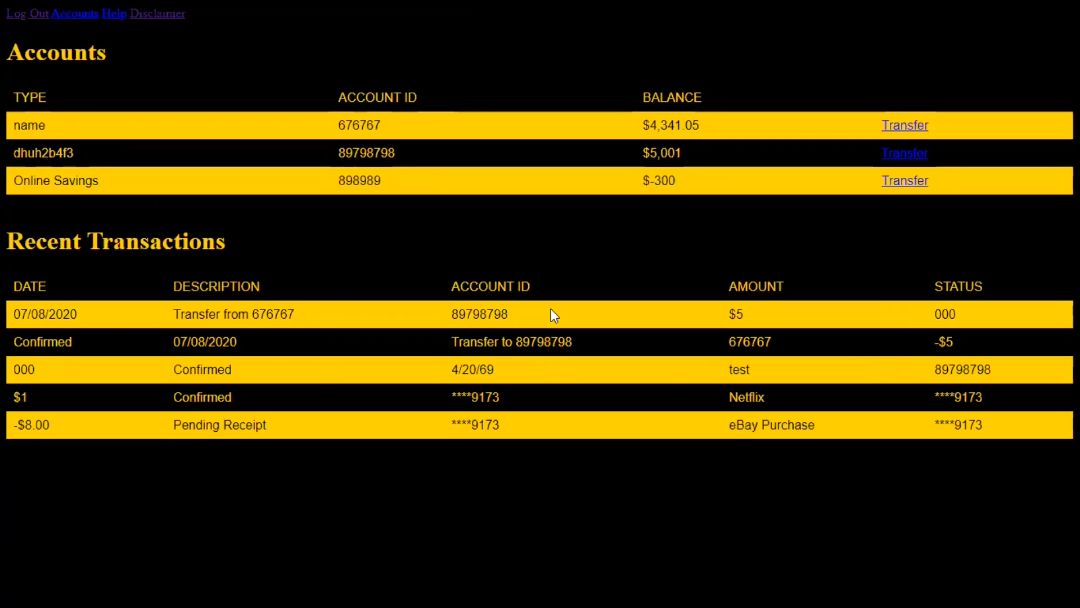
mouse_move(254, 285)
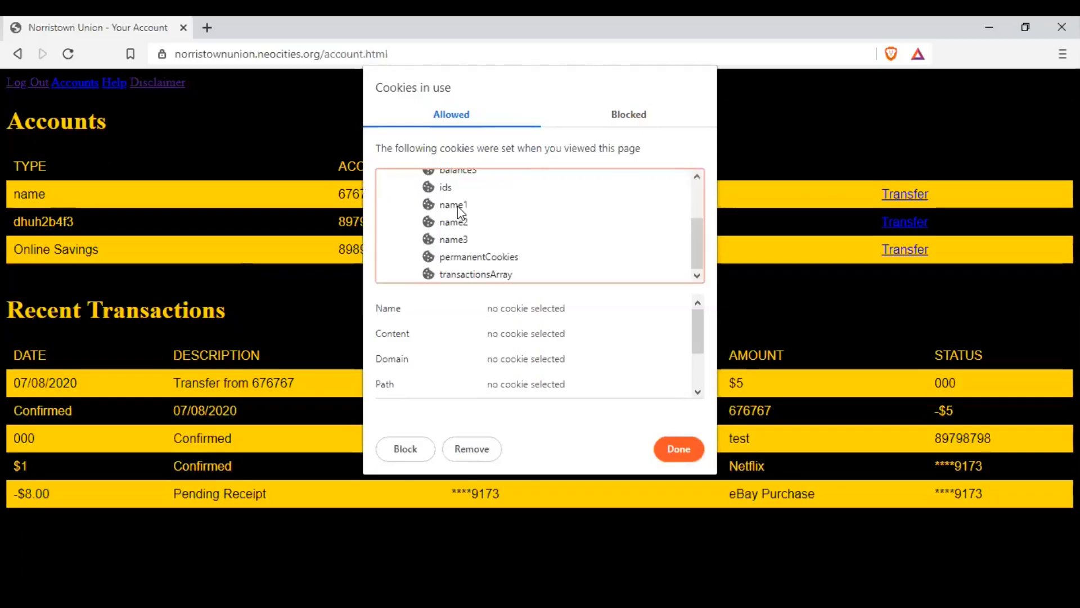
Inspect the stored name1 and name2 cookie values, then close the cookie details.
left_click(452, 204)
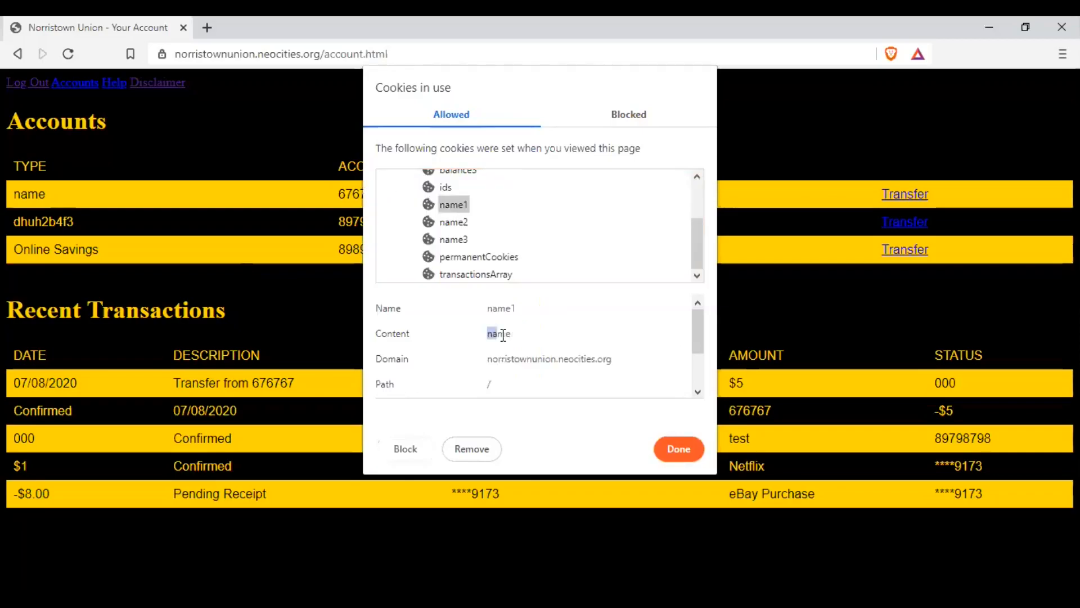
left_click(453, 273)
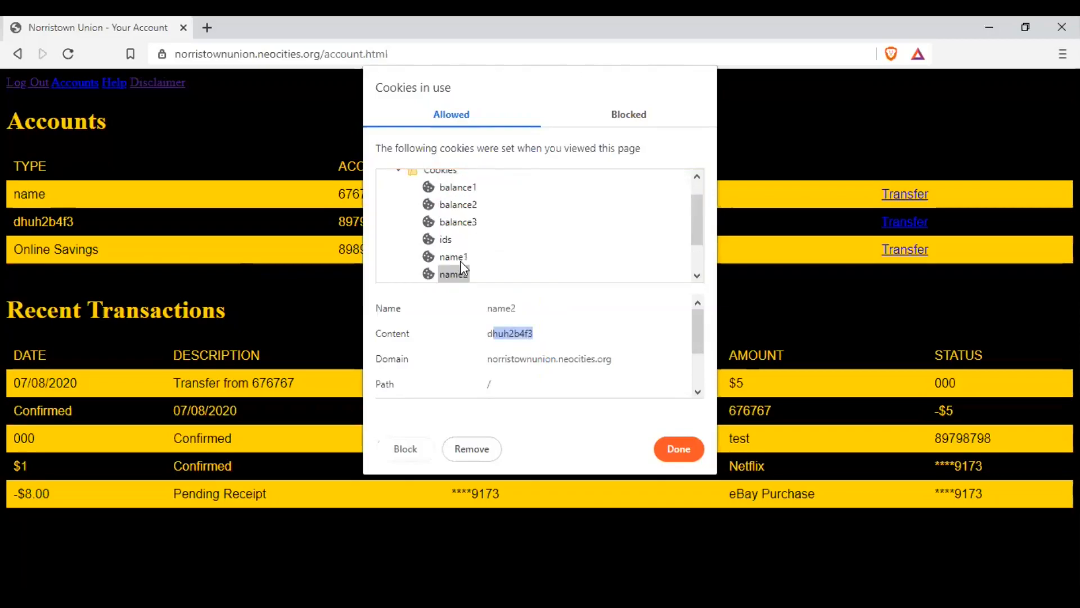
left_click(452, 273)
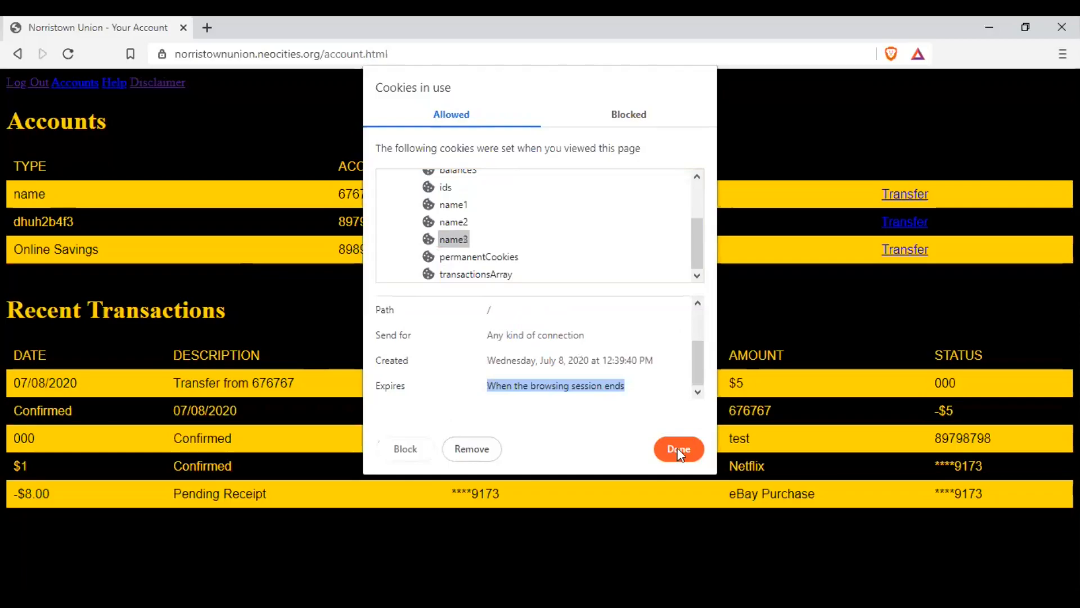
left_click(678, 449)
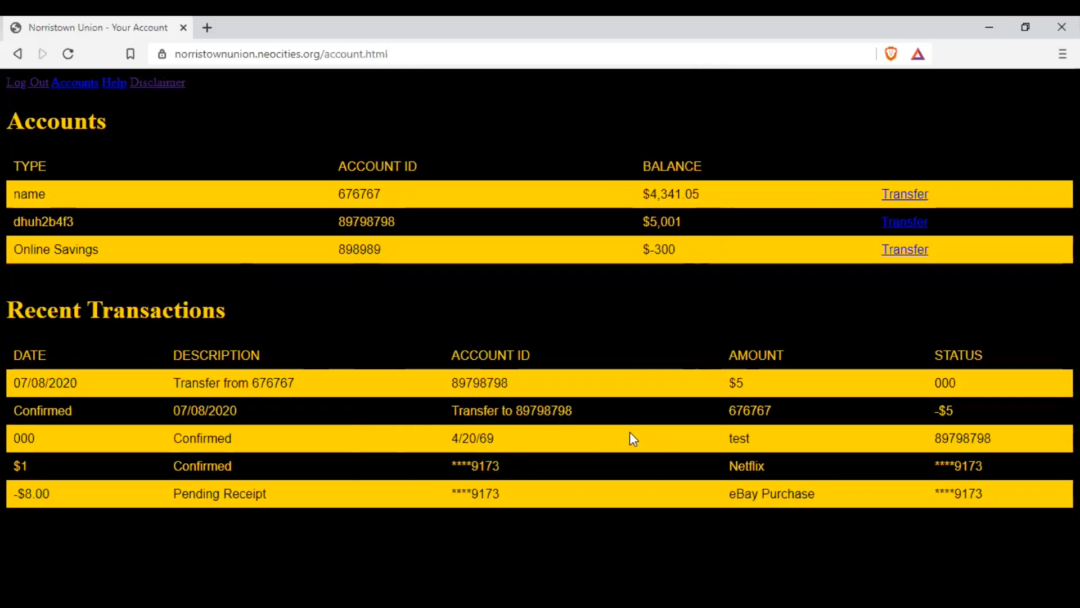
key("f11")
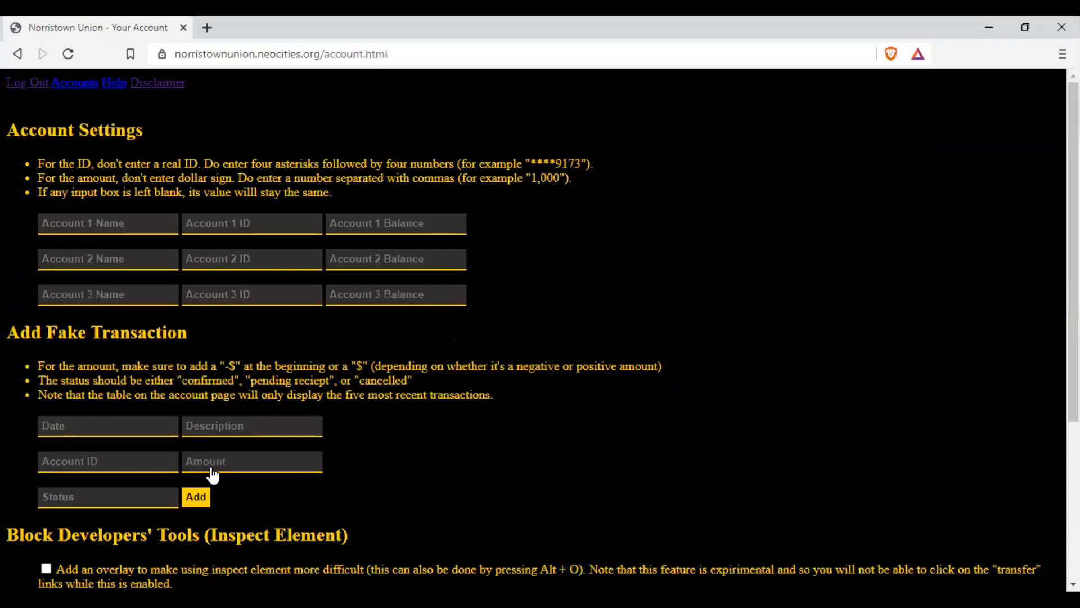
mouse_move(248, 273)
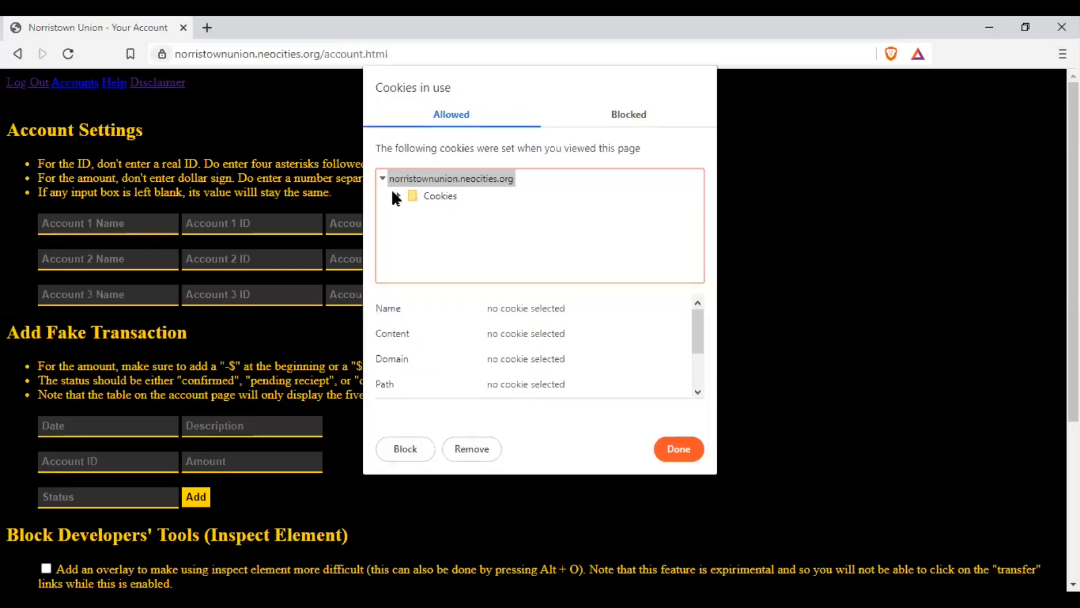
Expand the Cookies folder and view name3's expiry of Monday, January 4, 2021.
left_click(411, 196)
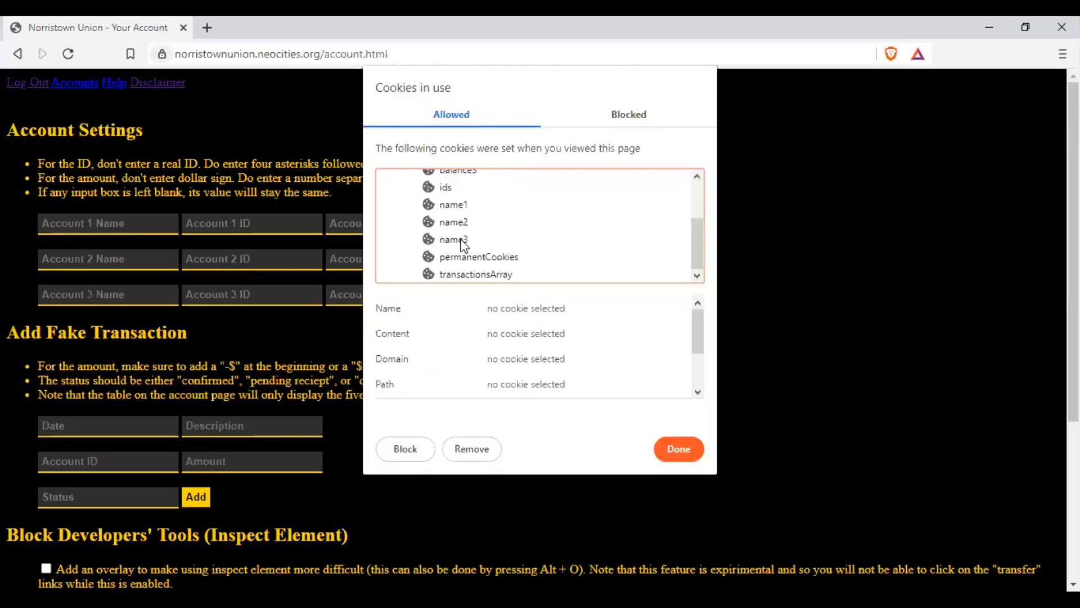
left_click(453, 240)
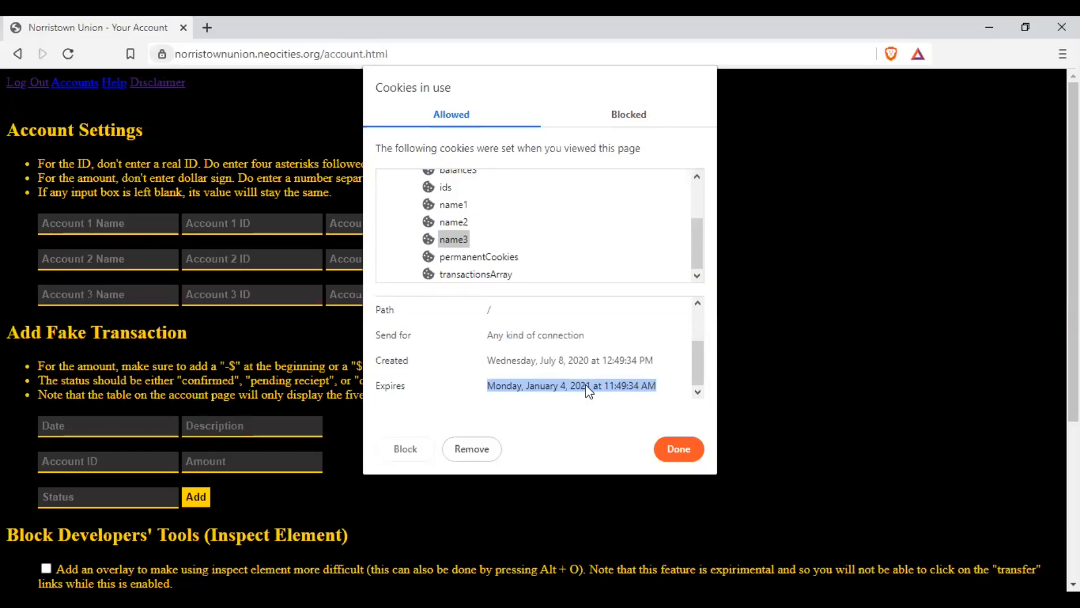
mouse_move(657, 407)
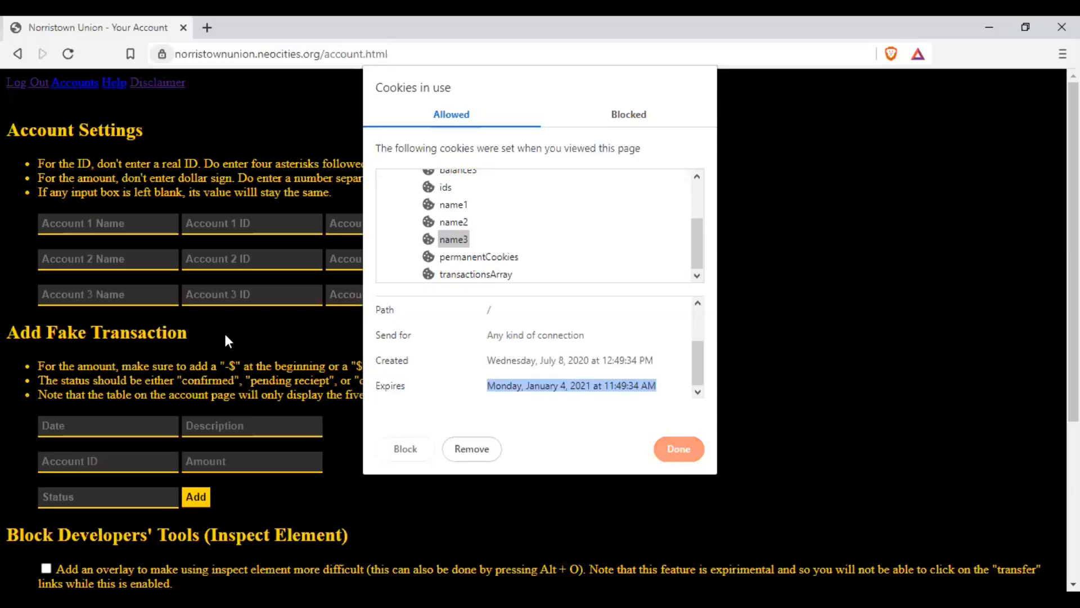
Remove all of the bank site's cookies, close site info, and reload the account page.
left_click(677, 449)
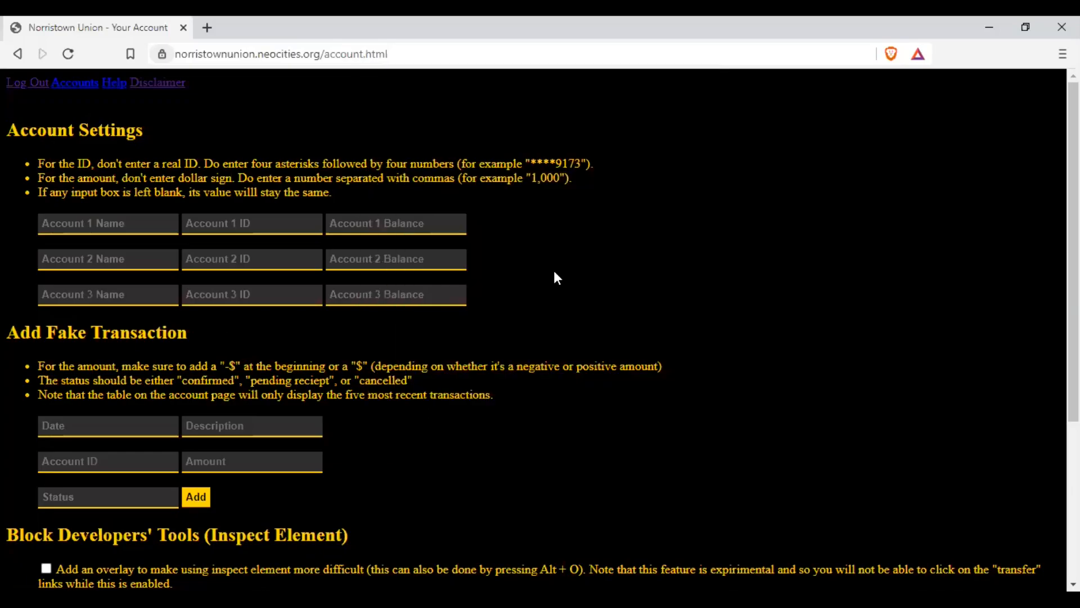
key("f11")
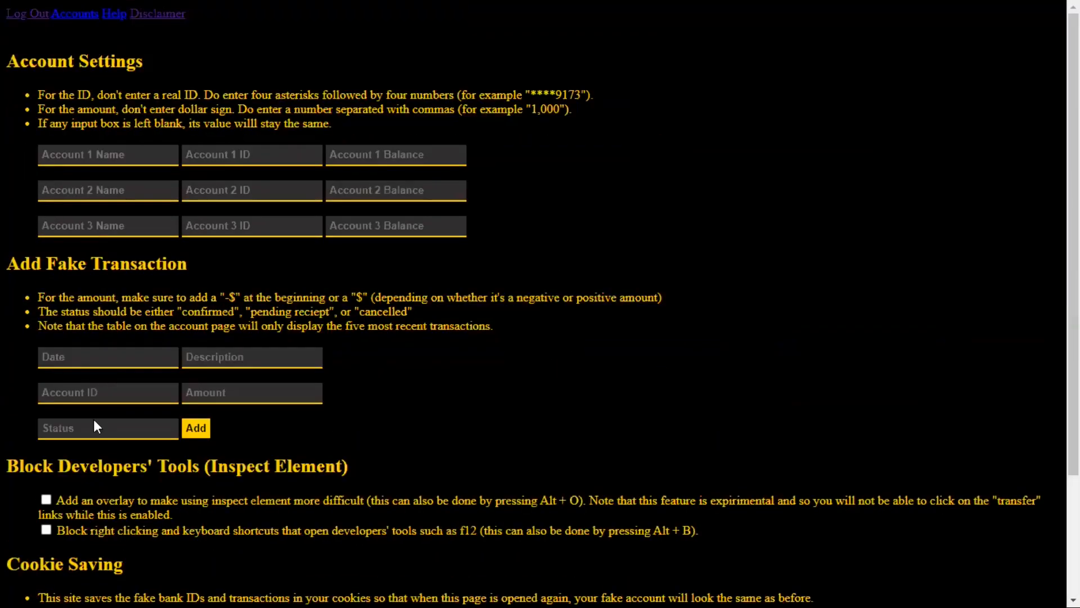
scroll("down", 3)
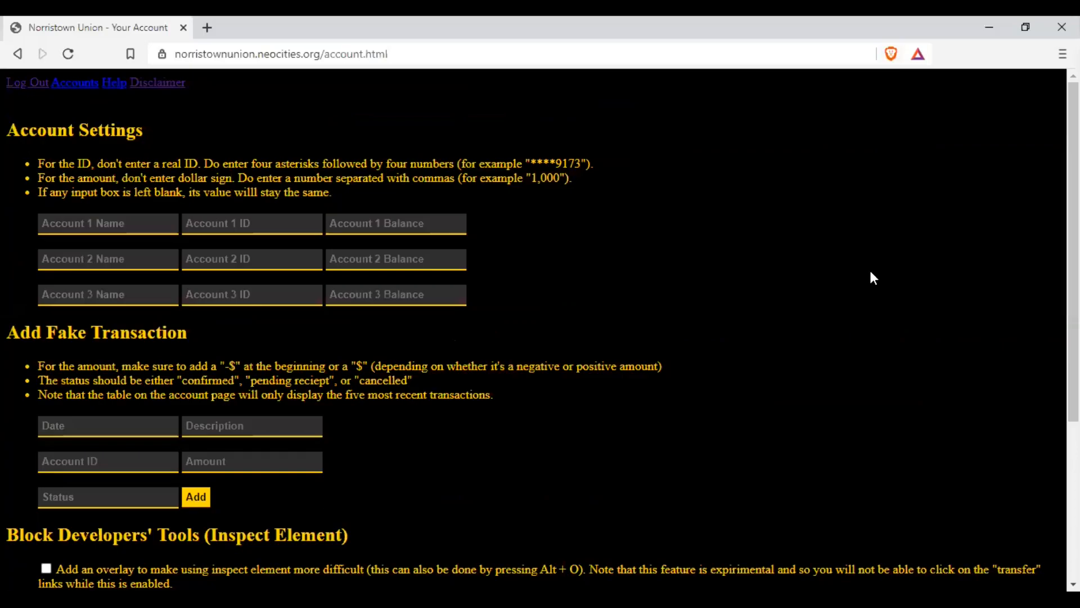
left_click(161, 54)
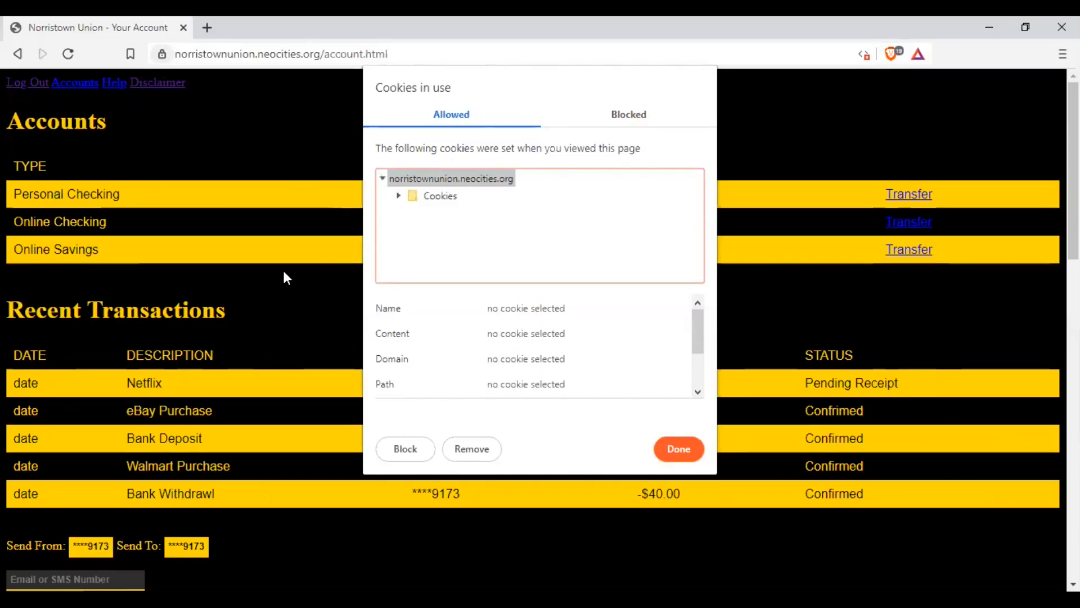
left_click(471, 448)
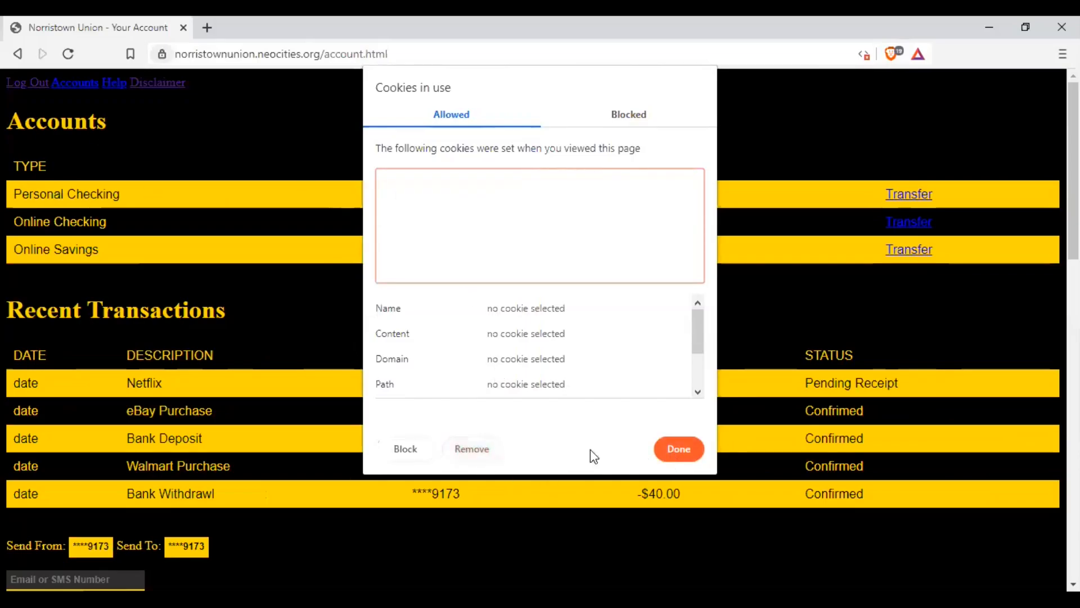
left_click(678, 448)
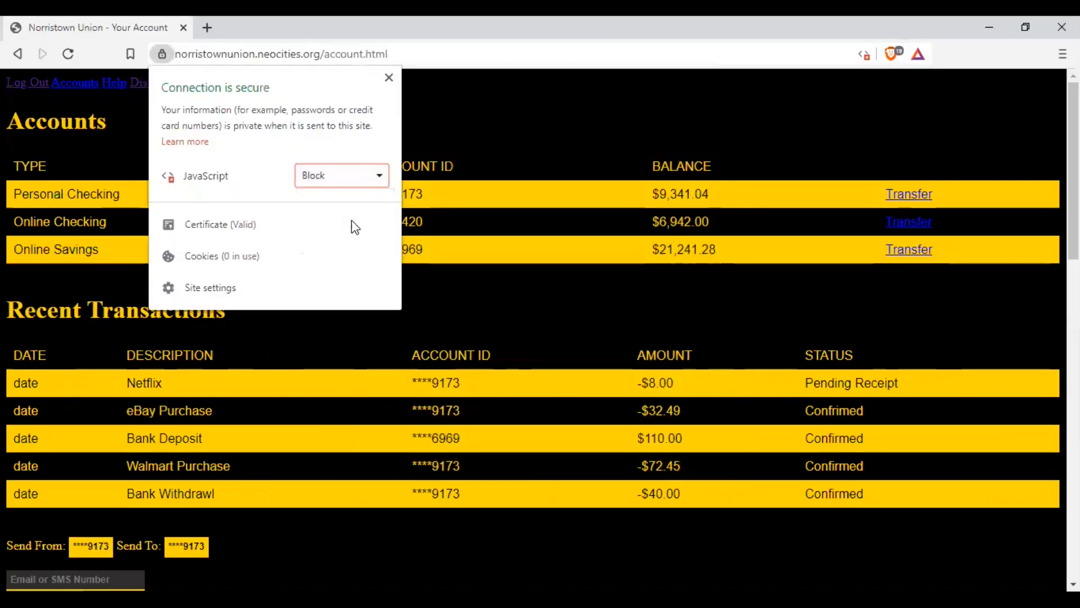
left_click(341, 175)
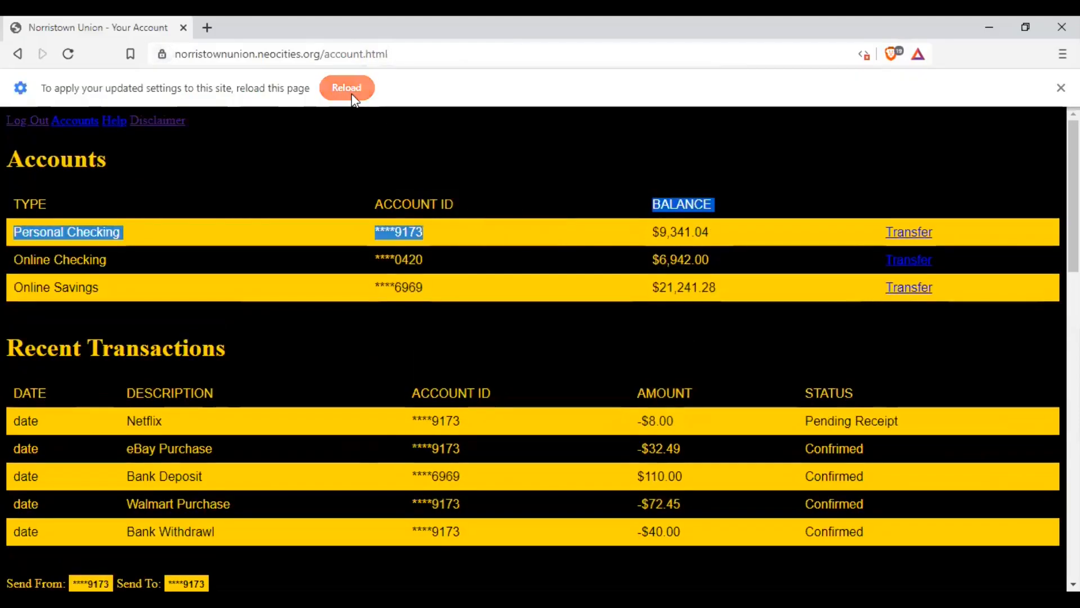
left_click(347, 88)
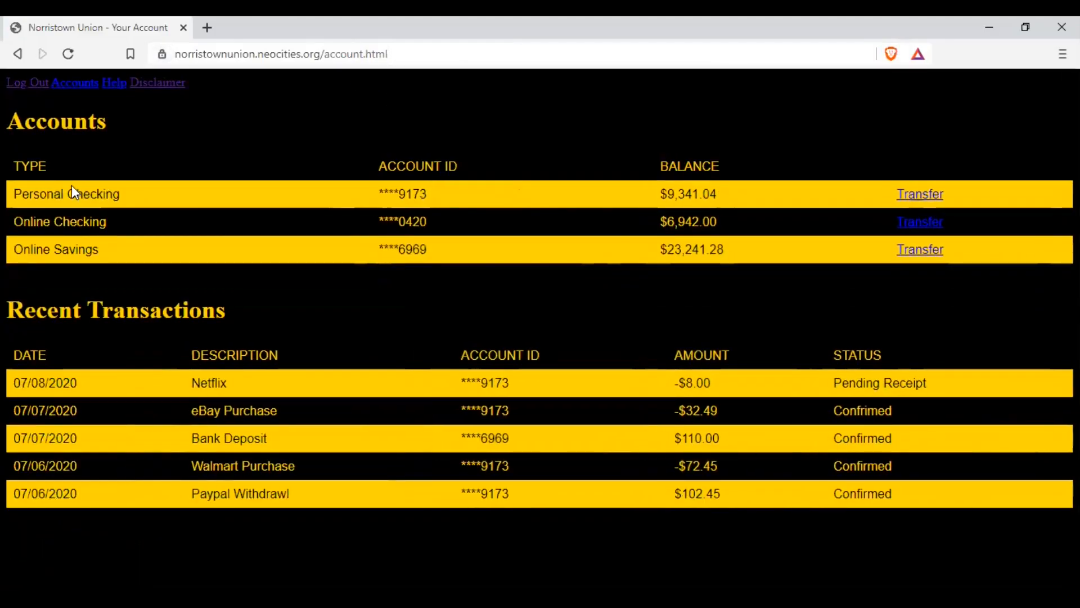
key("f11")
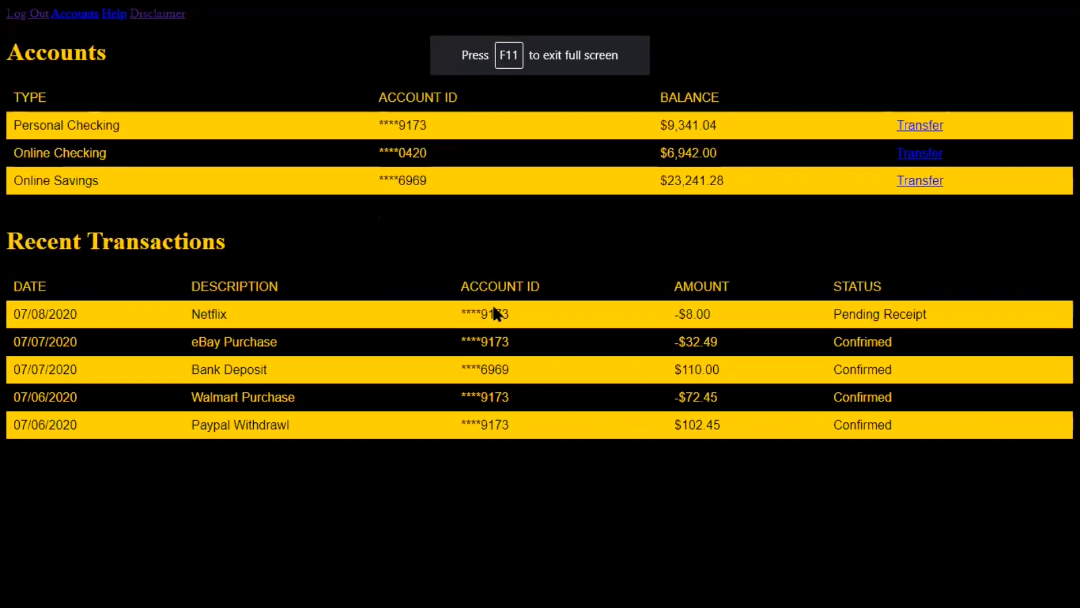
scroll("down", 3)
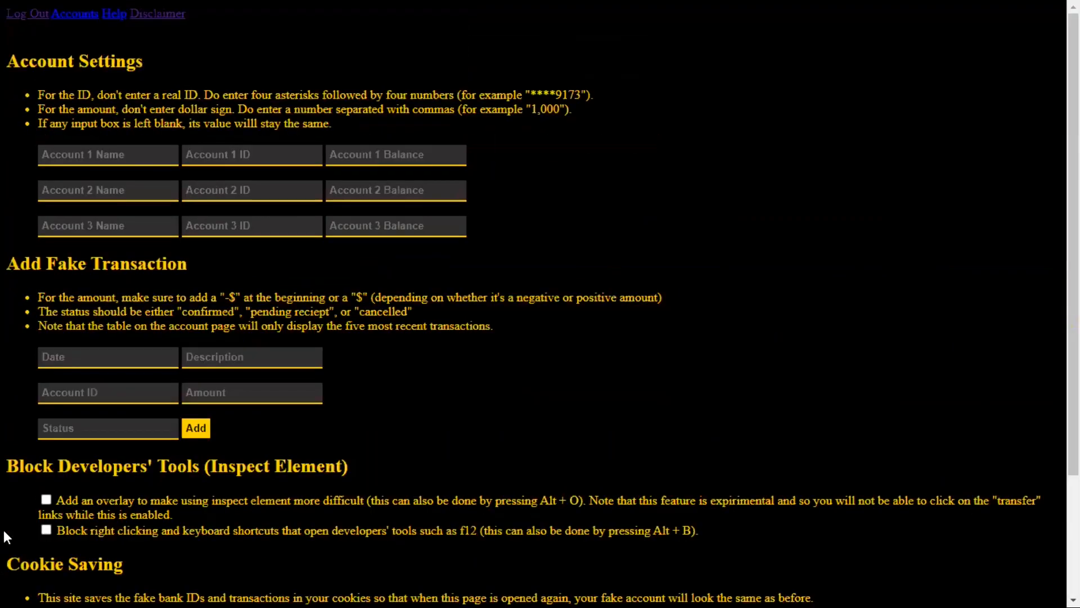
left_click(74, 13)
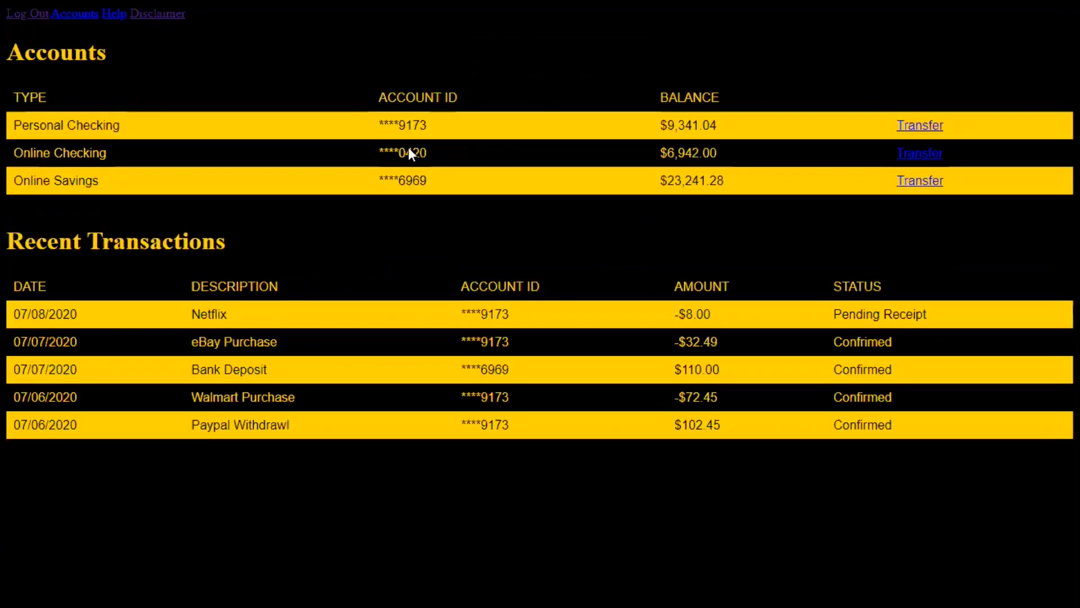
right_click(406, 153)
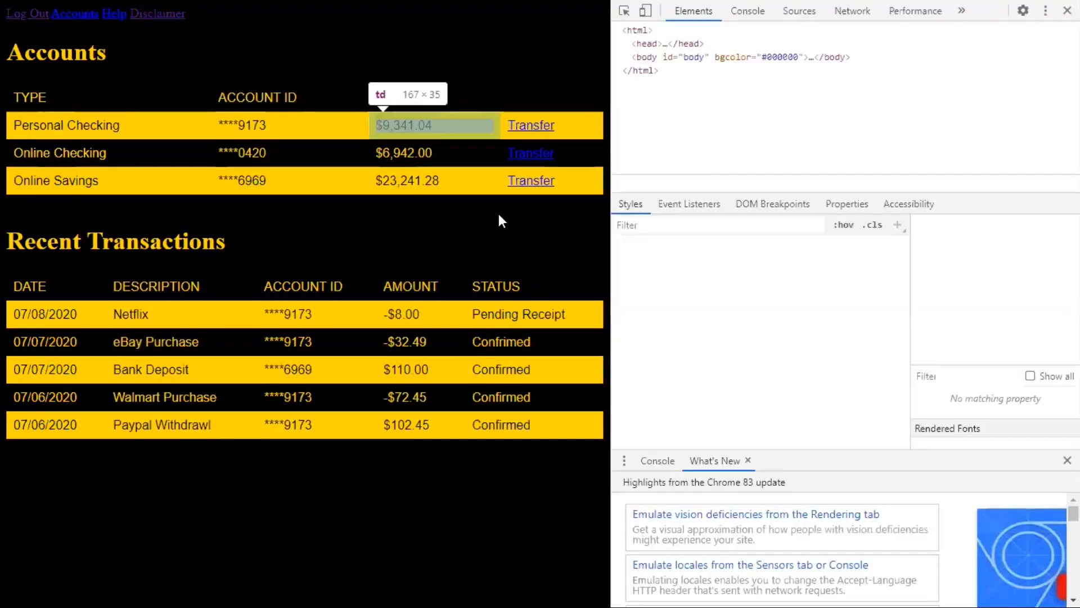
left_click(740, 97)
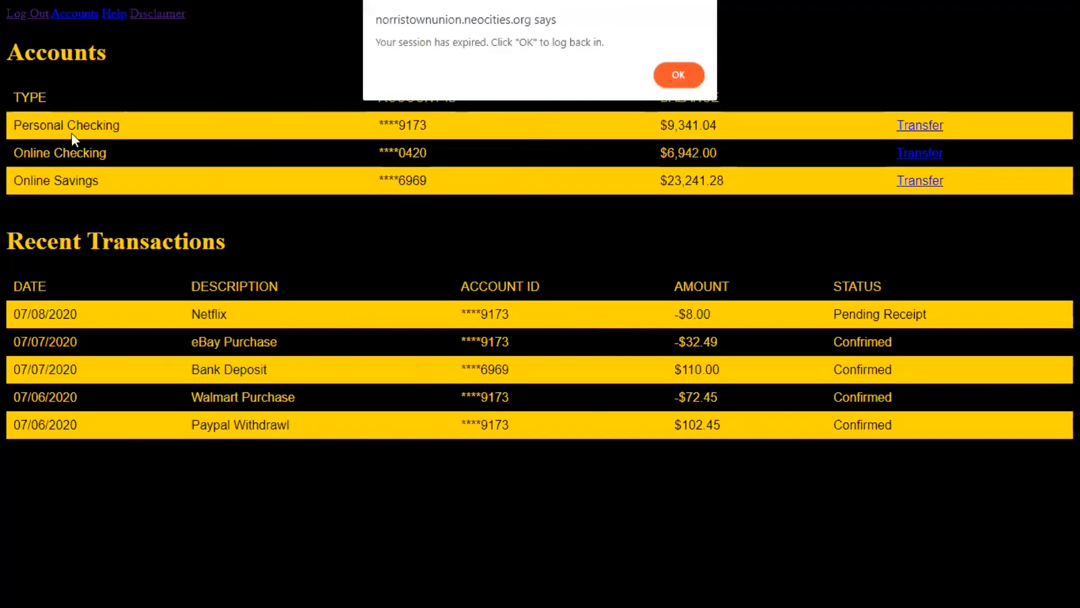
mouse_move(530, 147)
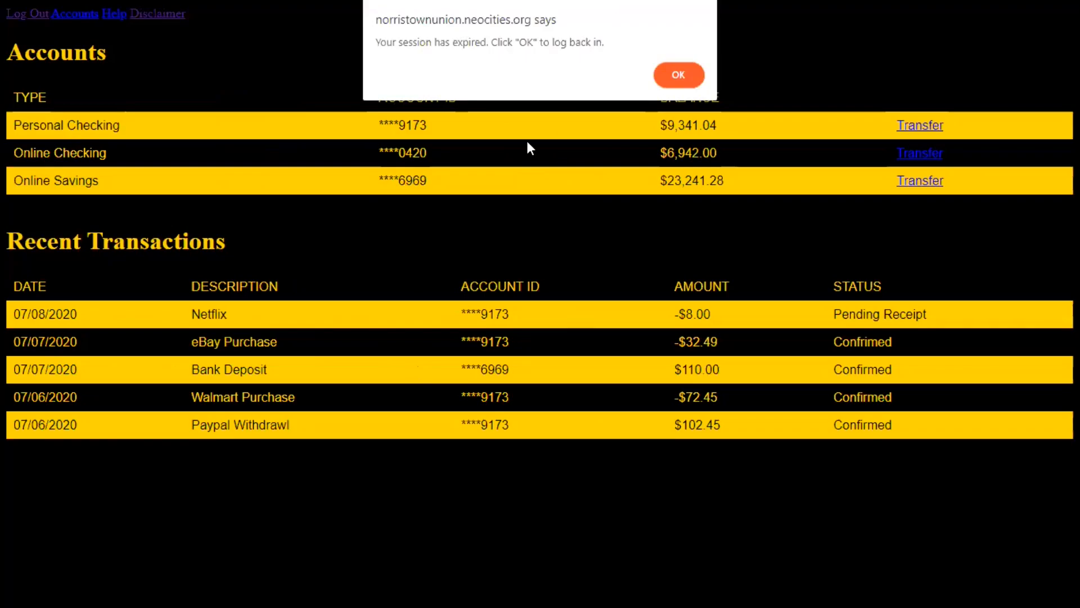
OK the 'Your session has expired' alert and scroll the public homepage.
key("F12")
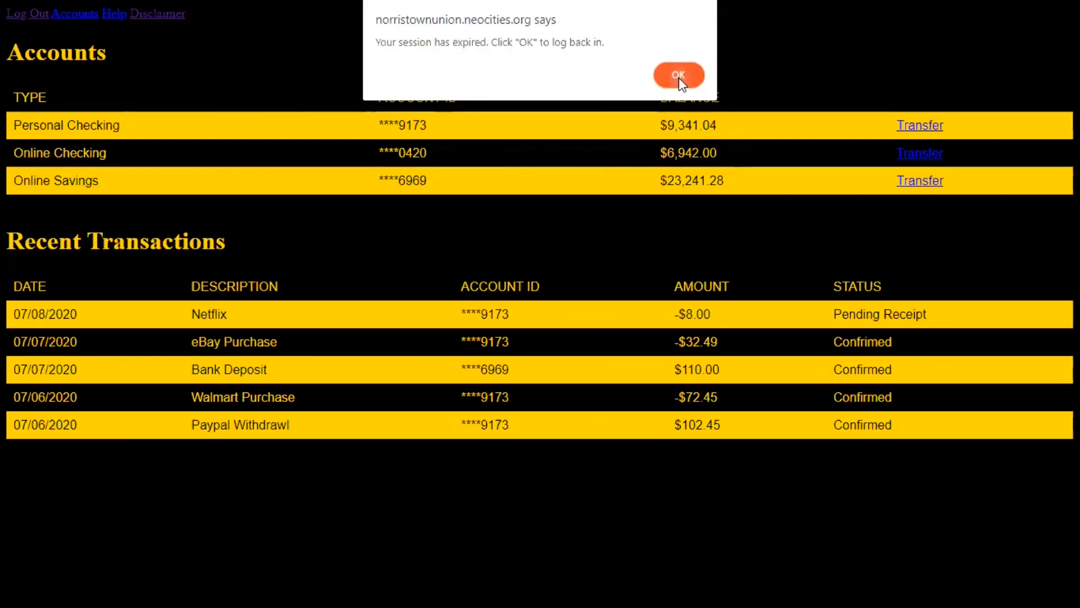
left_click(679, 74)
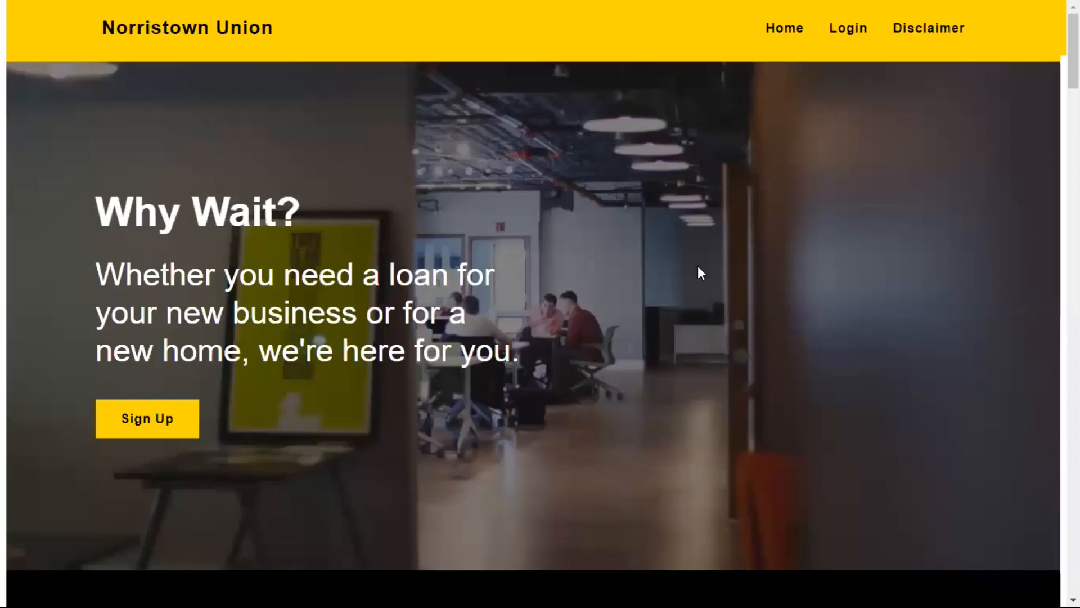
scroll("down", 3)
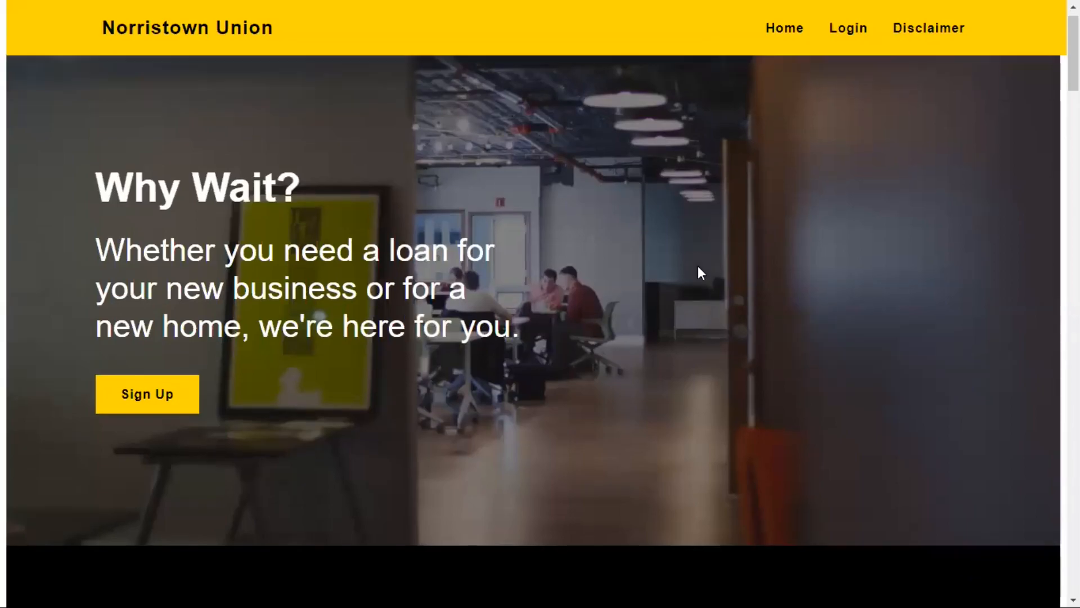